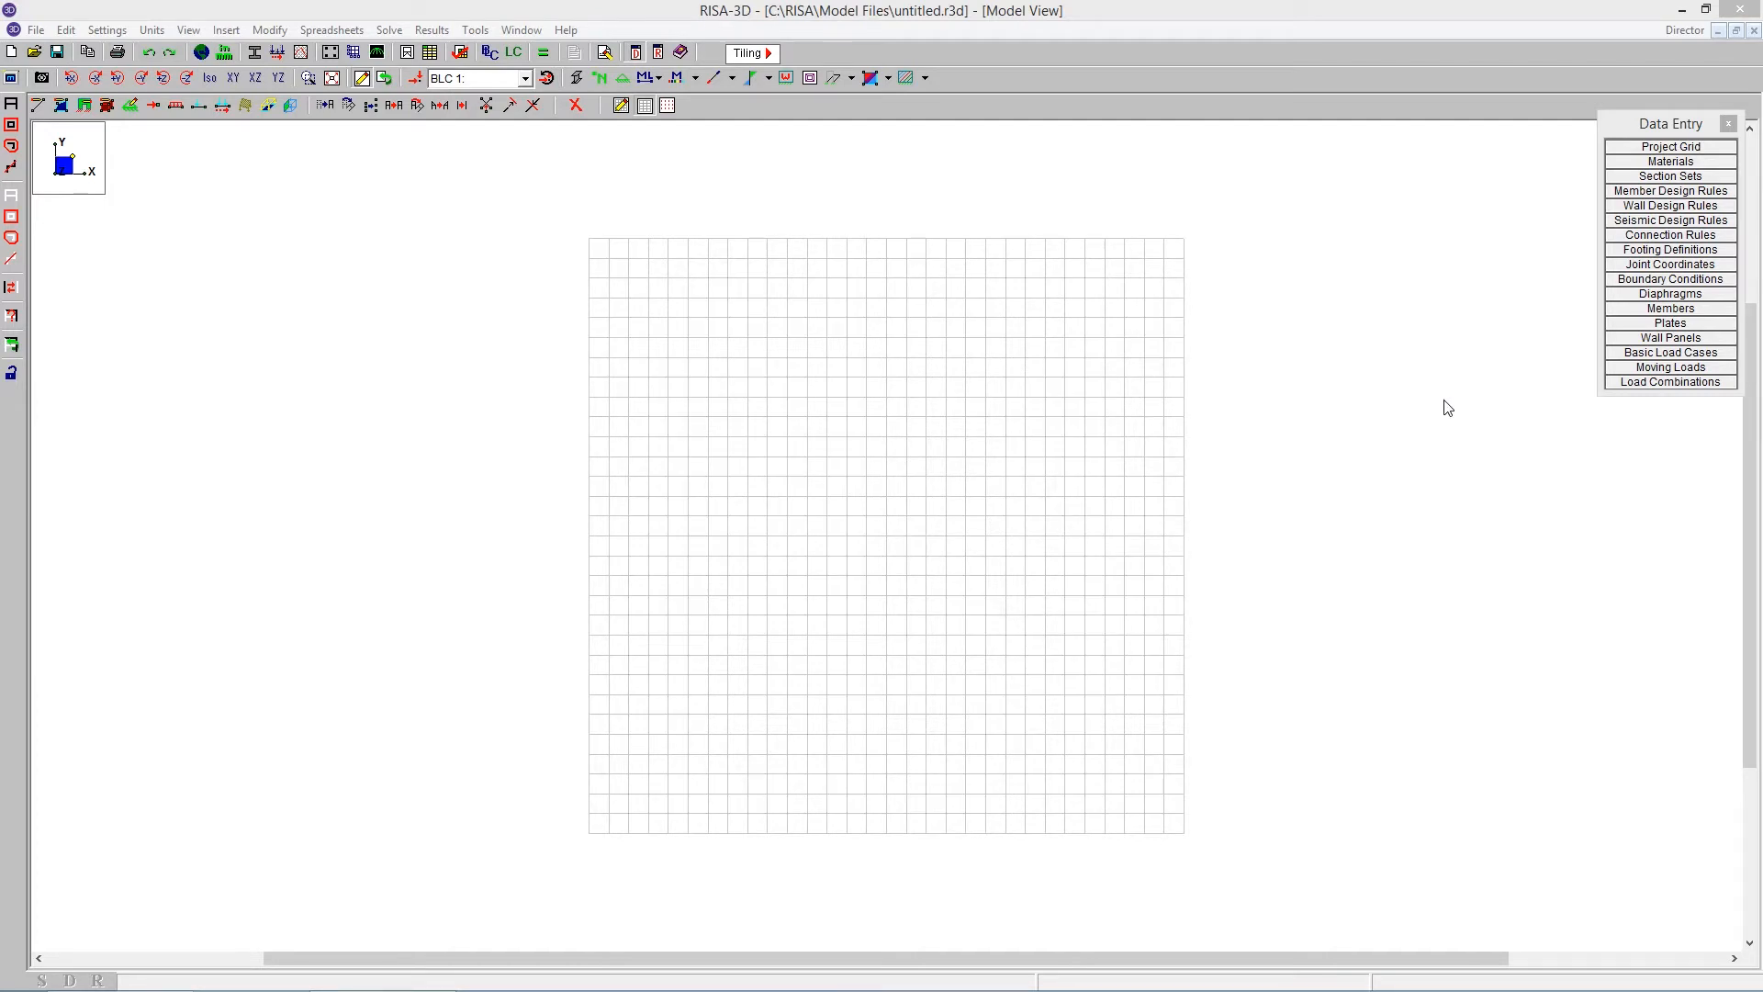
mouse_move(478, 296)
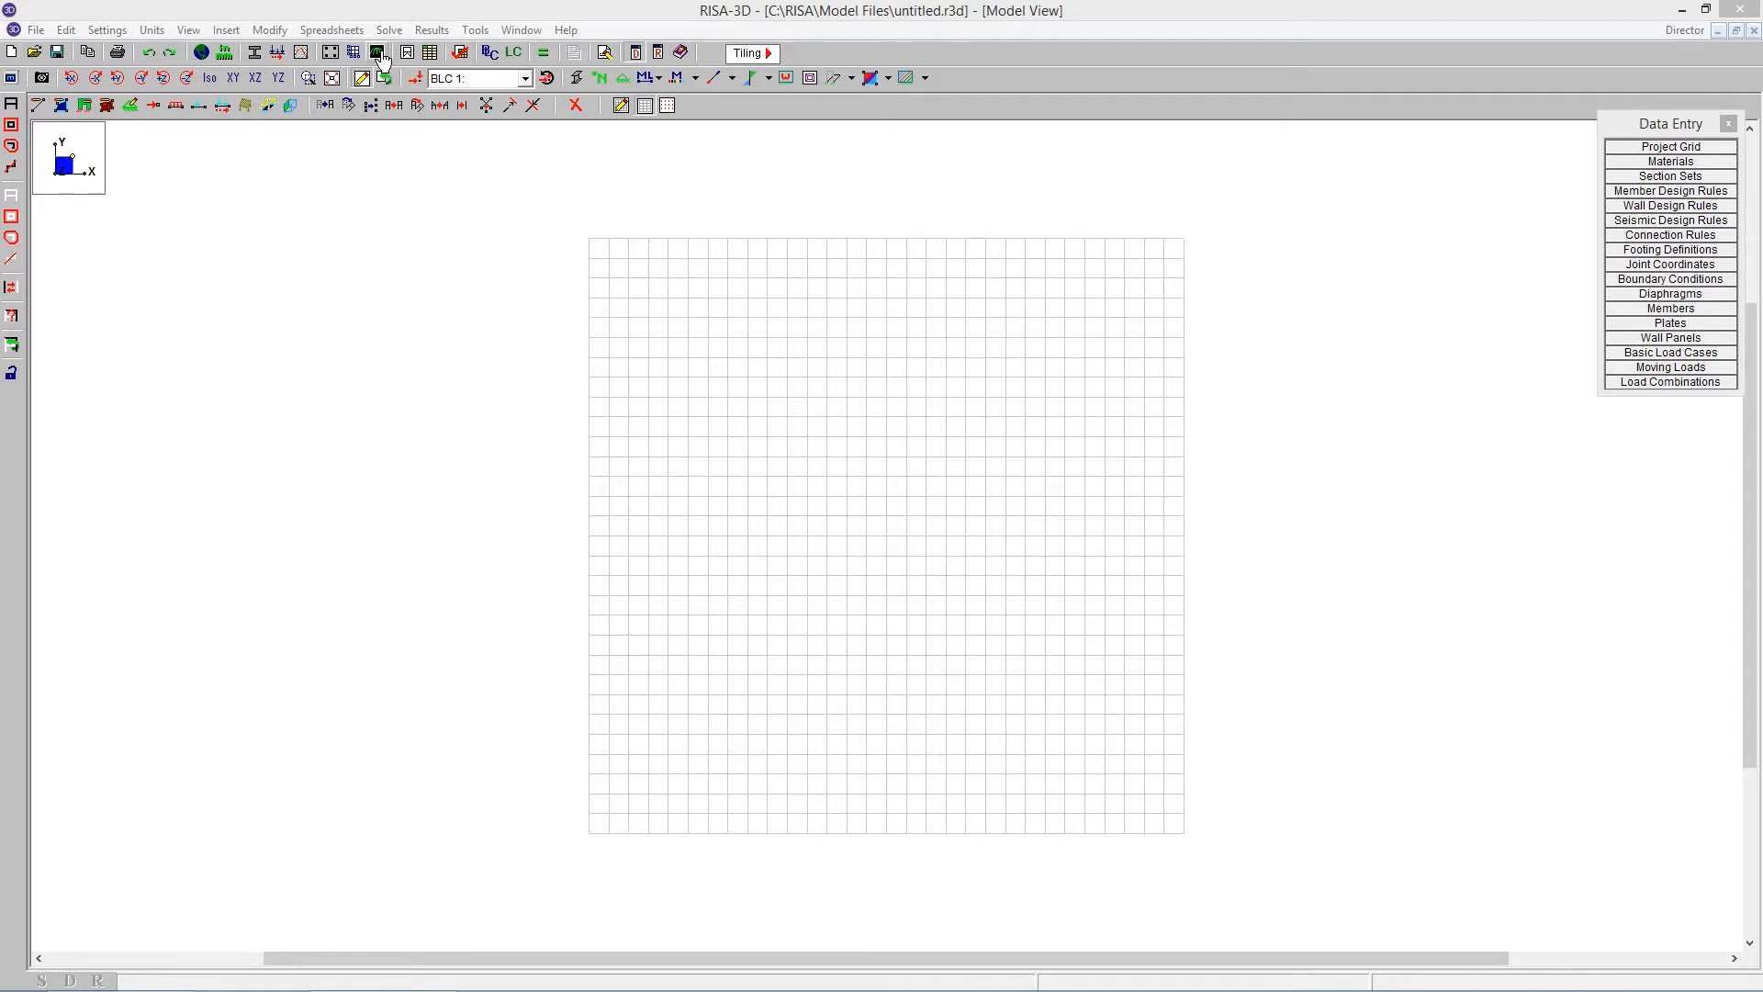
Open the High Level Generation gallery and scroll to the circular arc generator.
click(377, 51)
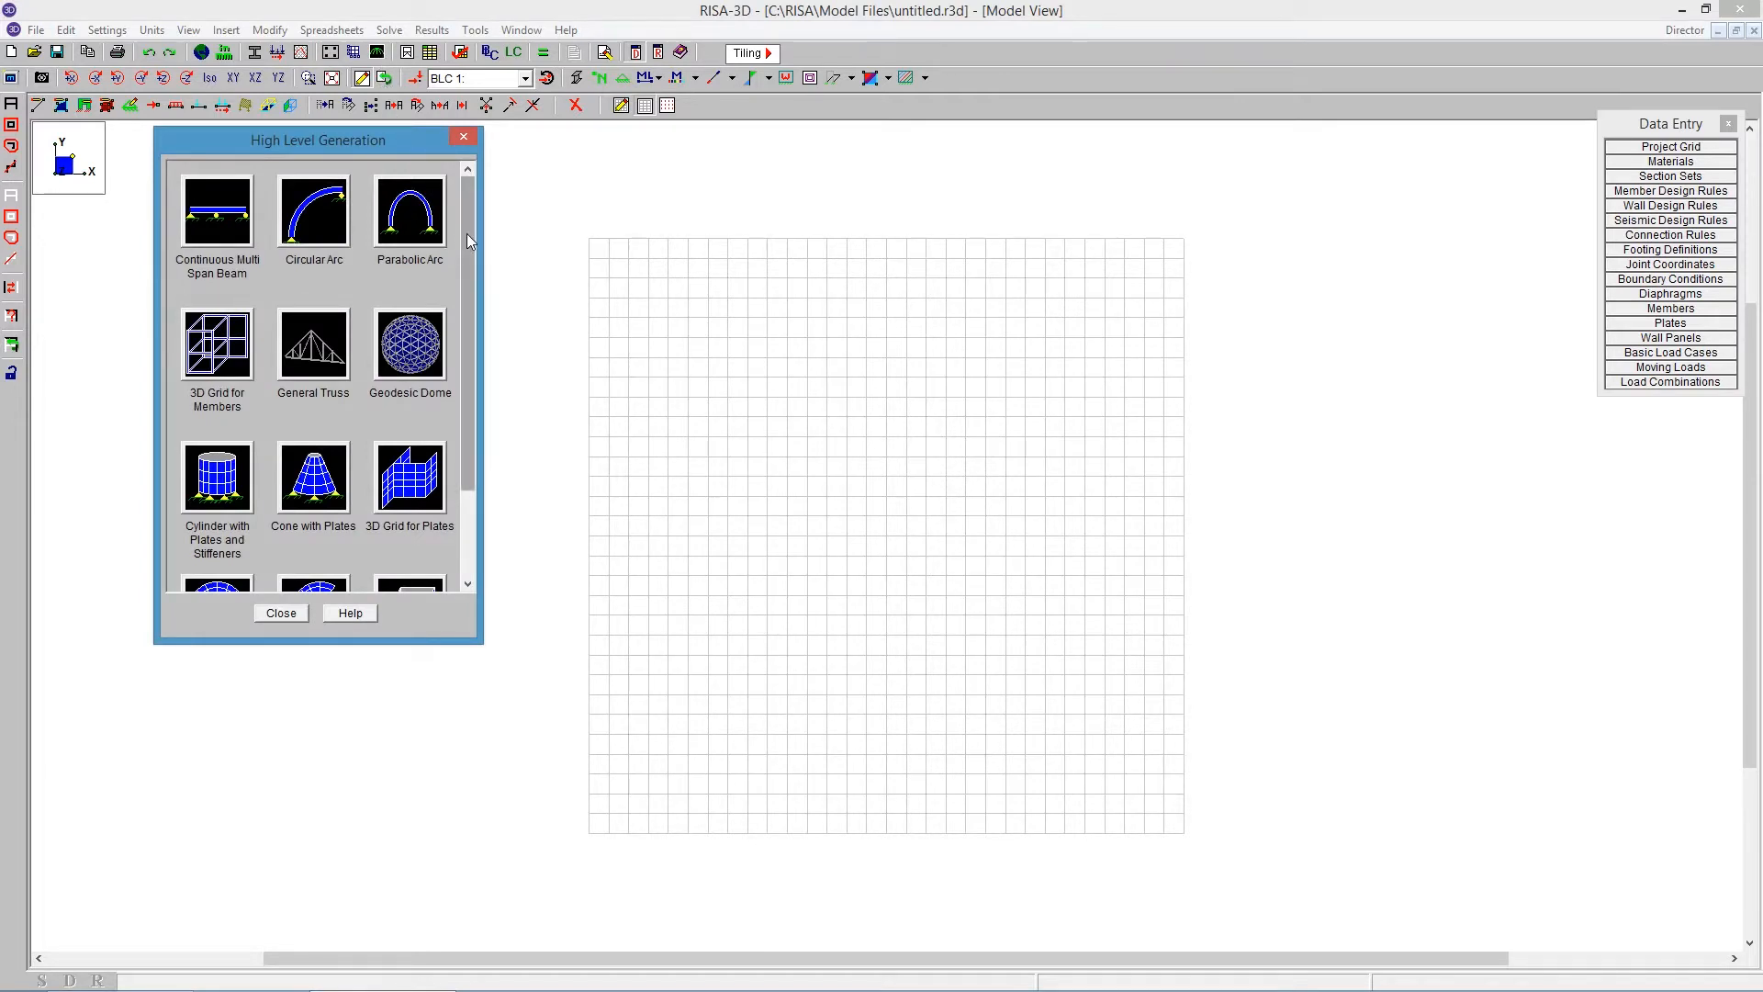
scroll(down, 3)
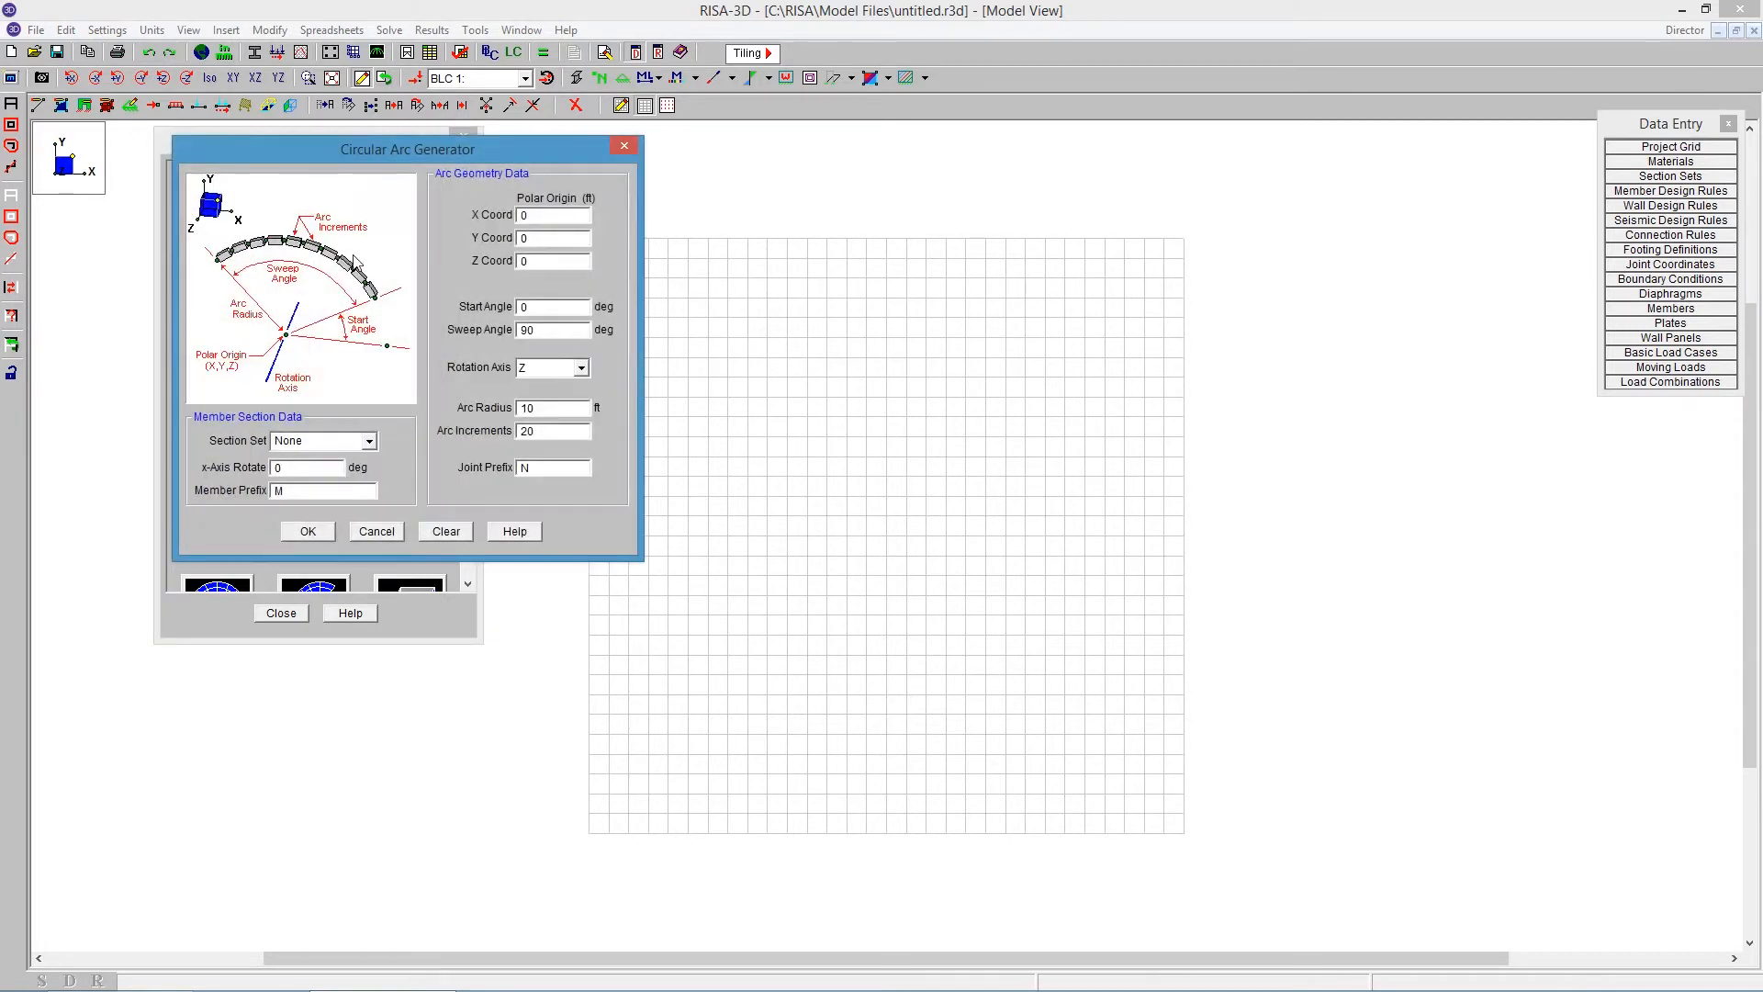
mouse_move(390, 311)
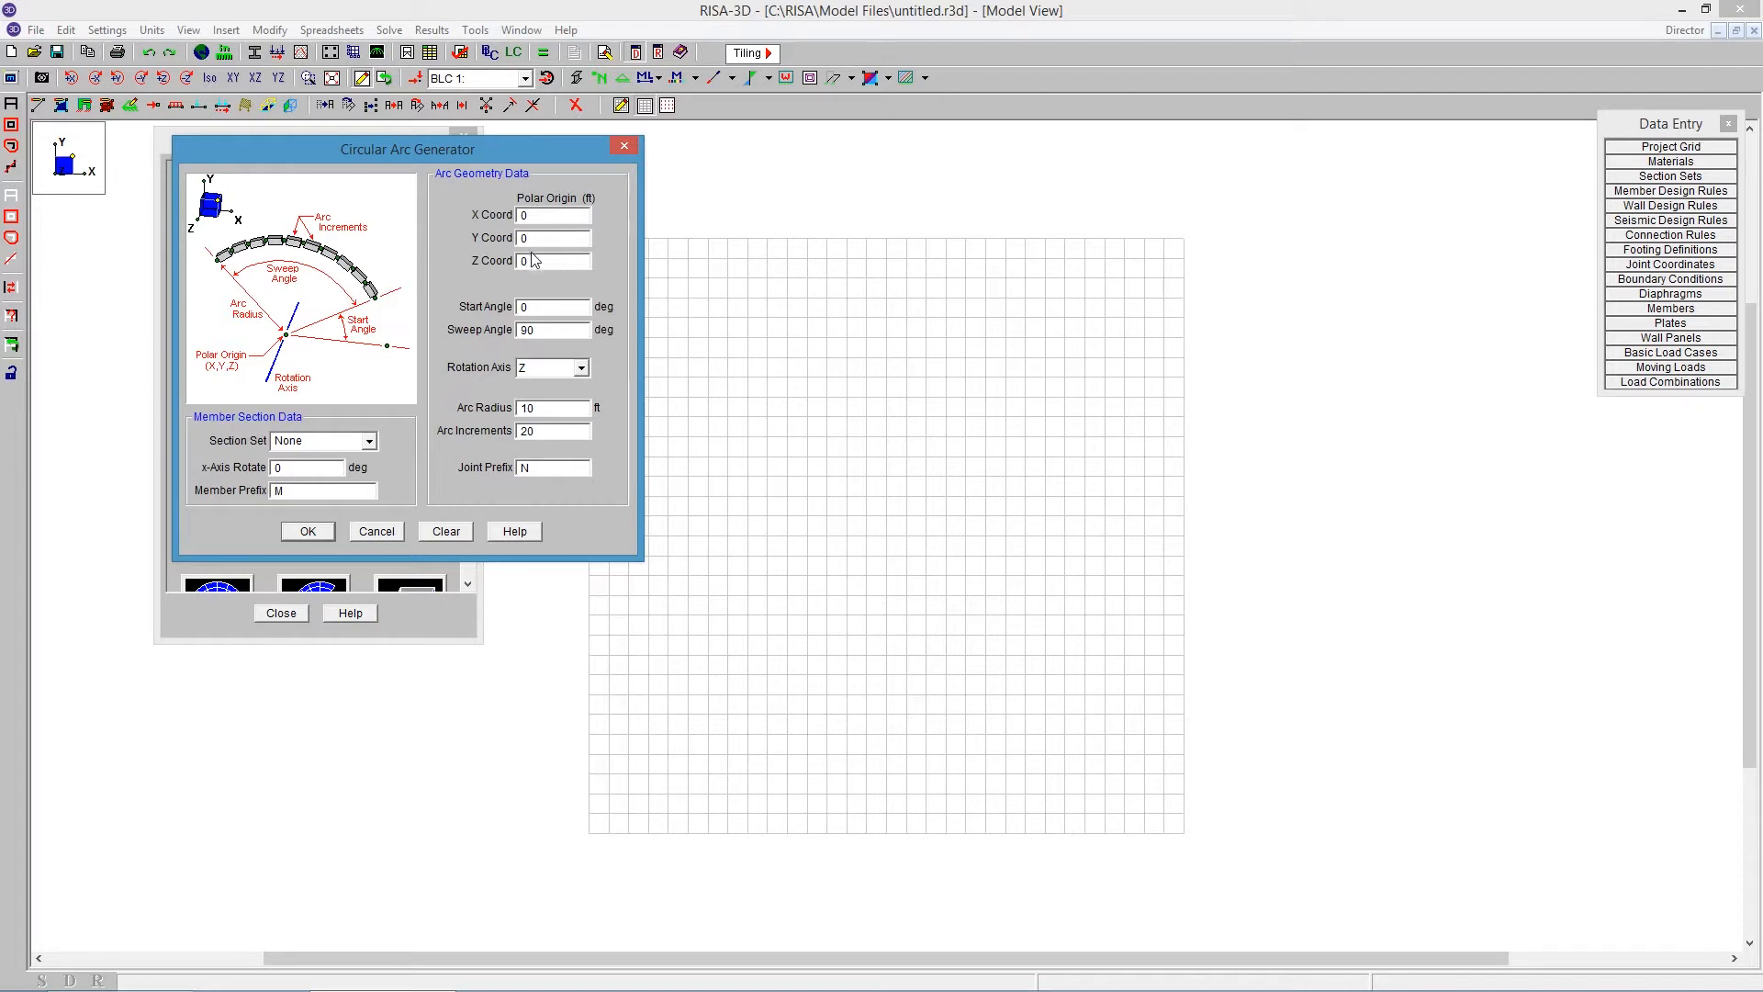
Generate a 90° arc at origin 0,0,0 about Z, radius 10 ft, 20 increments.
click(553, 305)
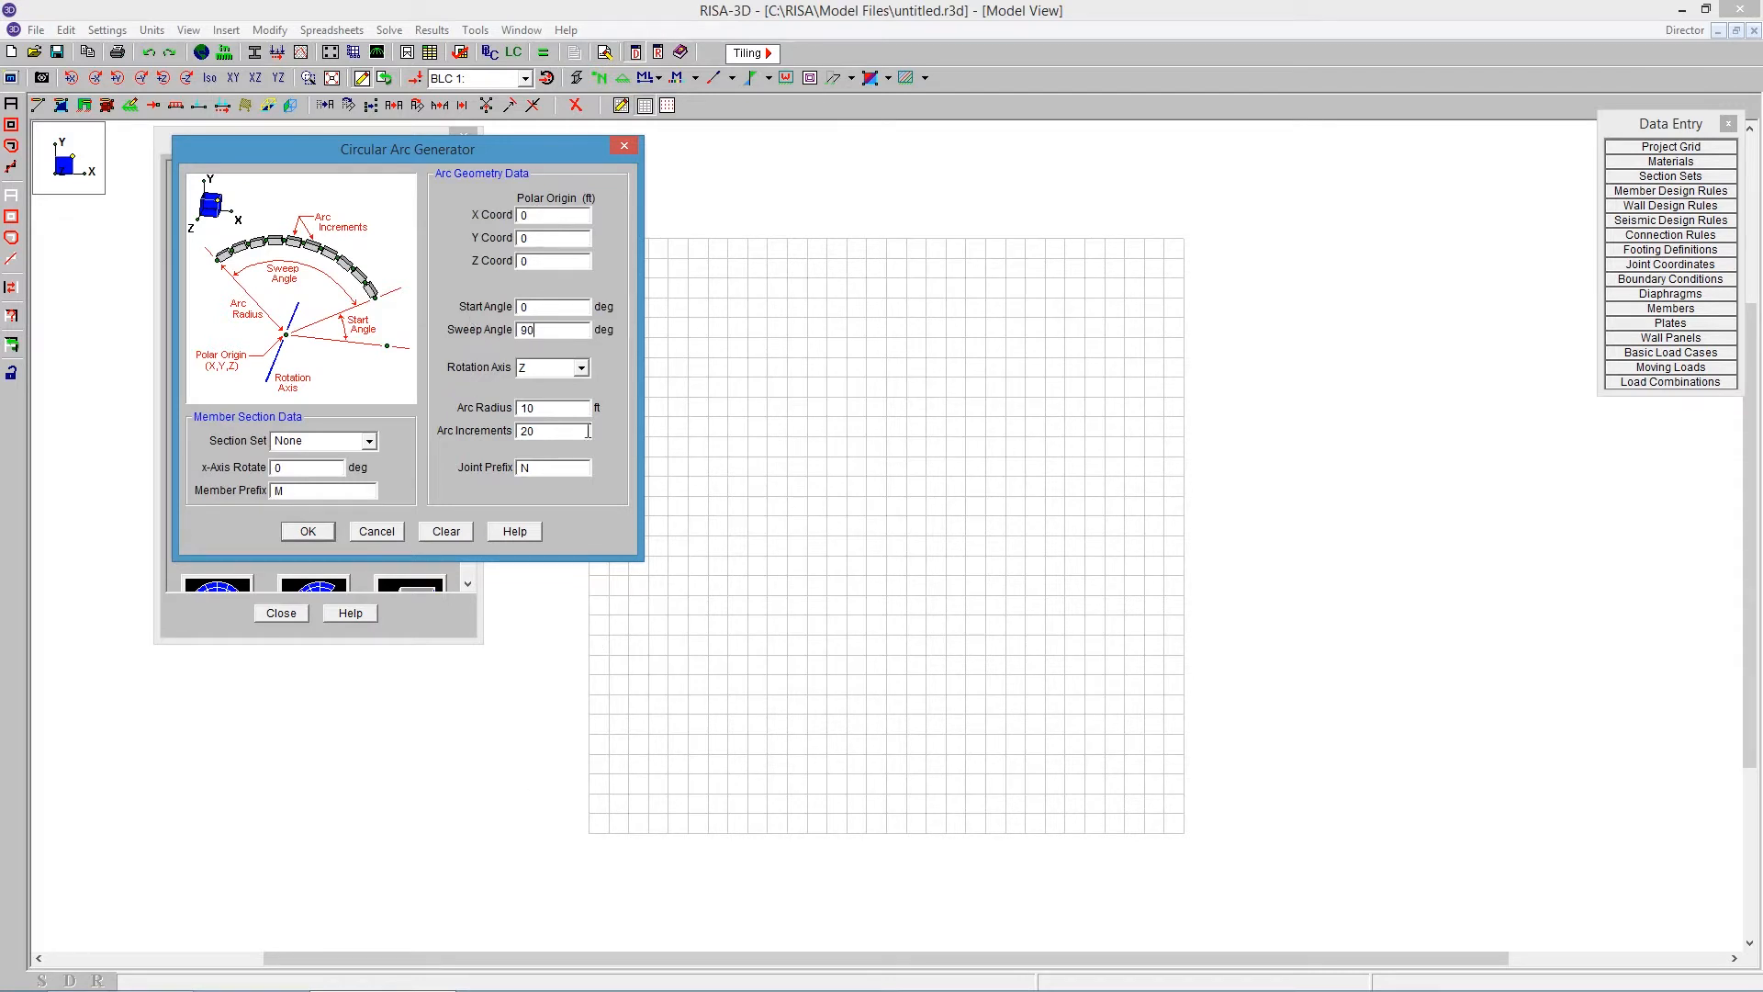
click(583, 367)
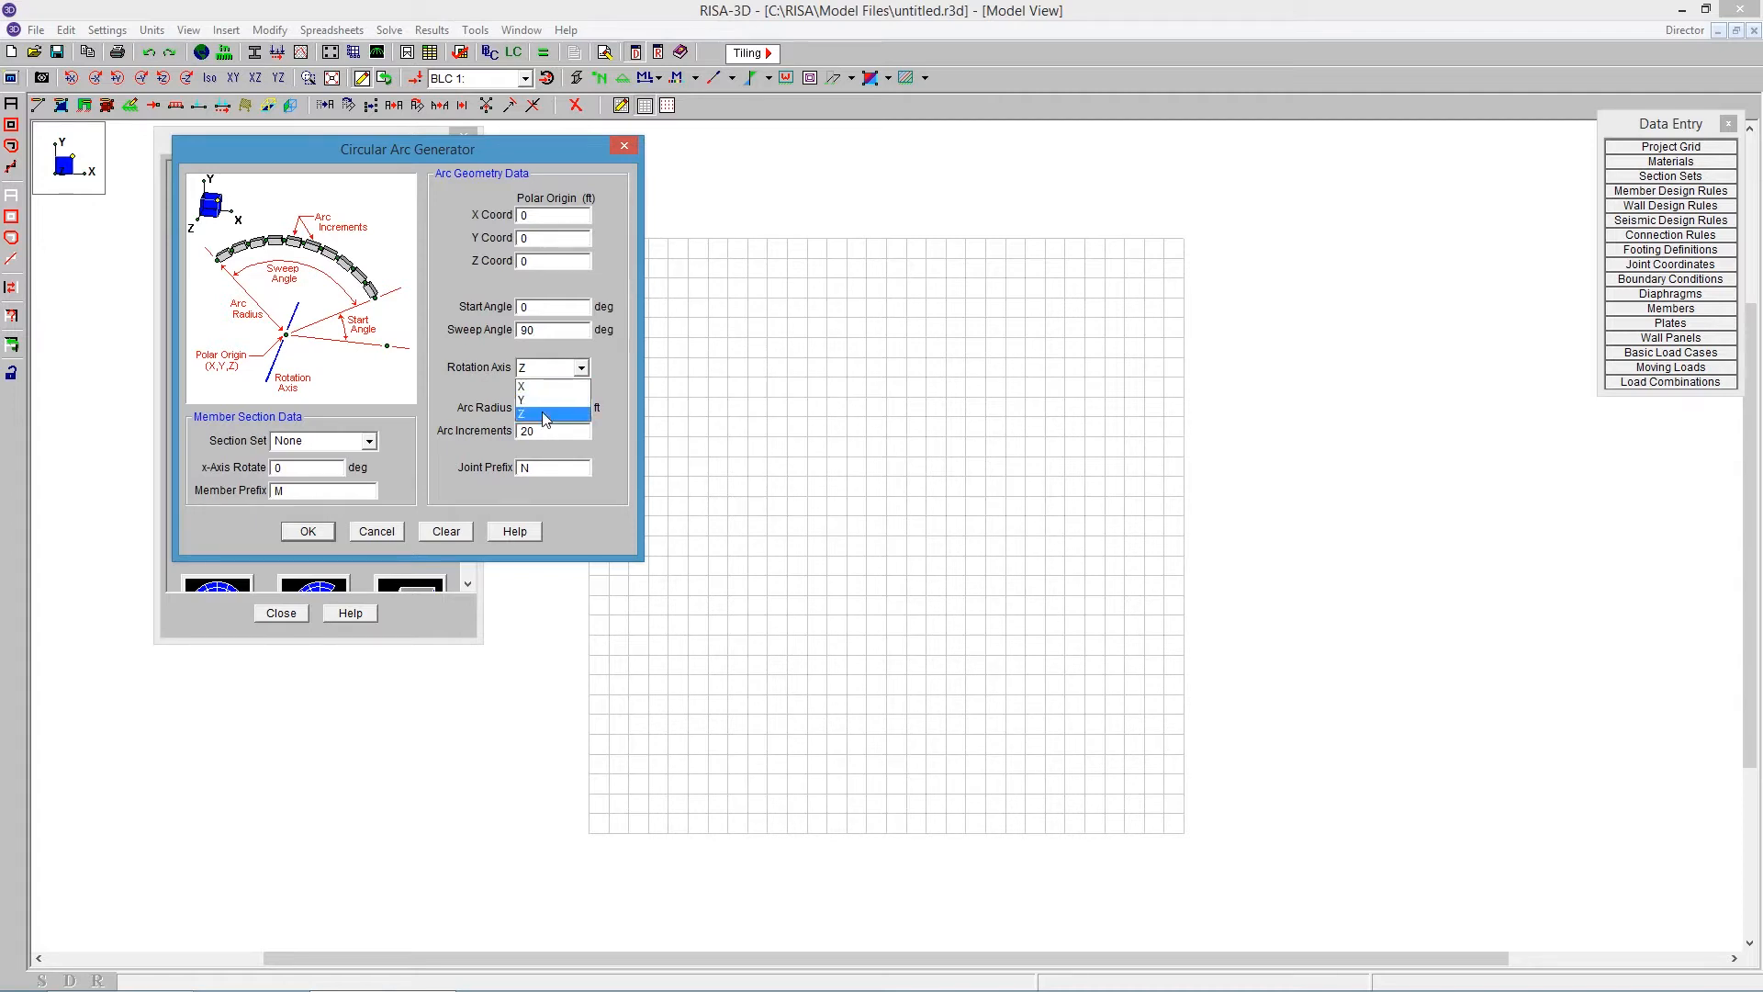
click(551, 407)
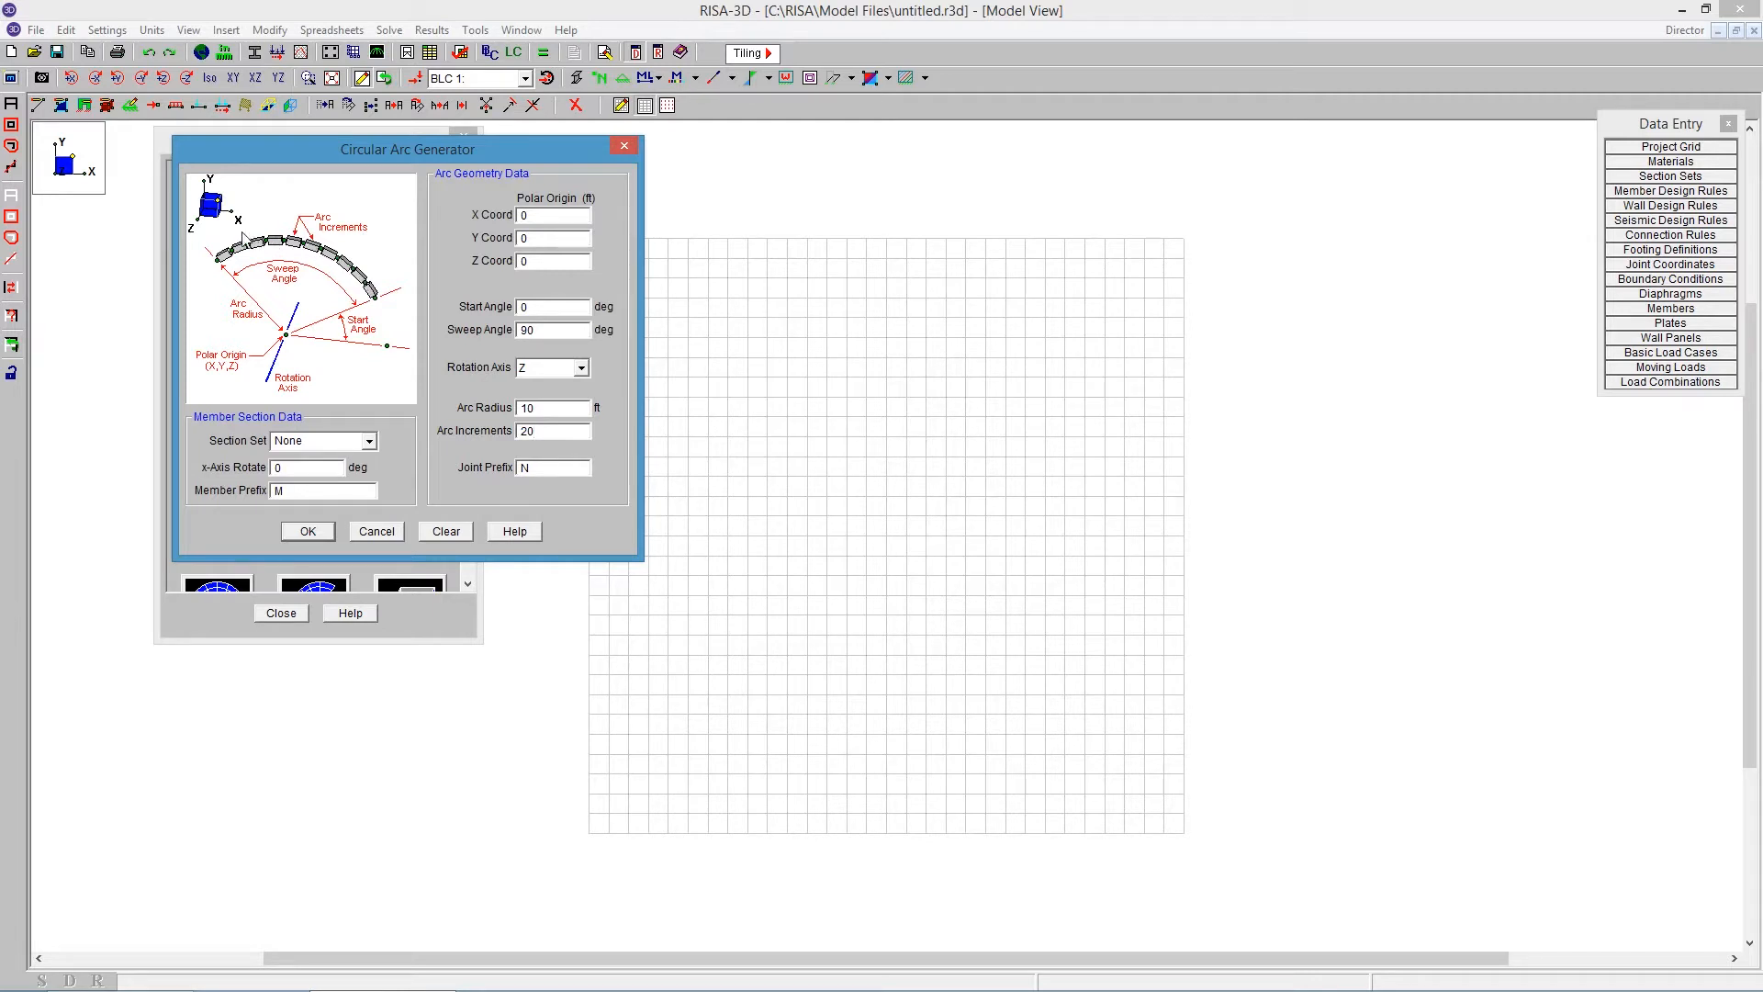
mouse_move(245, 516)
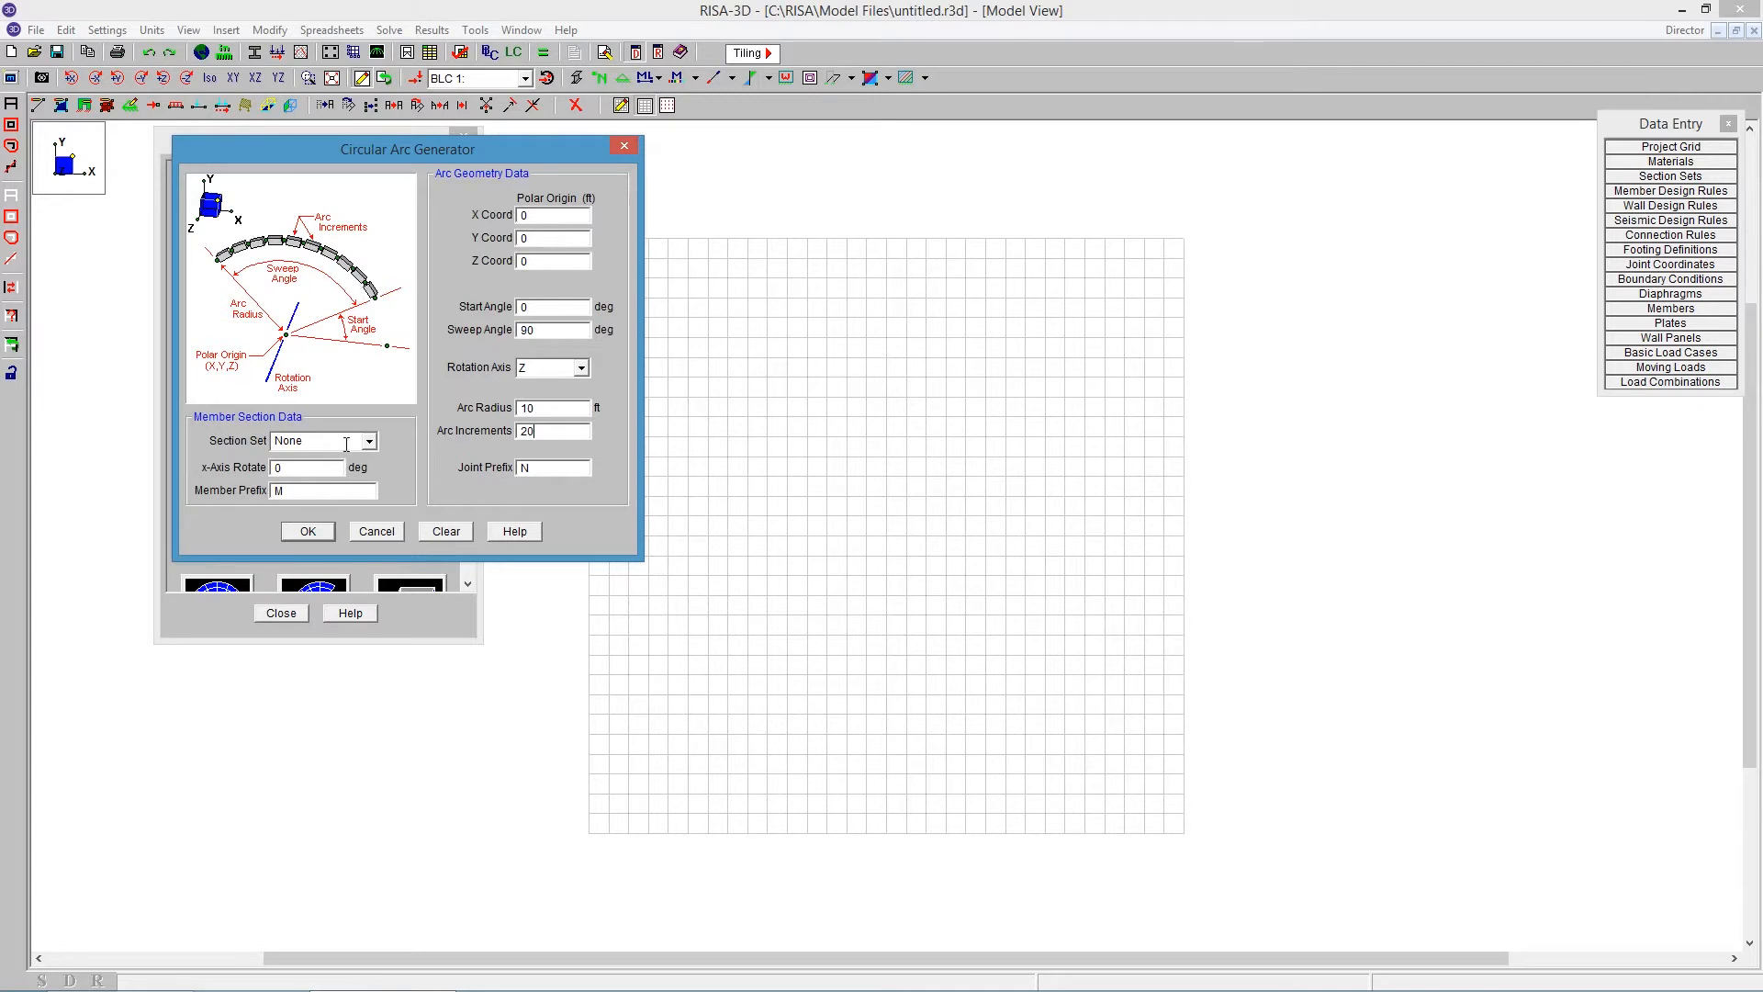
click(307, 531)
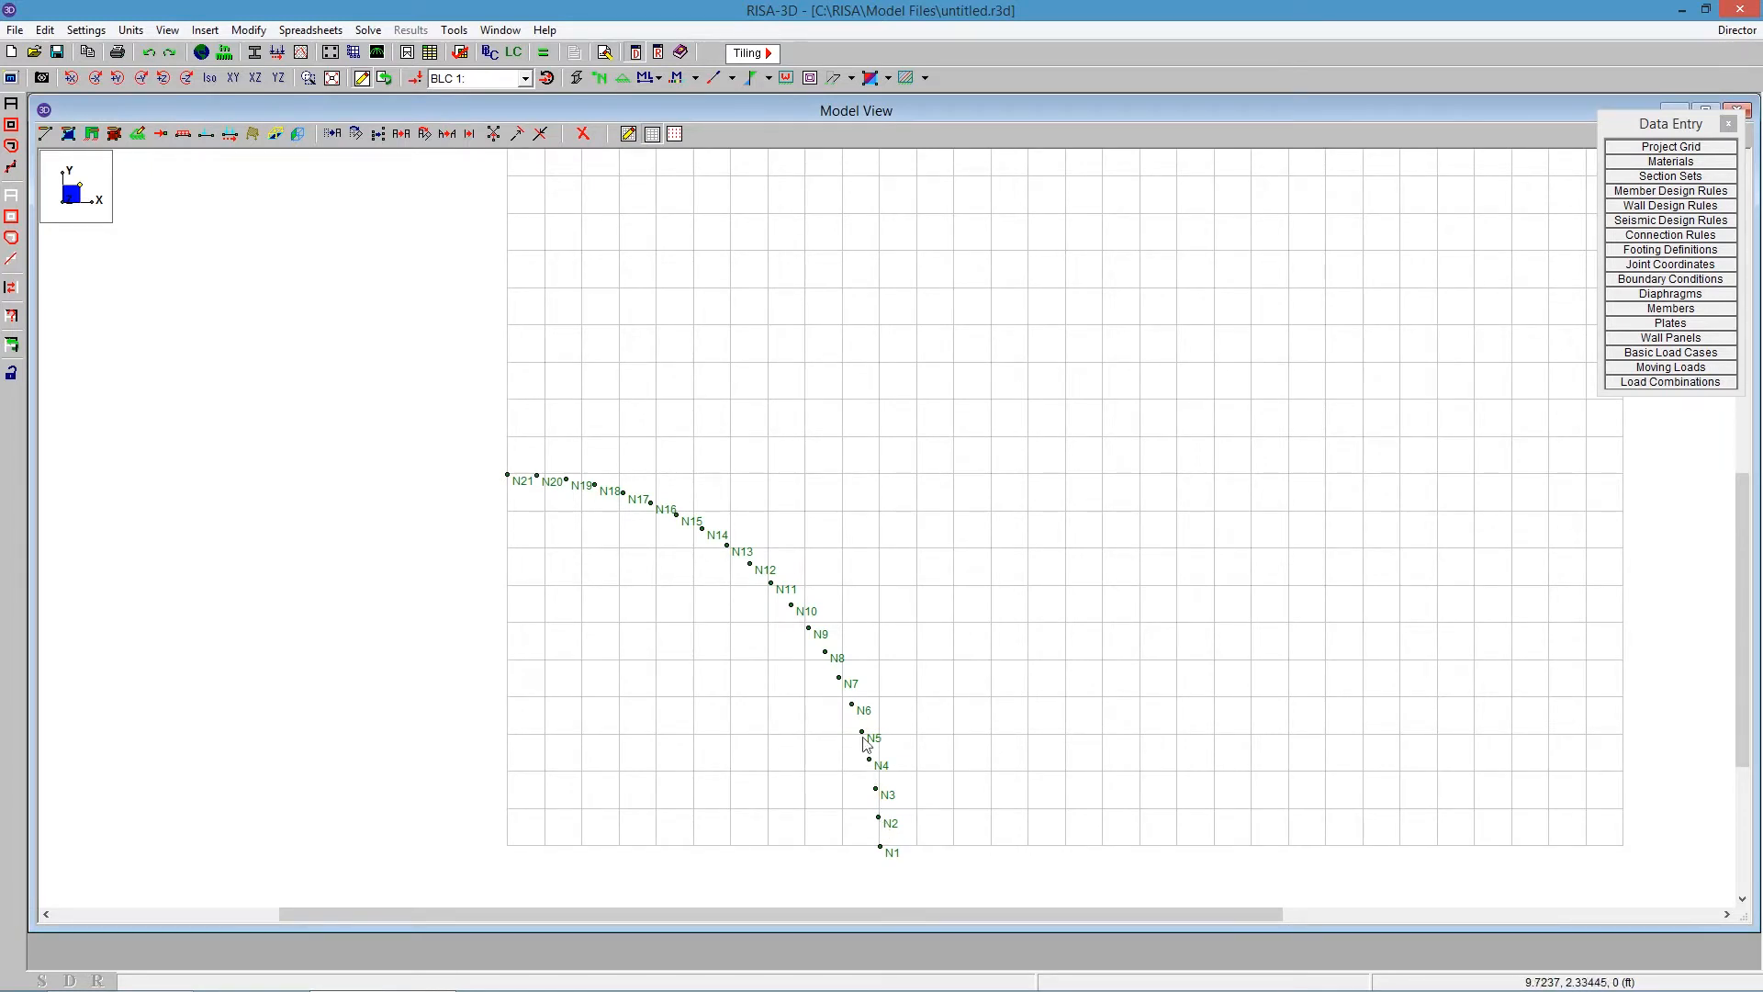
mouse_move(510, 475)
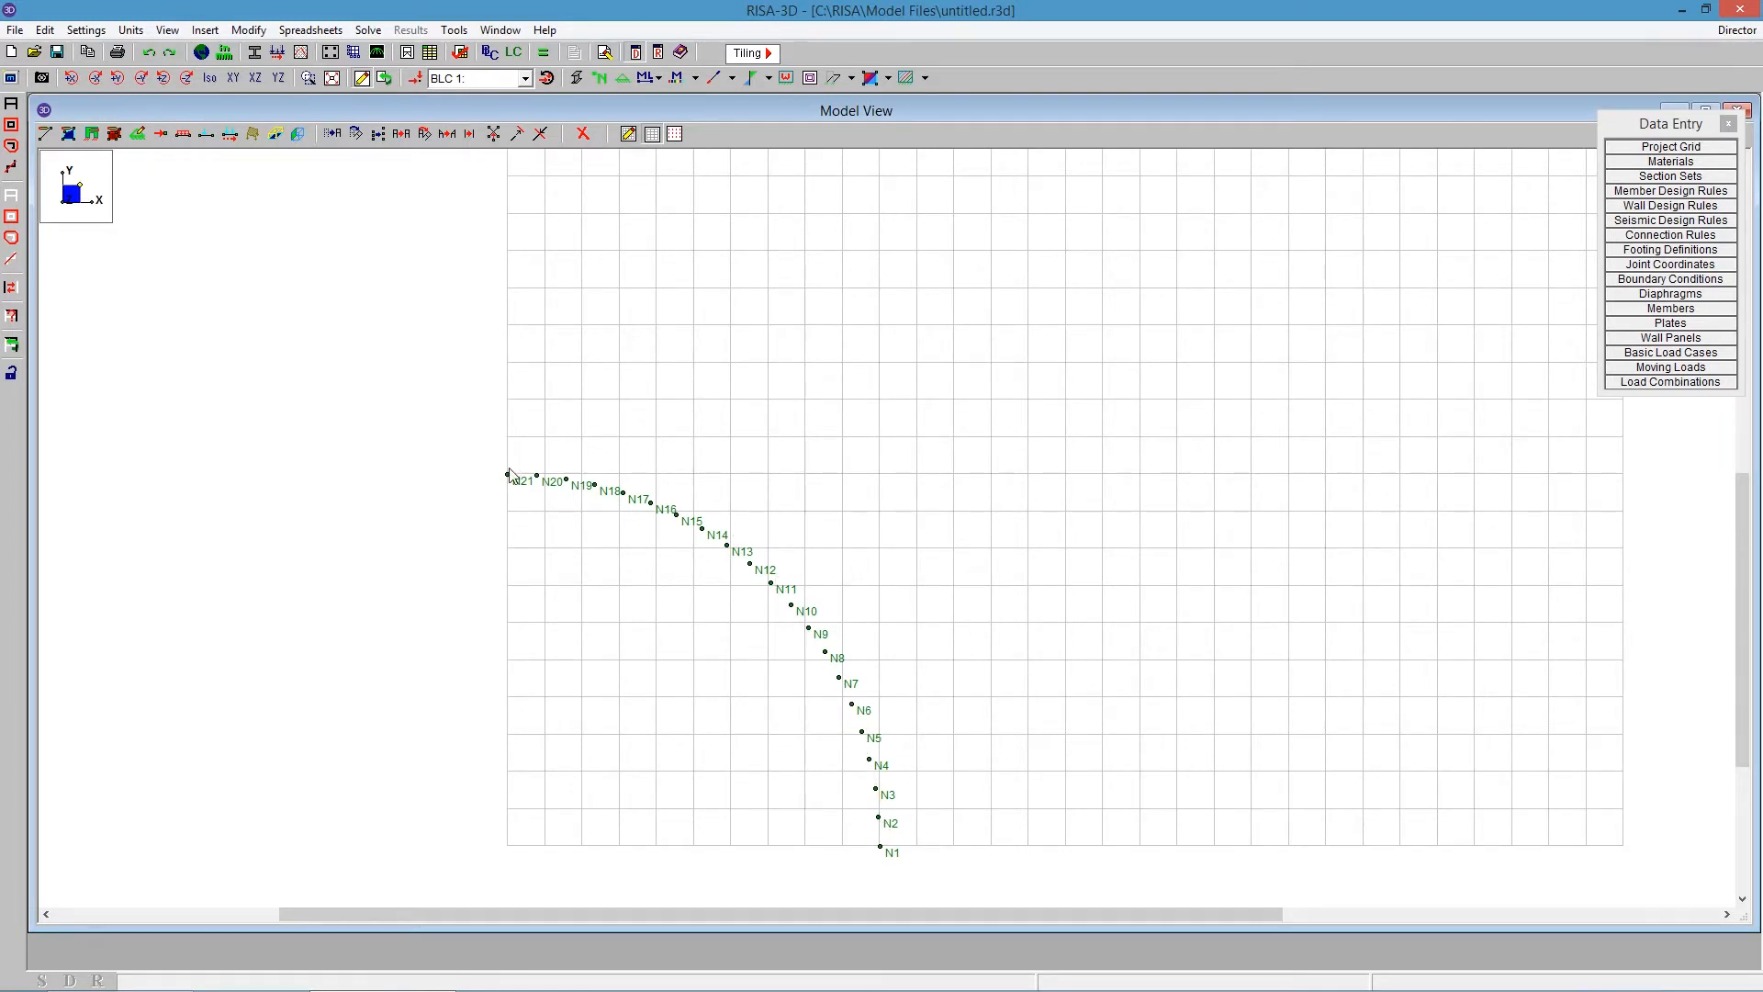
mouse_move(986, 871)
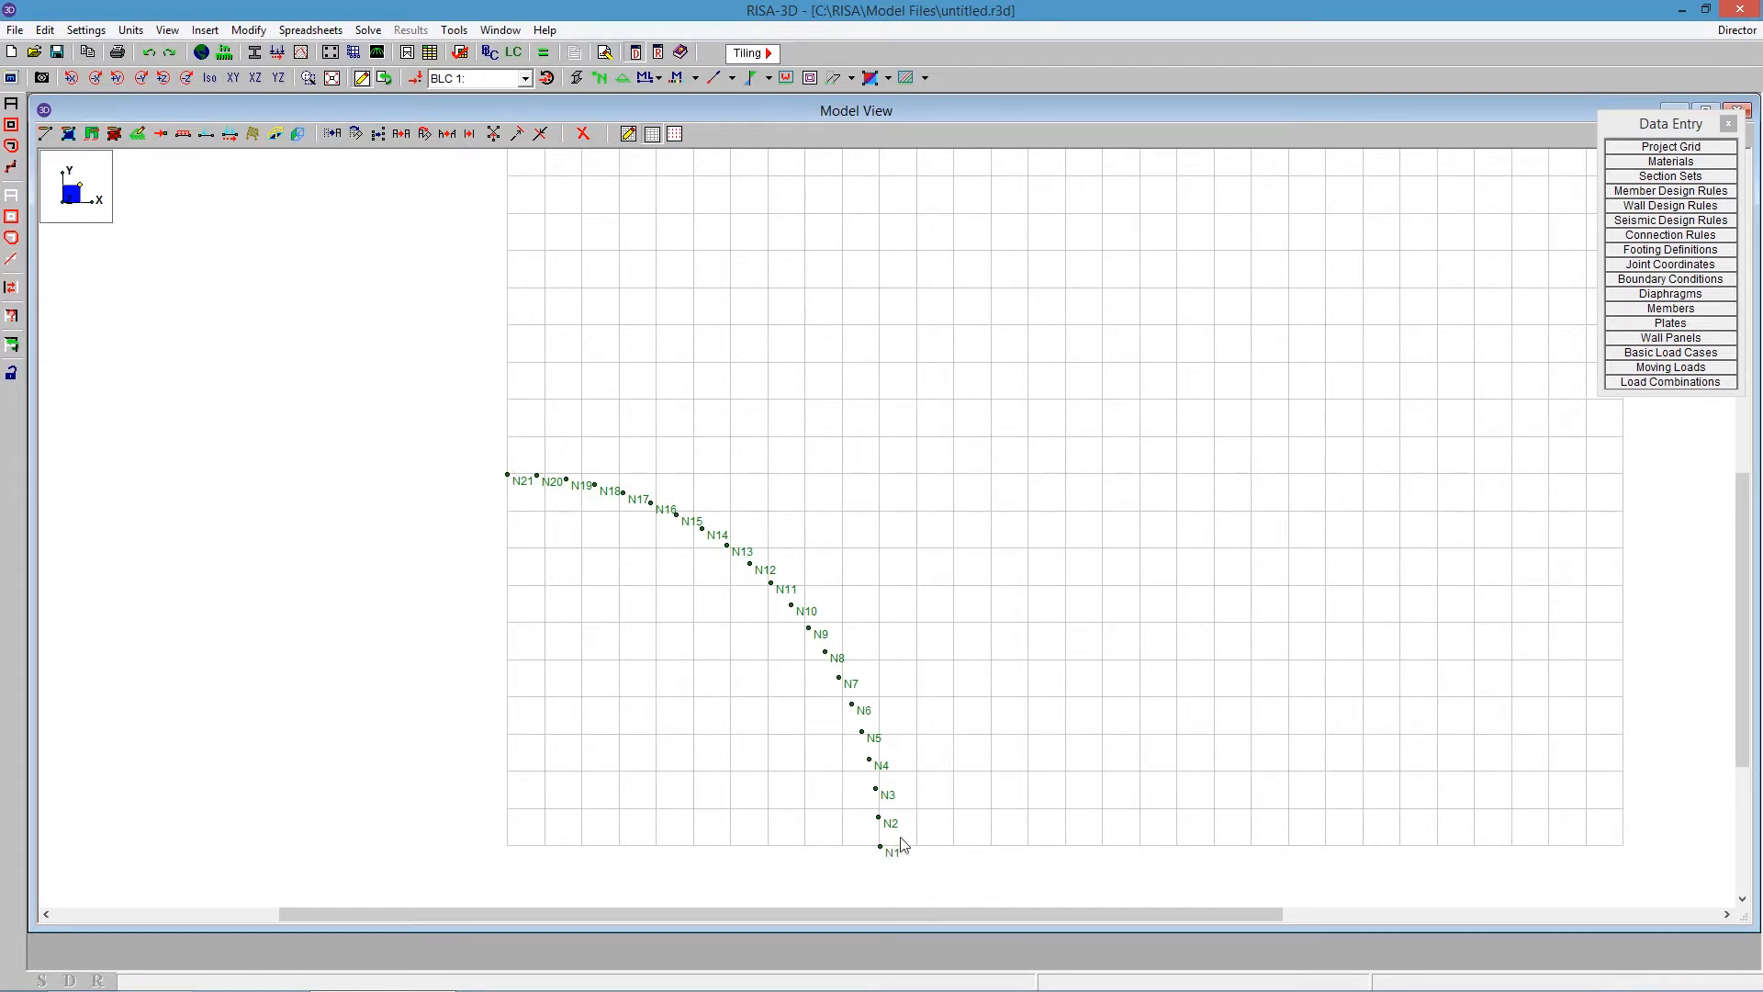
mouse_move(475, 435)
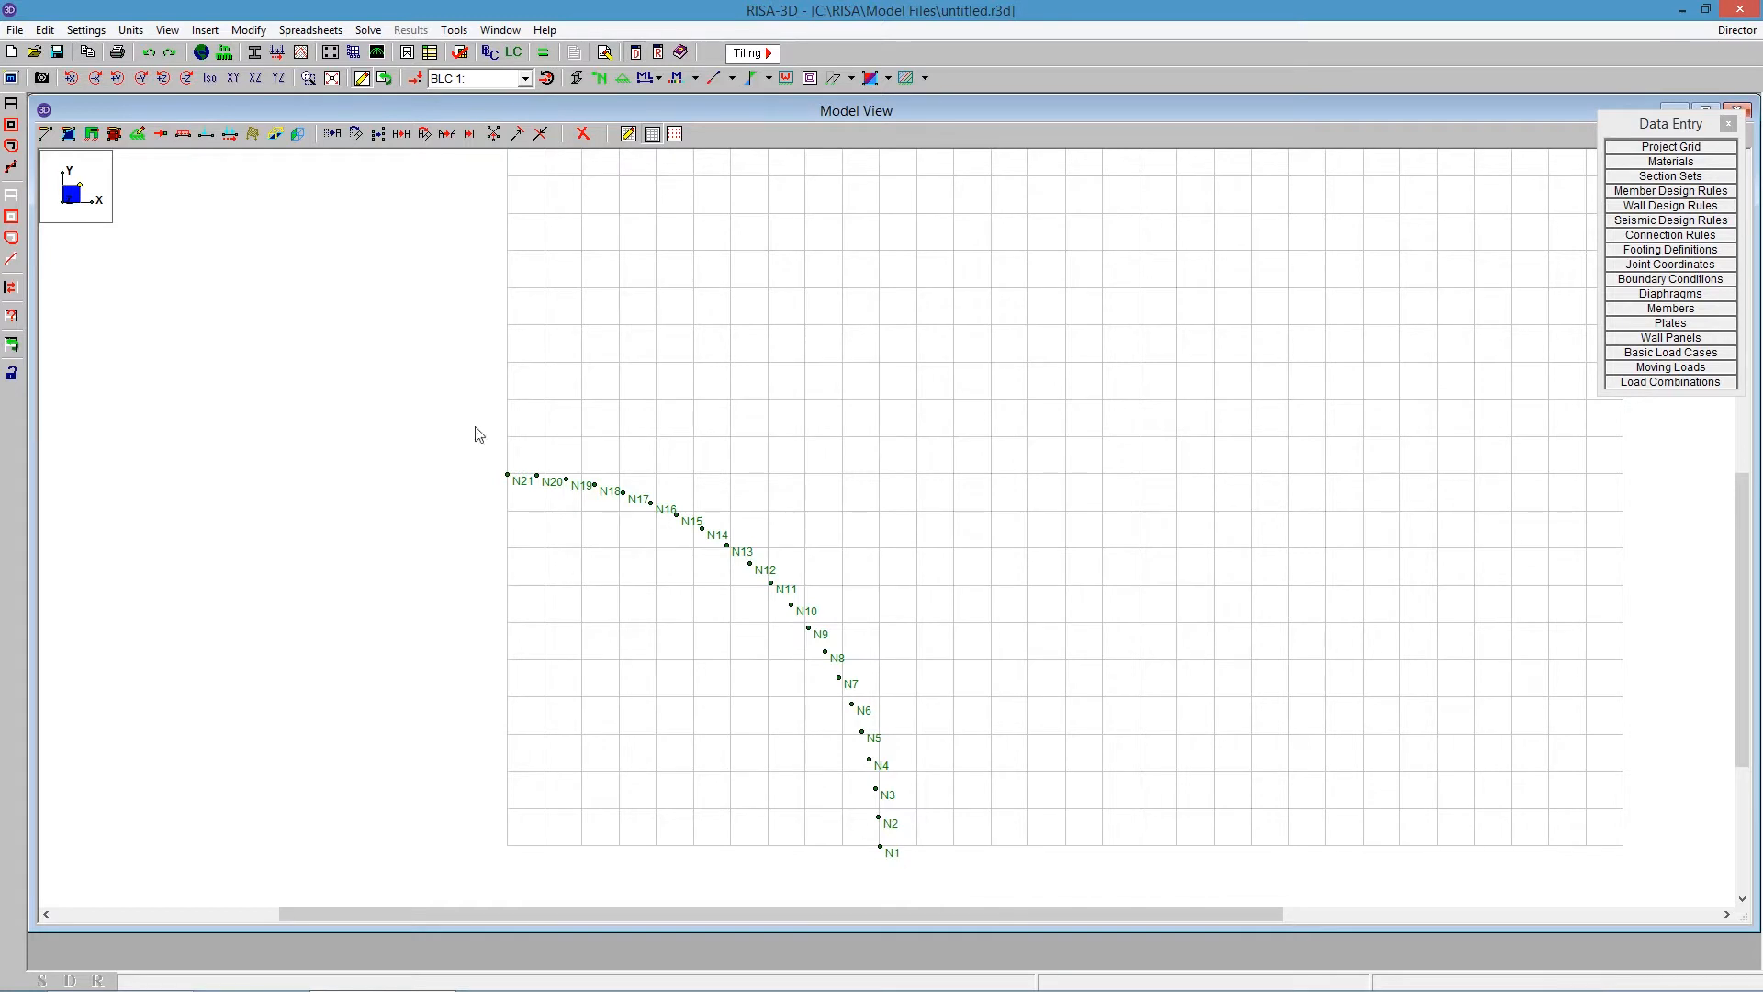
mouse_move(506, 470)
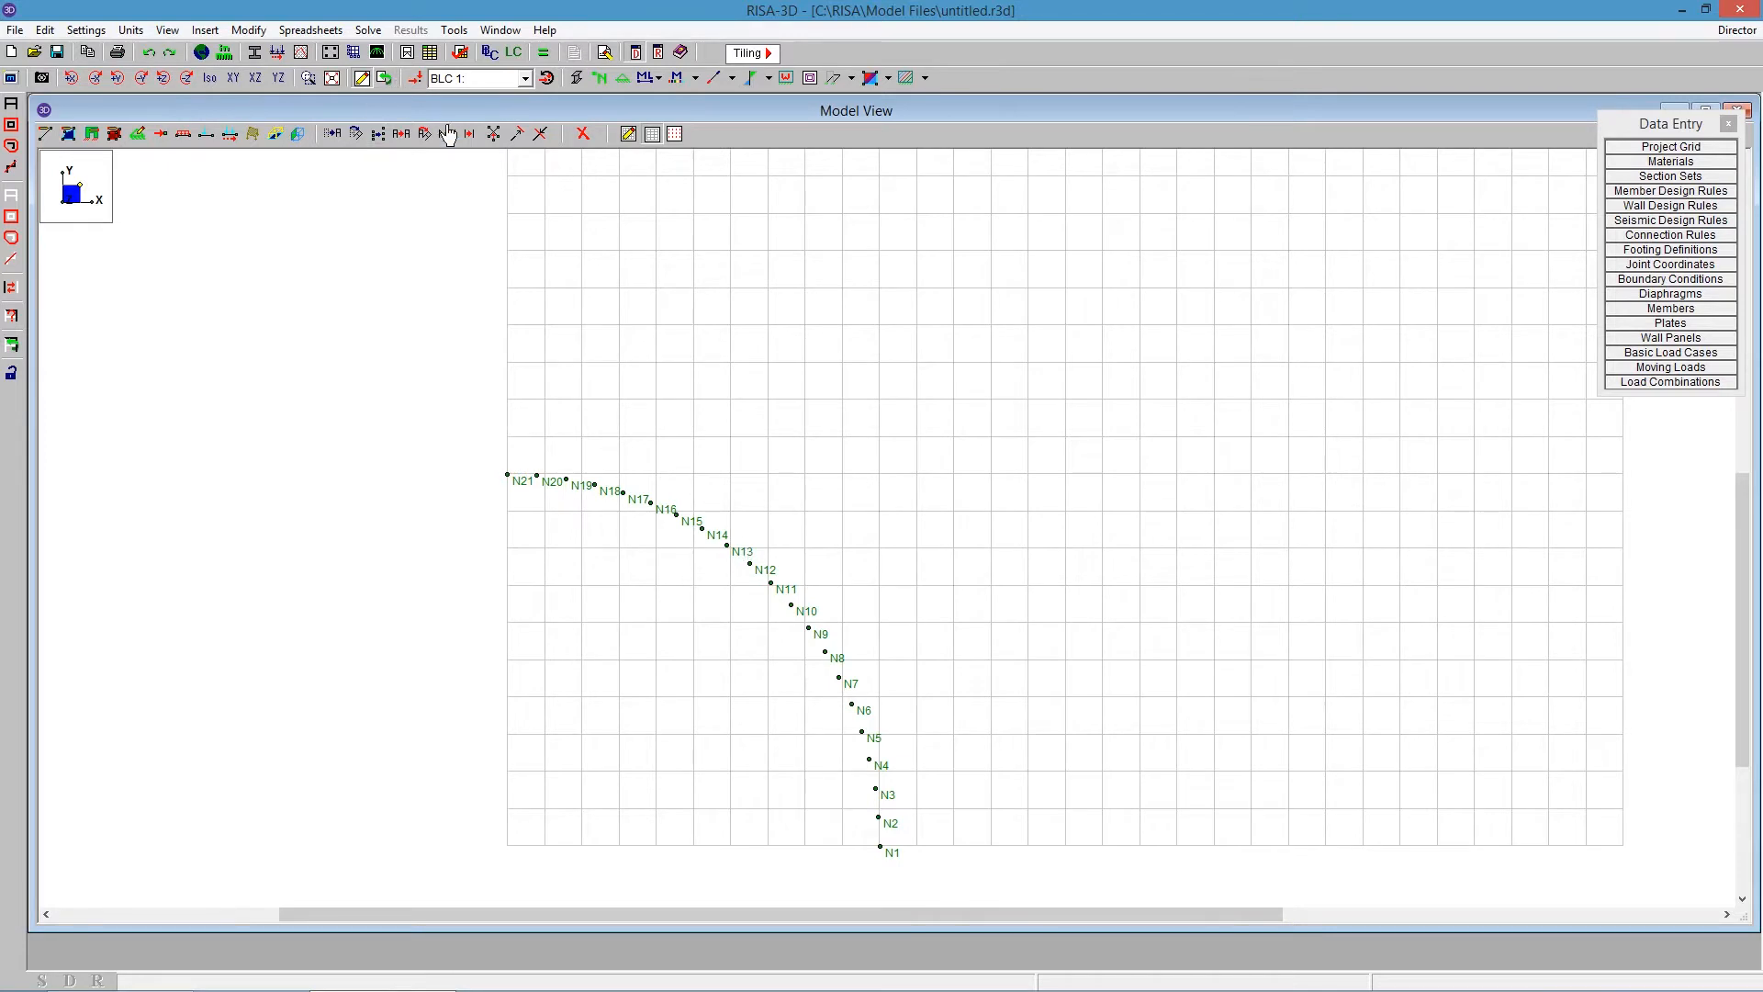
mouse_move(424, 132)
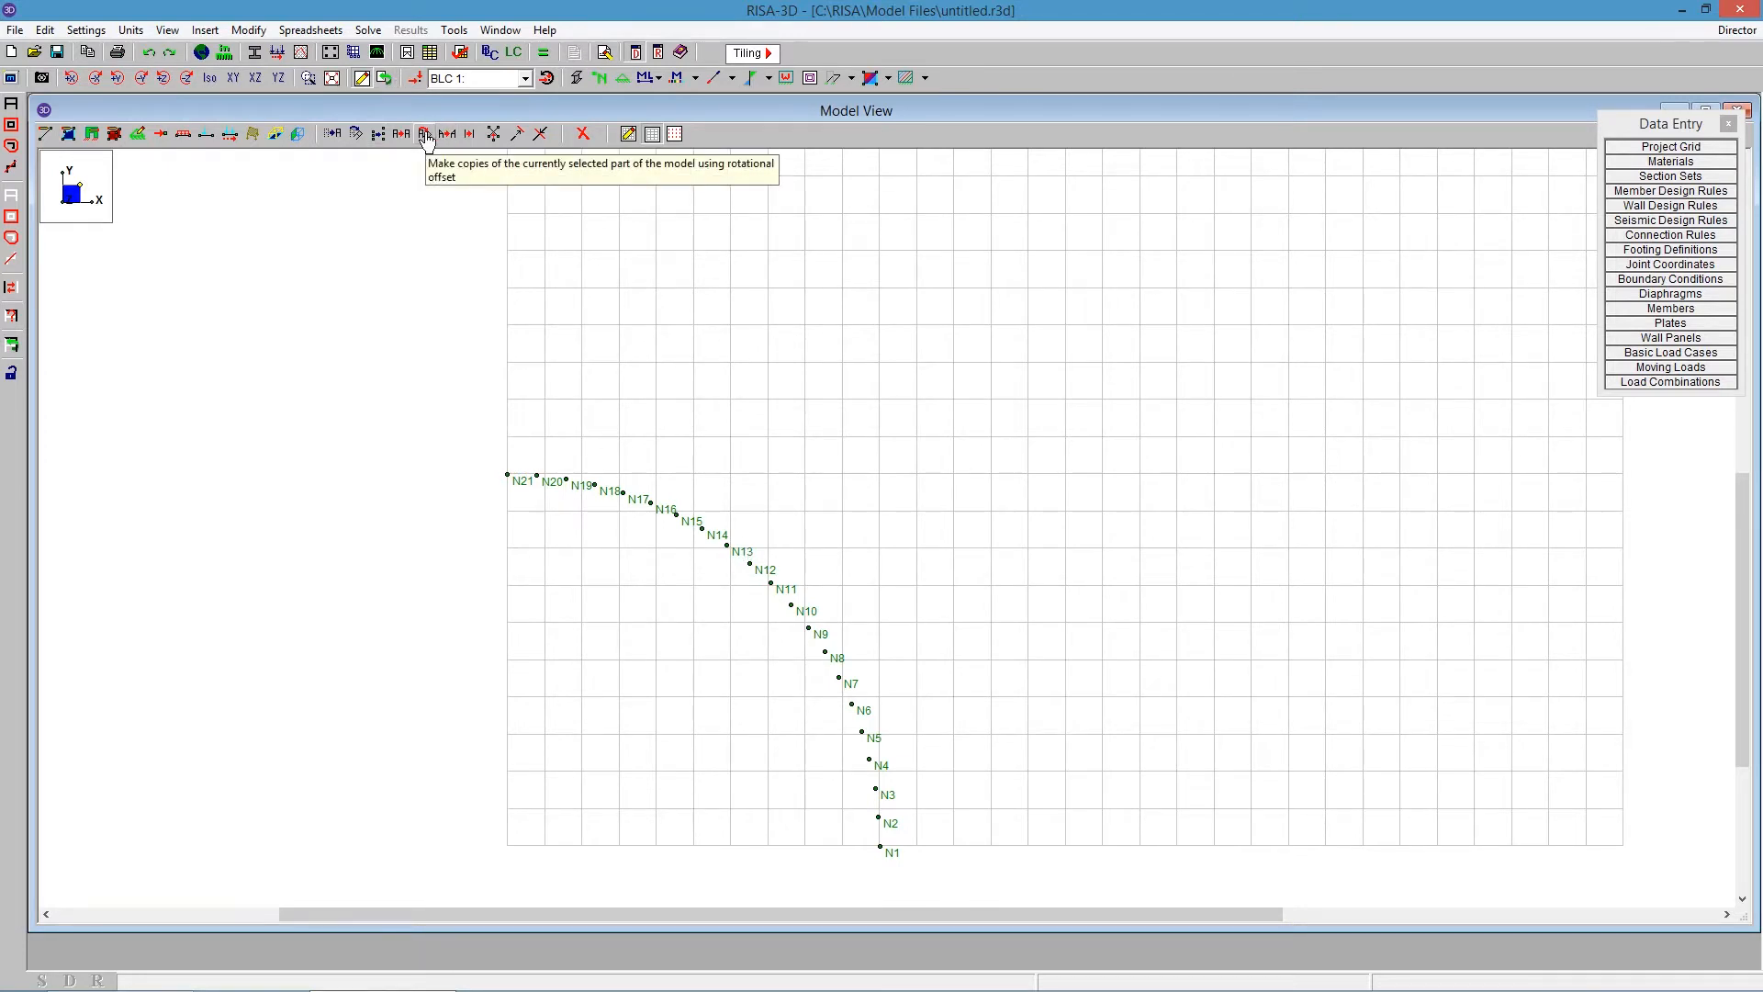
Clear Copy Rotate settings, choose rotation axis Y, and enter a 4.5° angle.
click(425, 134)
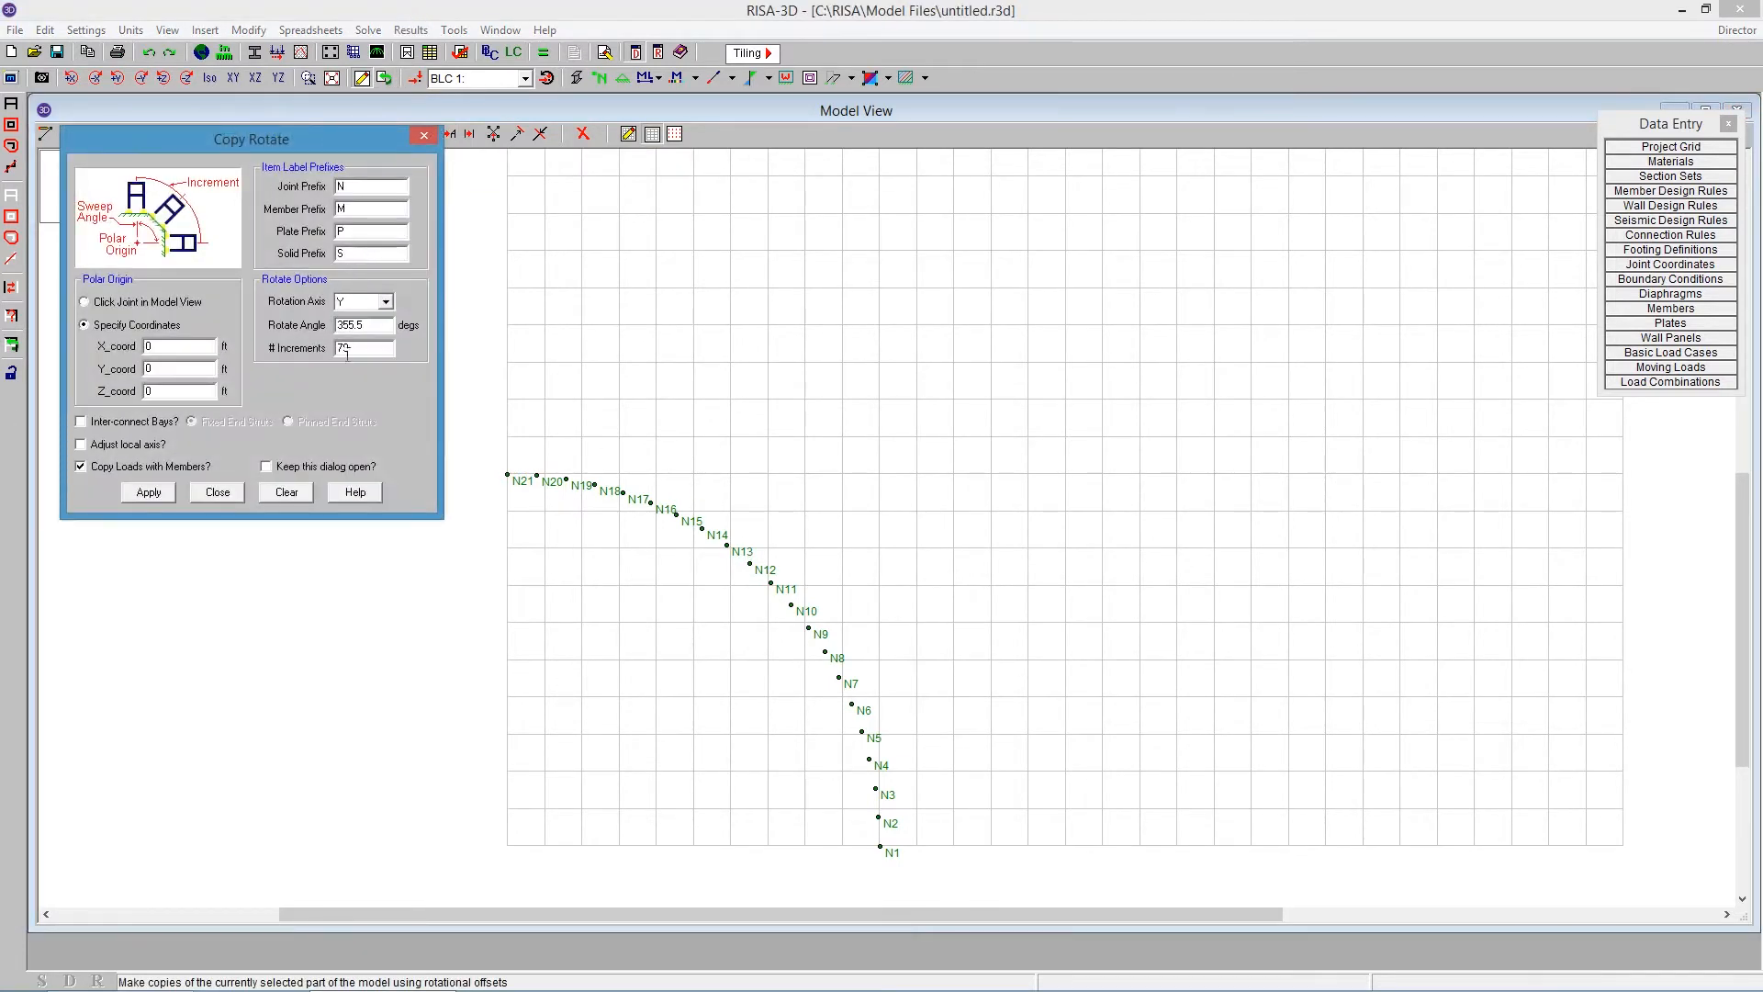
click(284, 491)
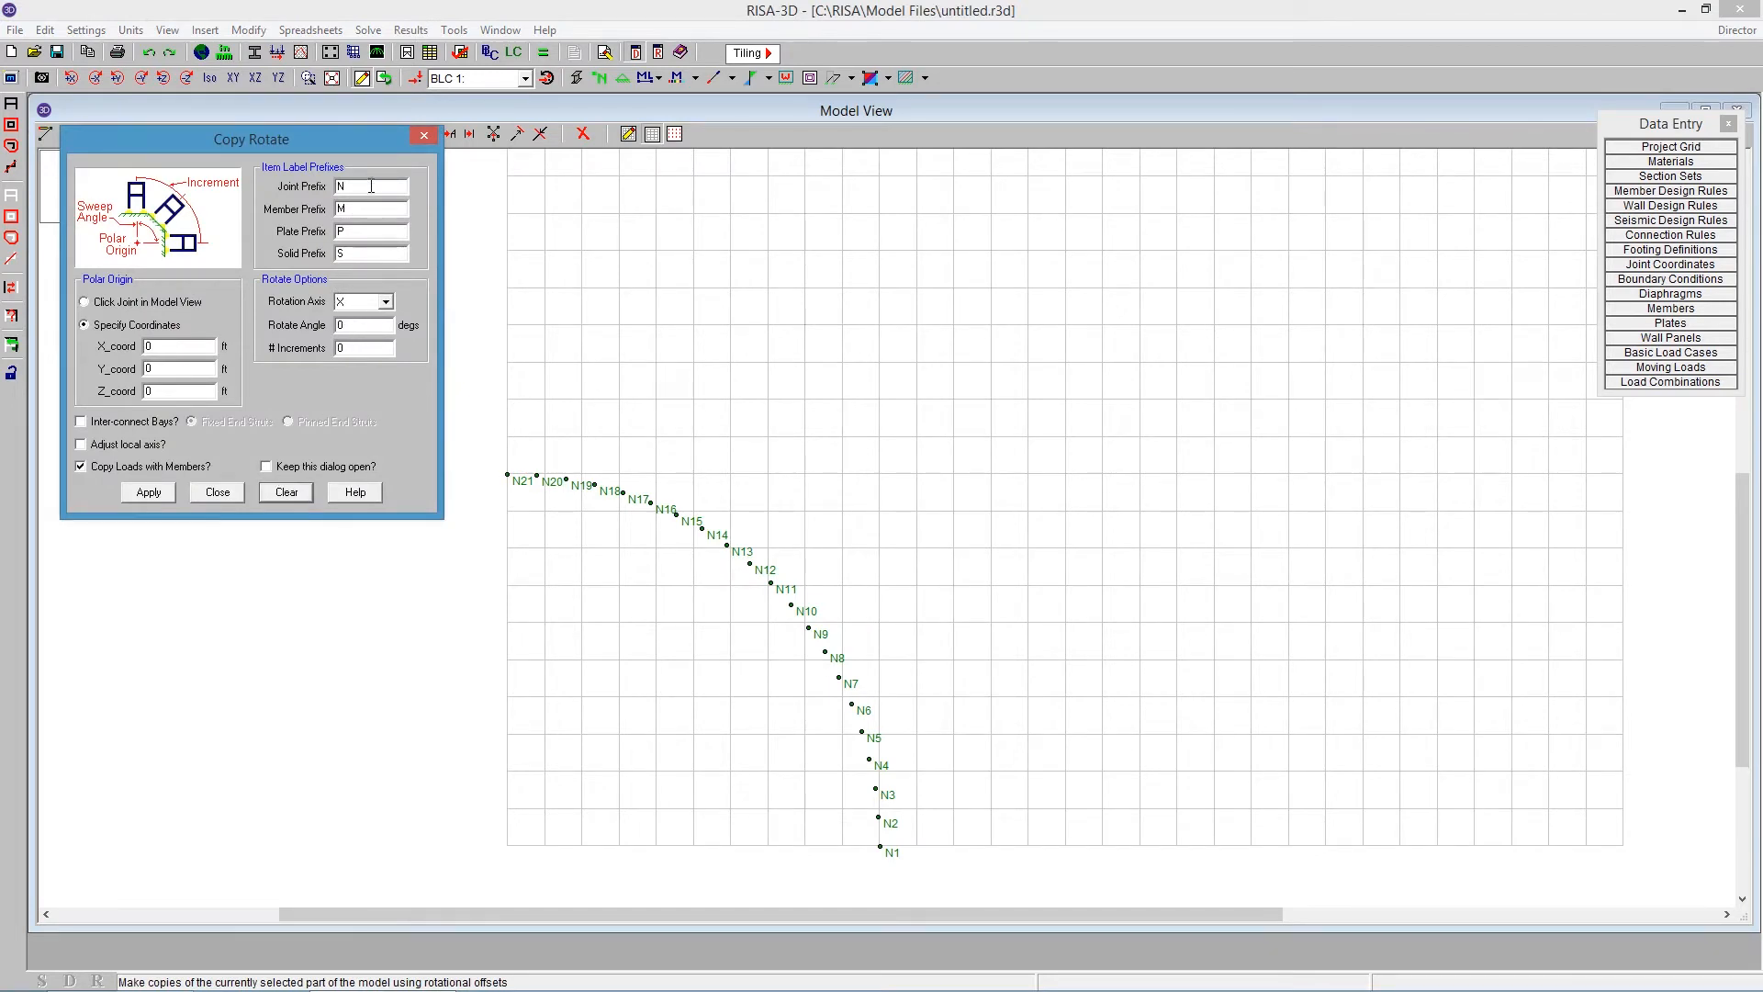
mouse_move(154, 387)
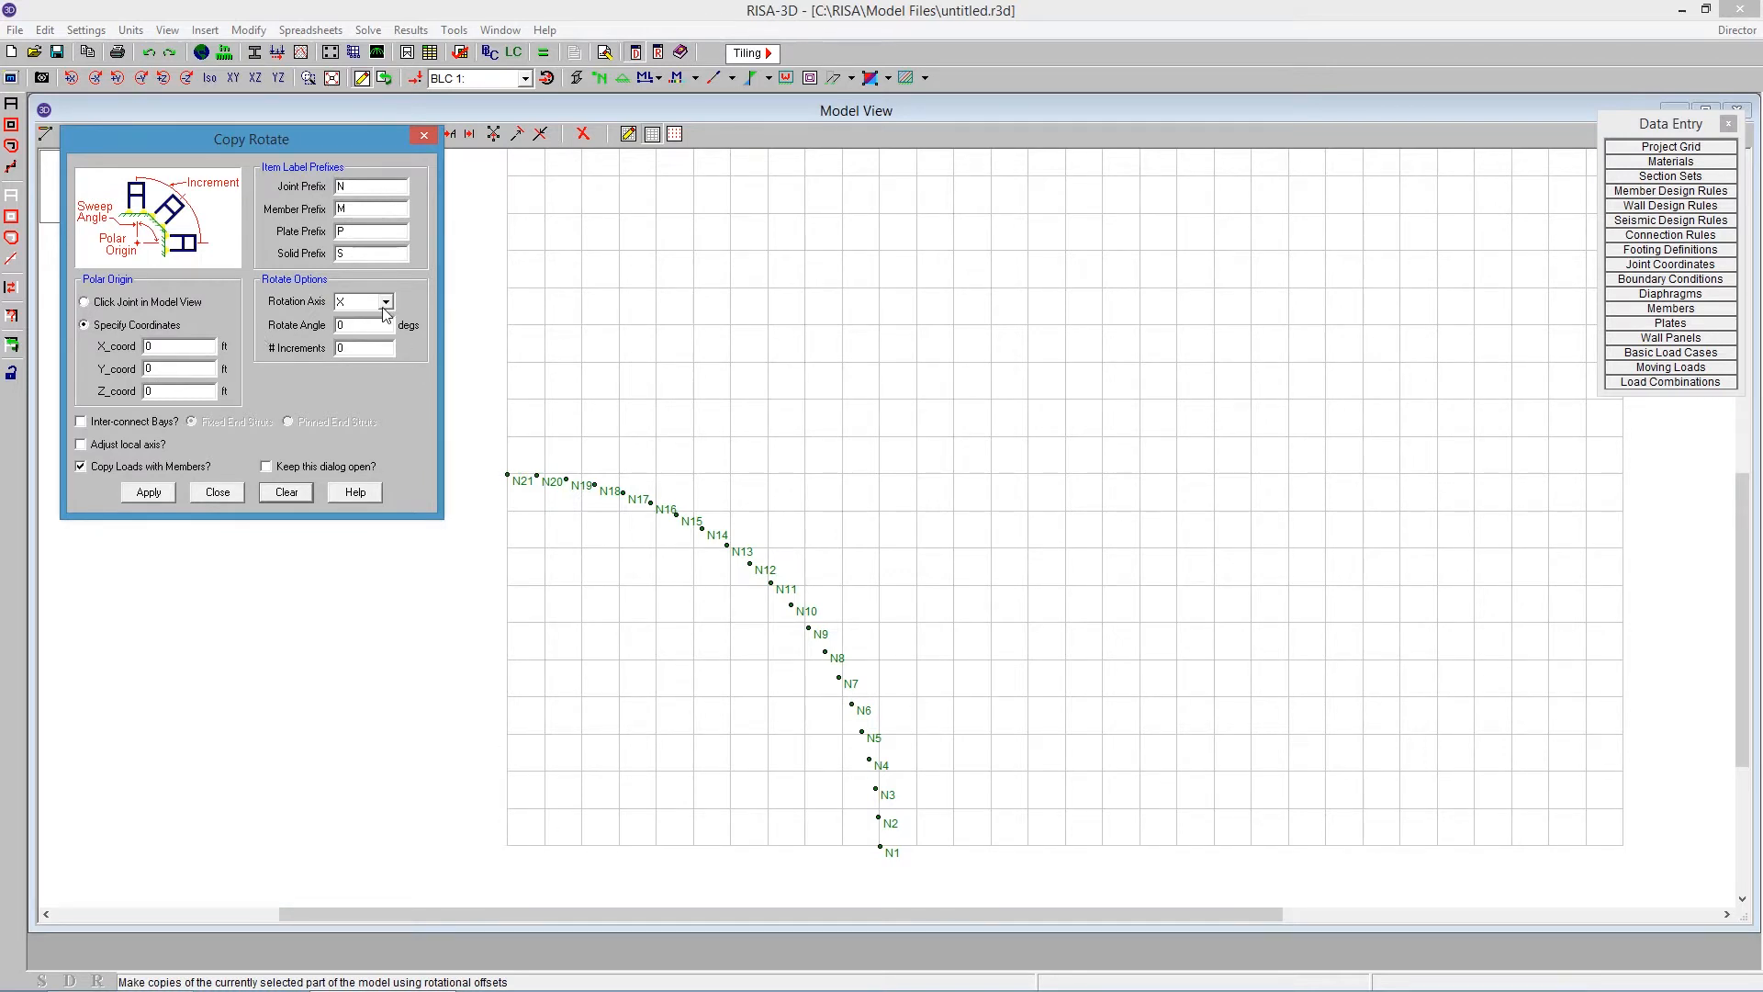
click(386, 301)
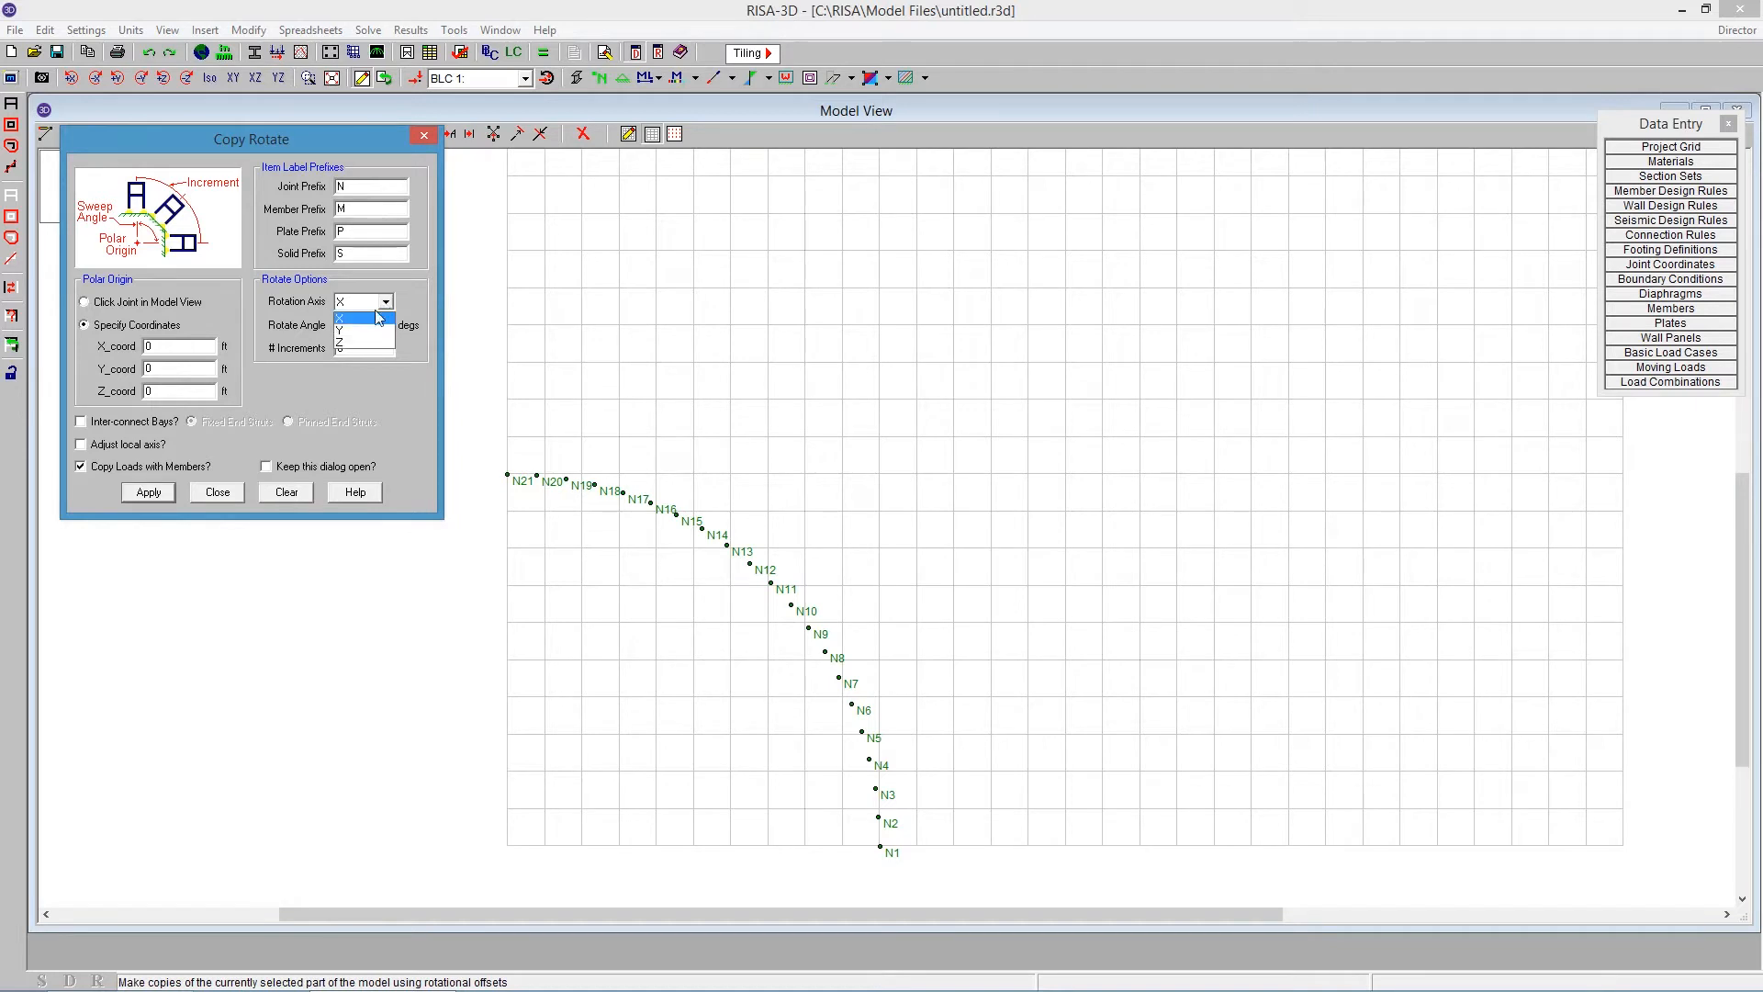
click(337, 330)
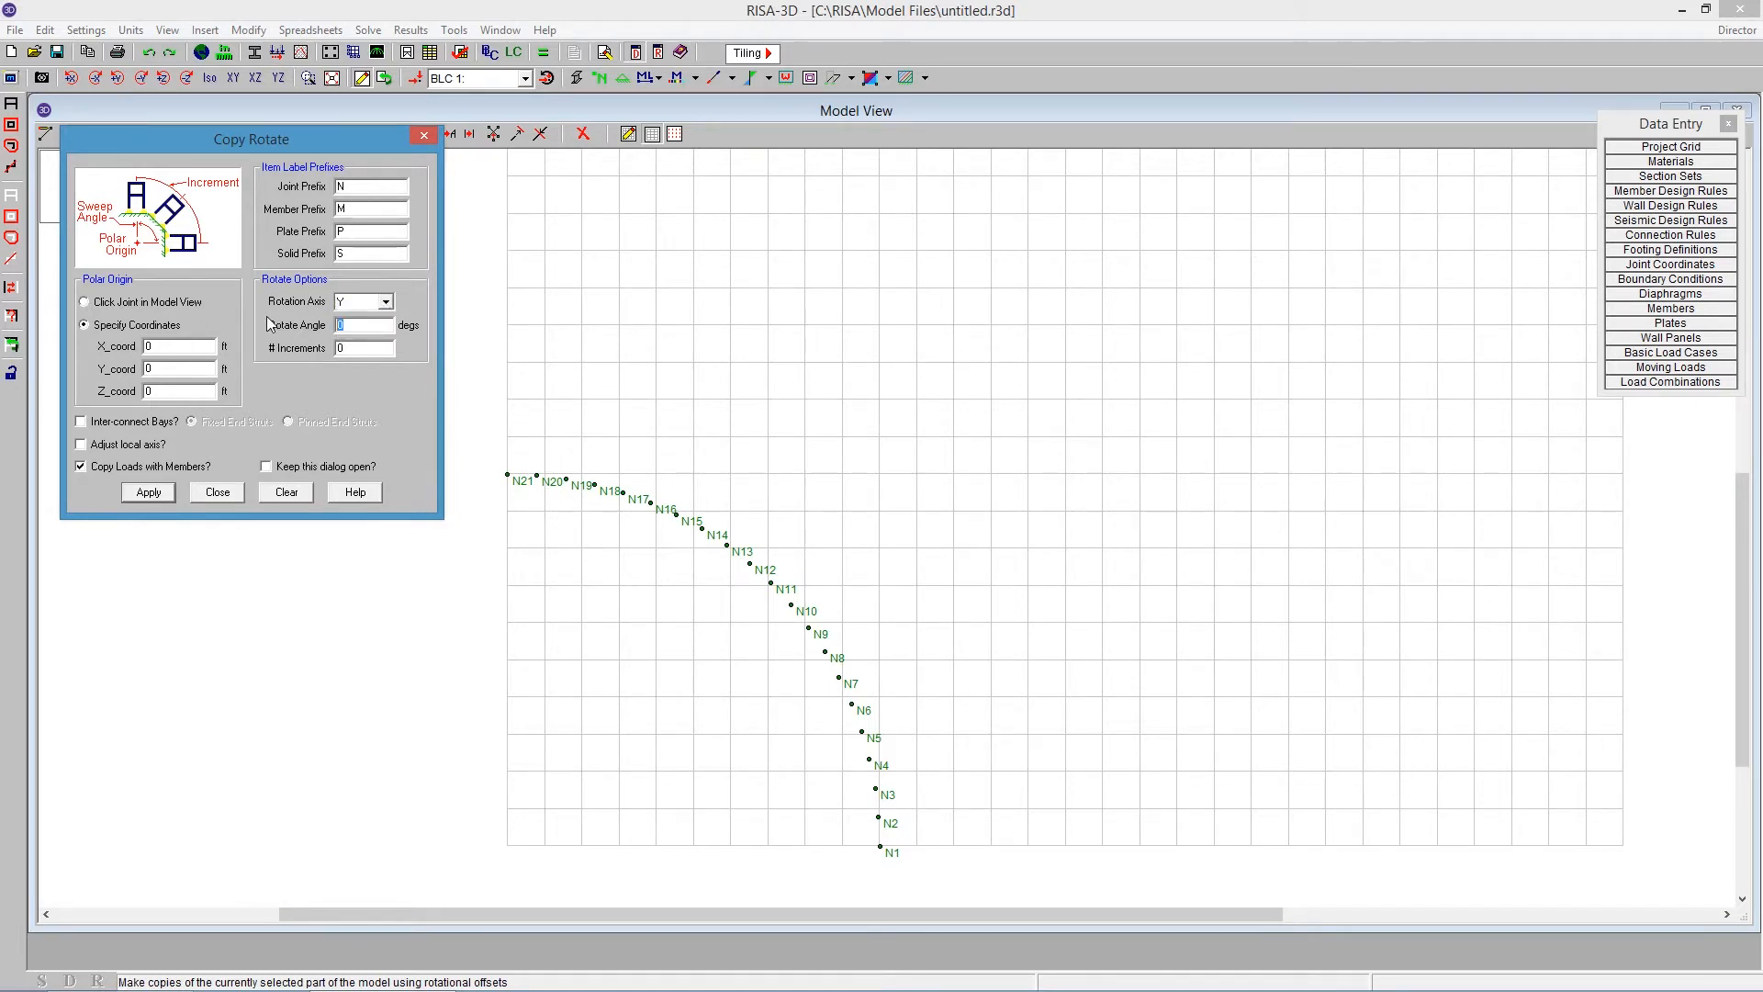
mouse_move(467, 655)
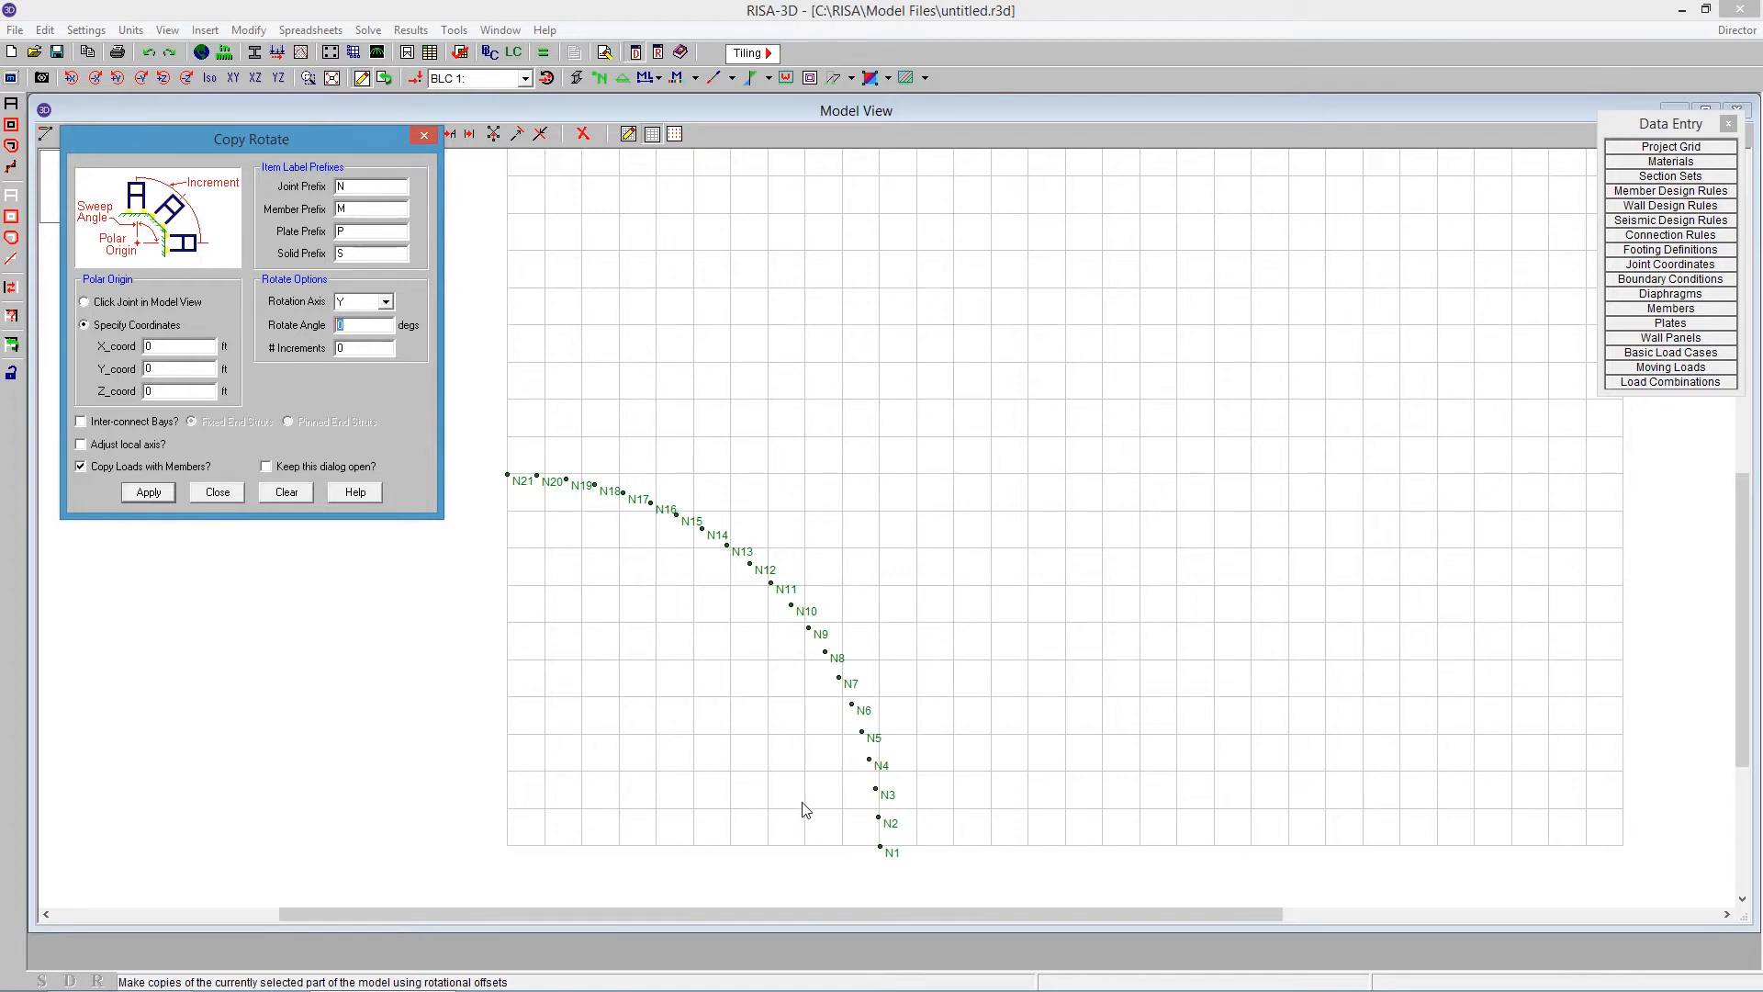
mouse_move(477, 582)
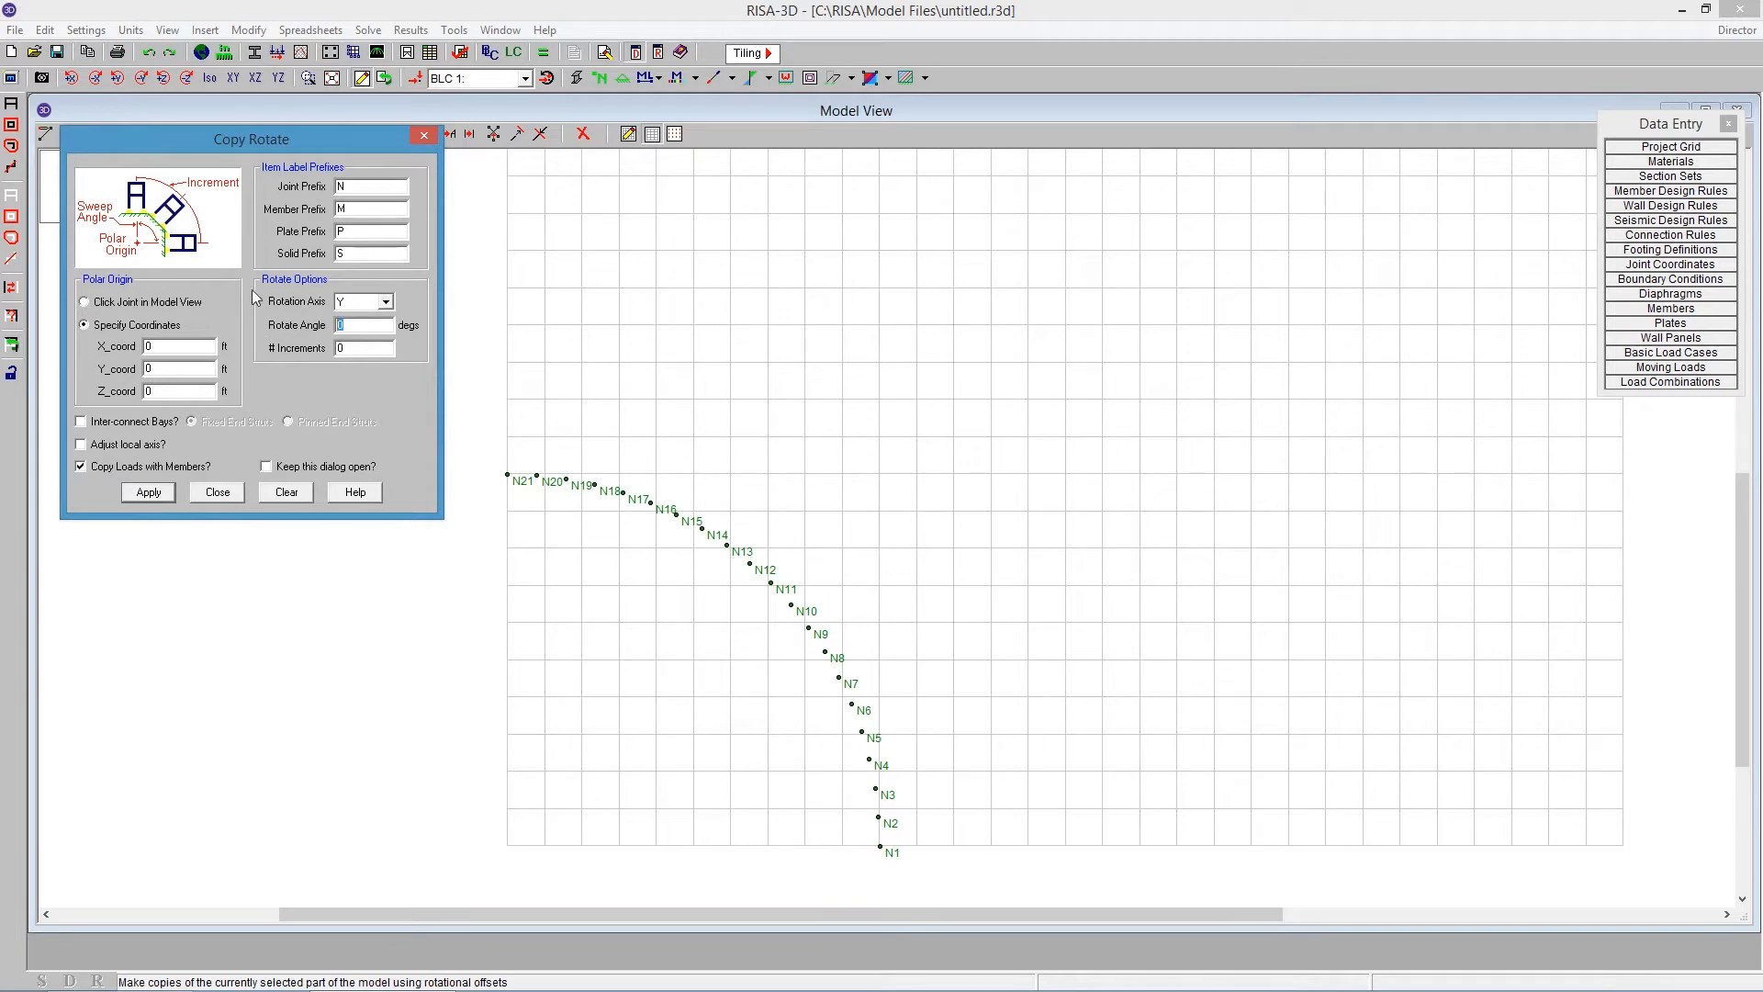
text(4.5)
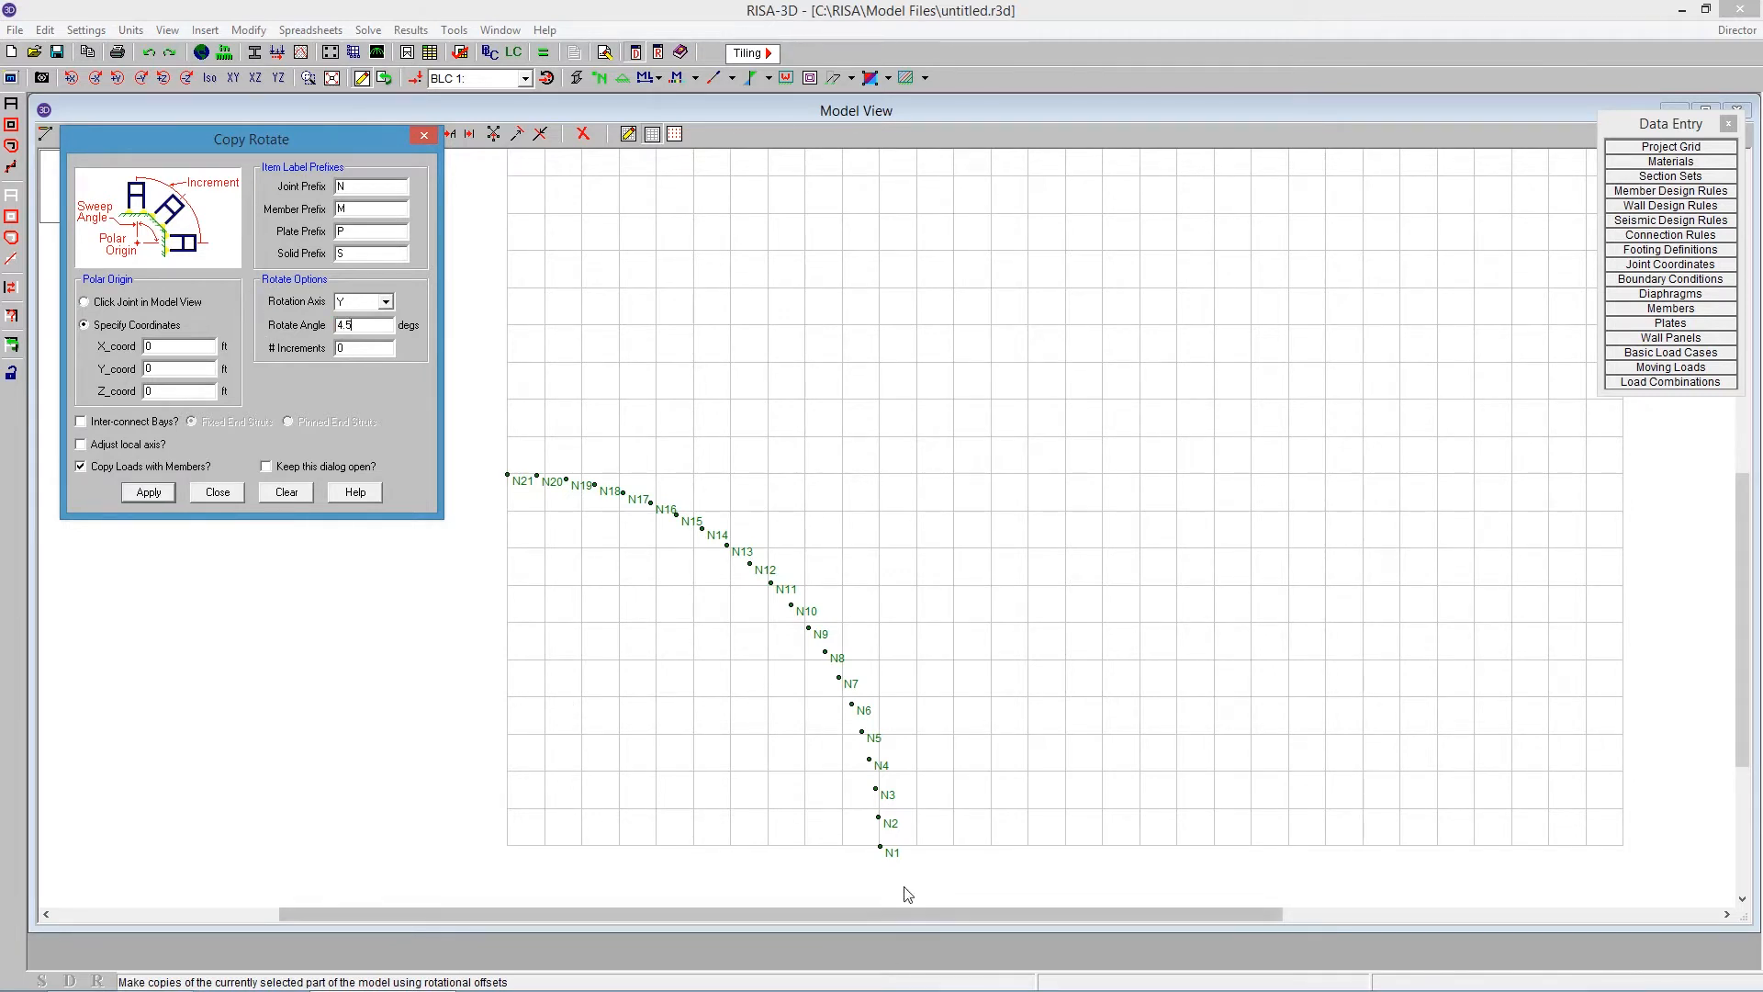
mouse_move(380, 427)
text(1)
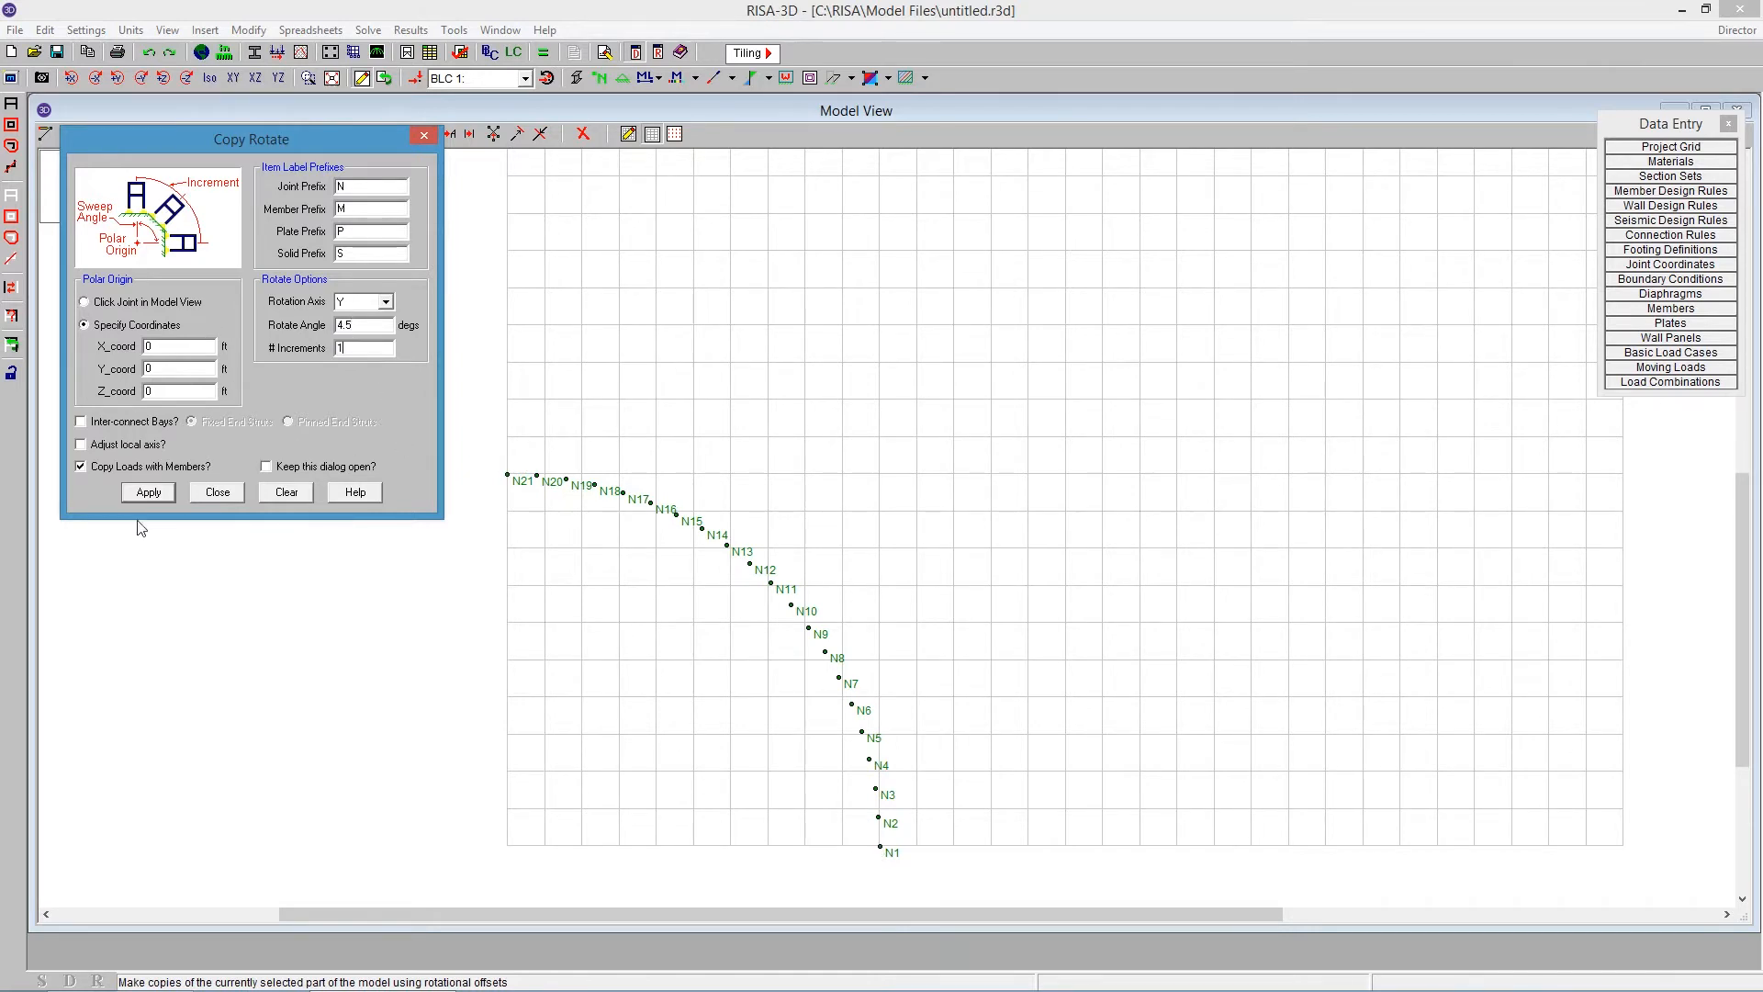
Apply the 4.5° Y-axis rotated copy of the arc and view it isometrically.
click(147, 491)
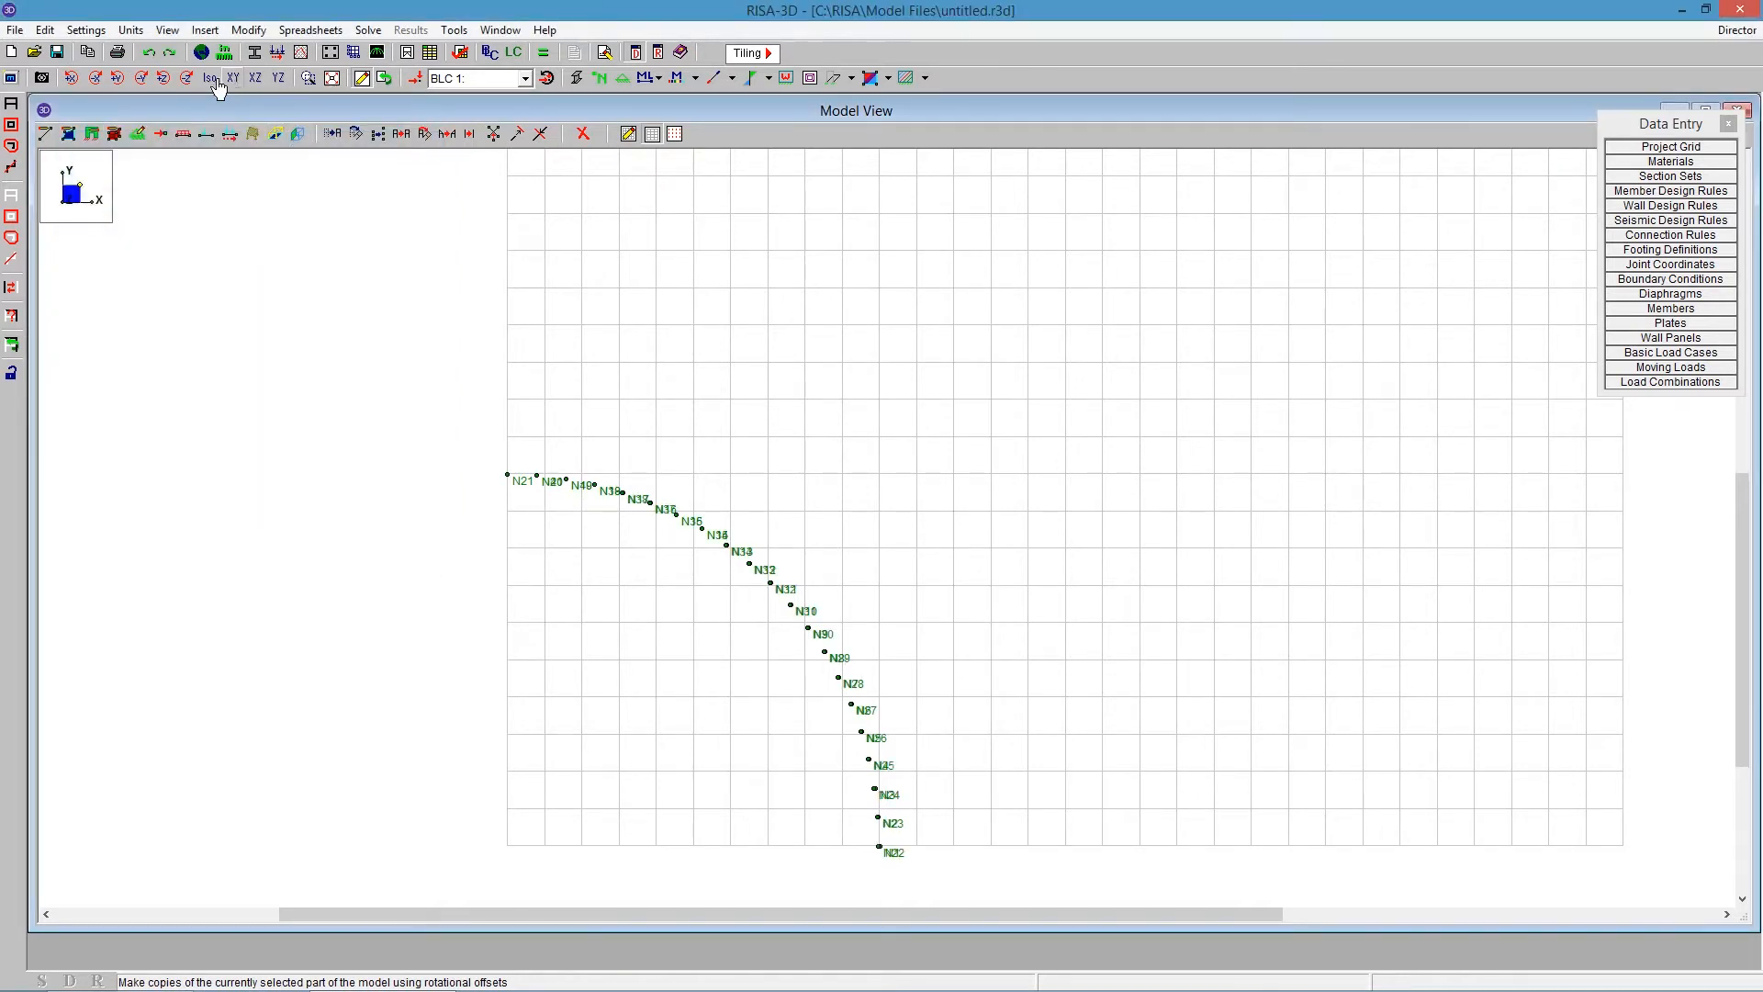
click(209, 77)
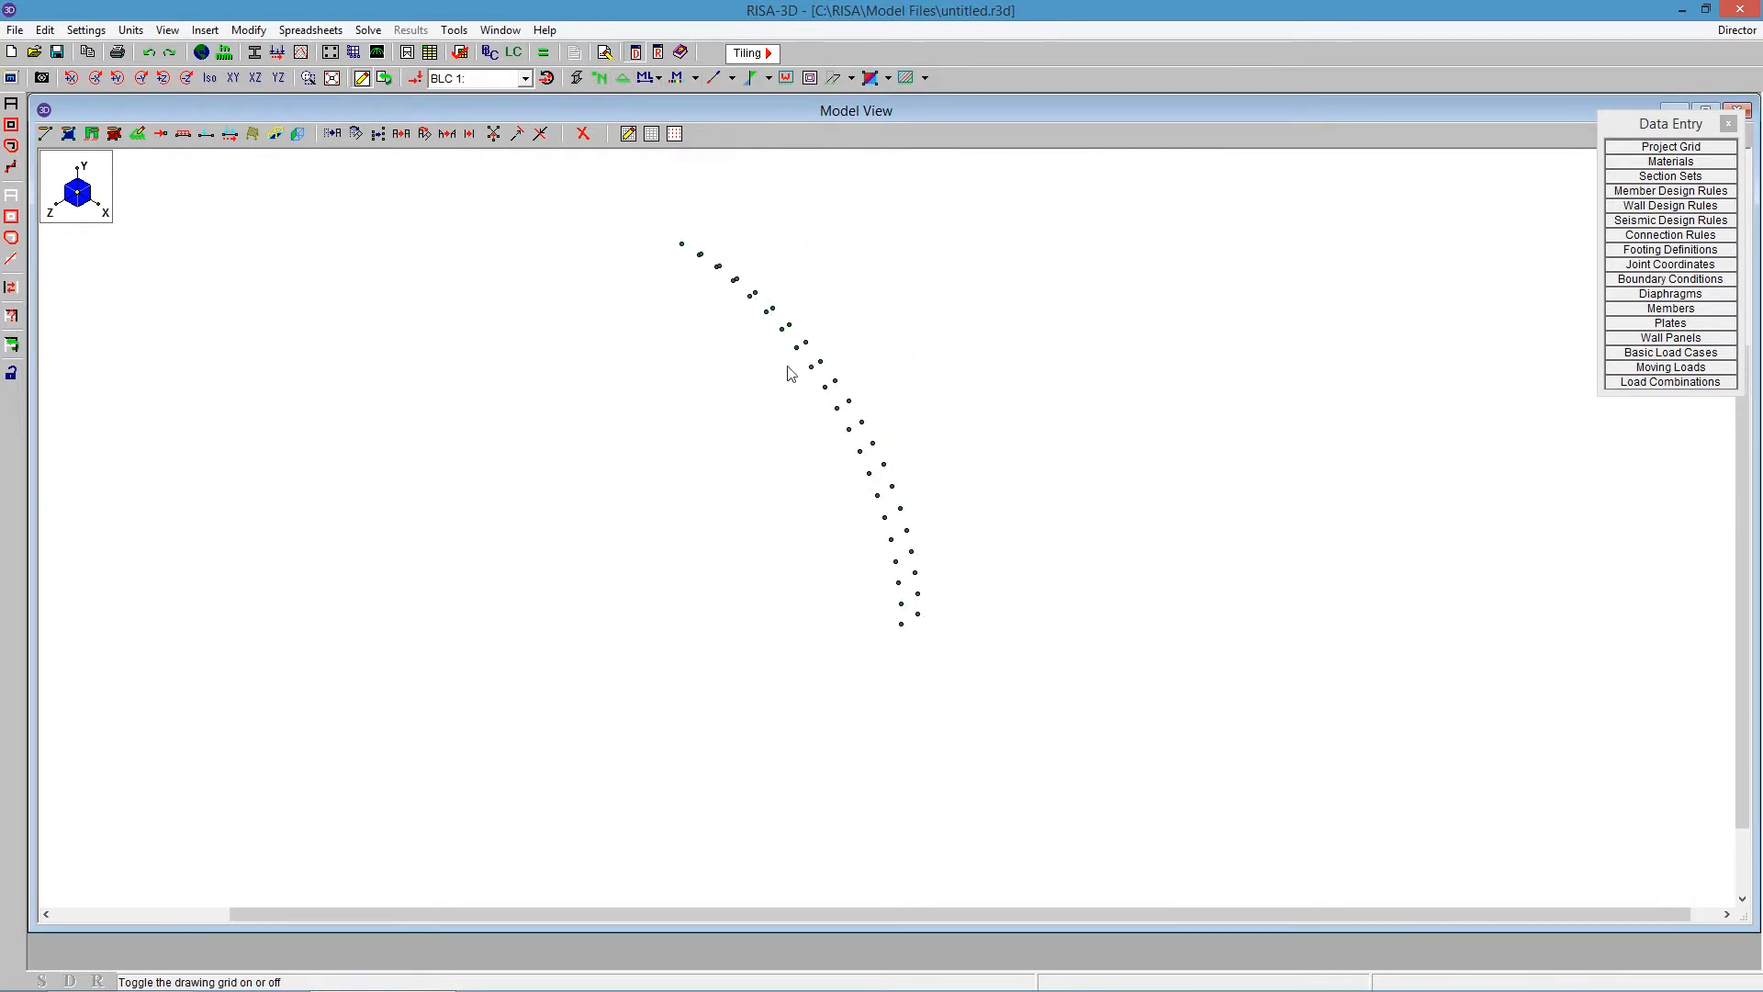
mouse_move(971, 621)
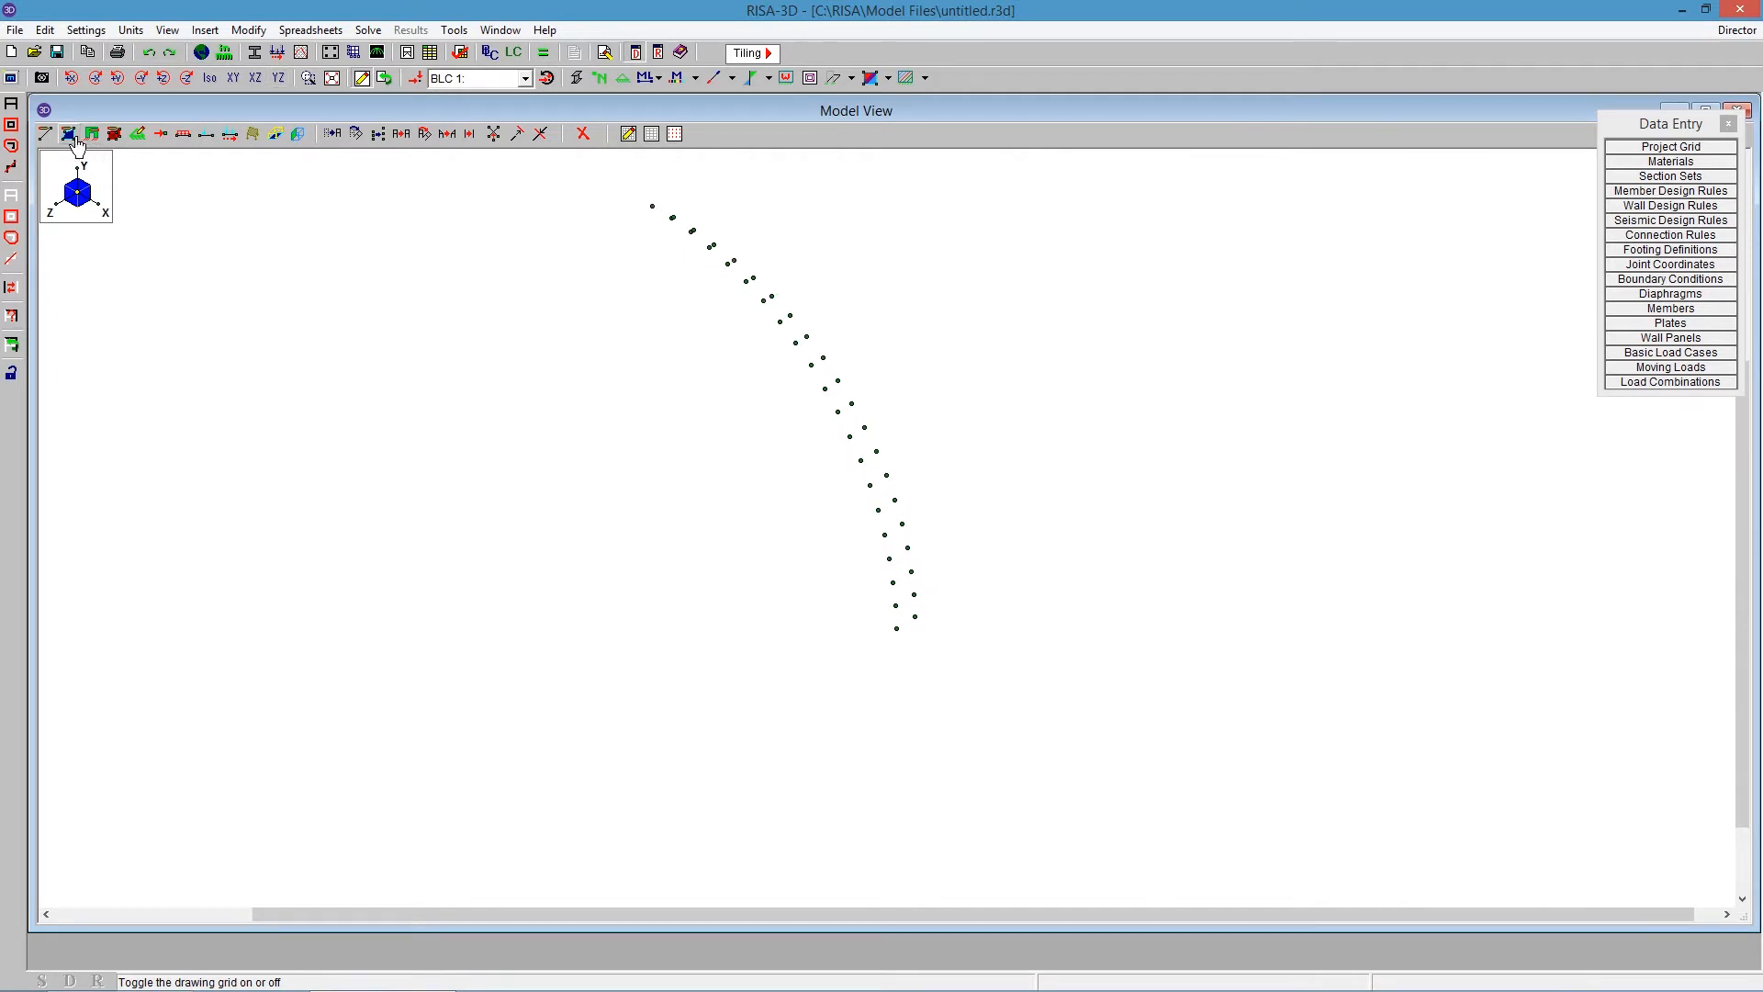
mouse_move(69, 132)
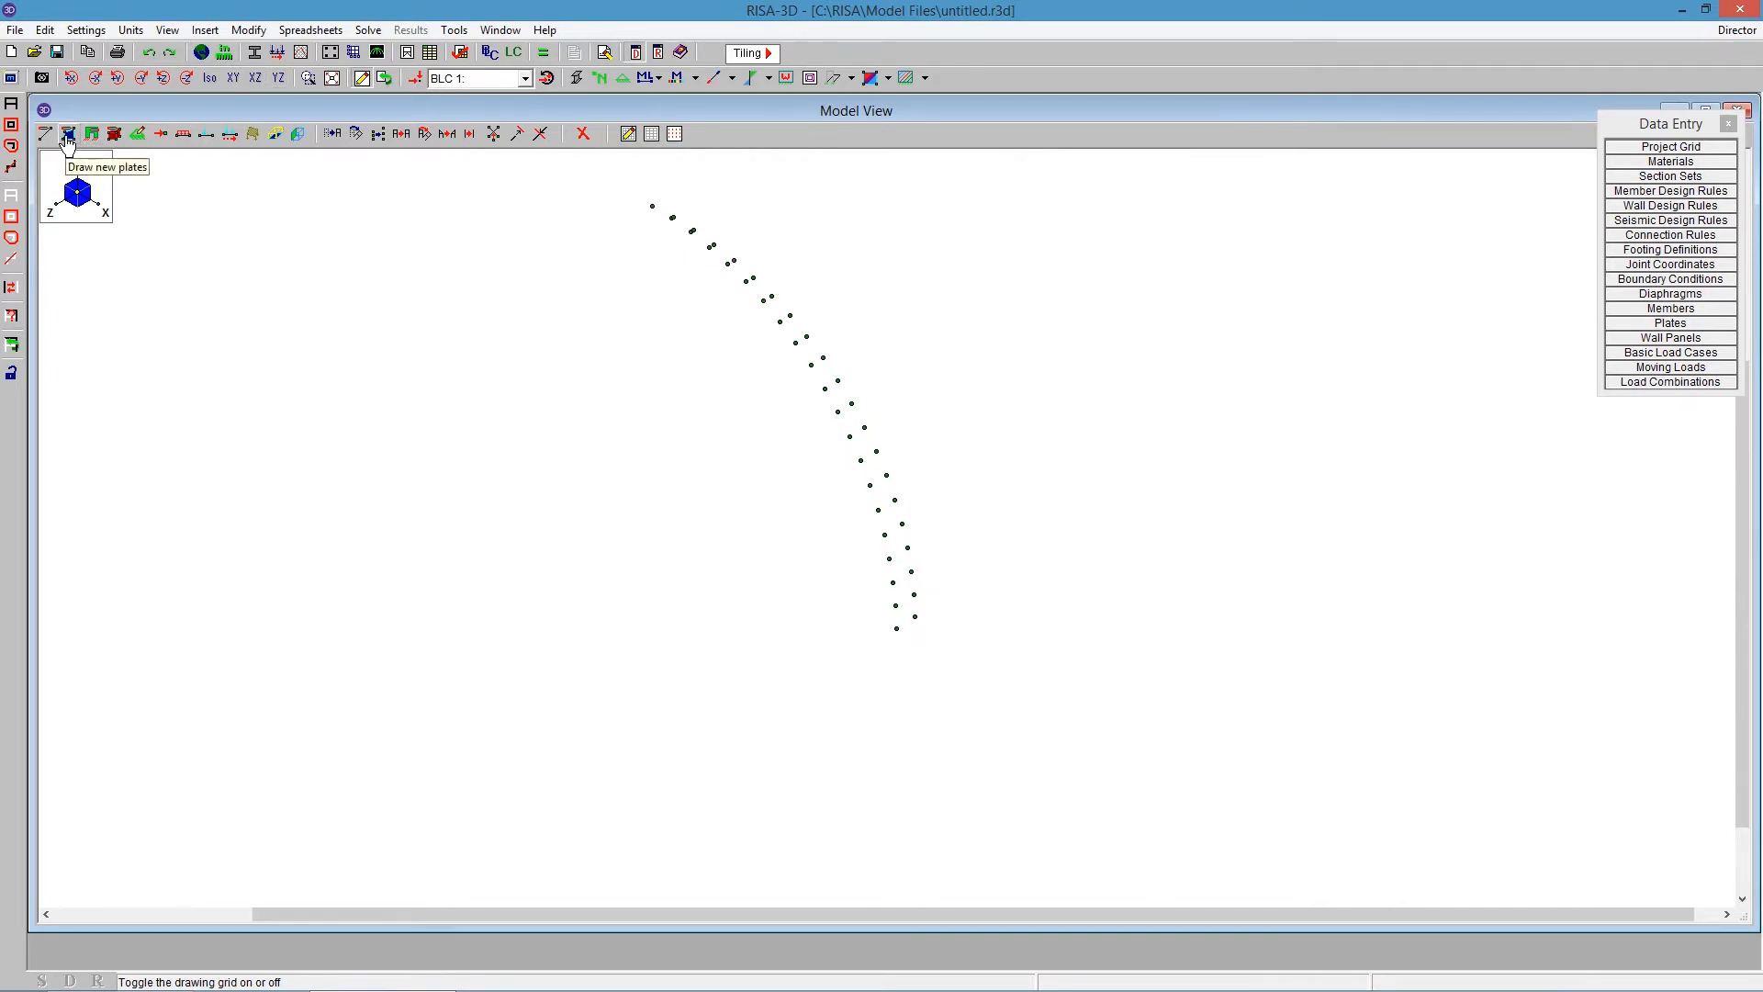
Set new plates to the gen_Steel material set and enter a new thickness.
click(67, 134)
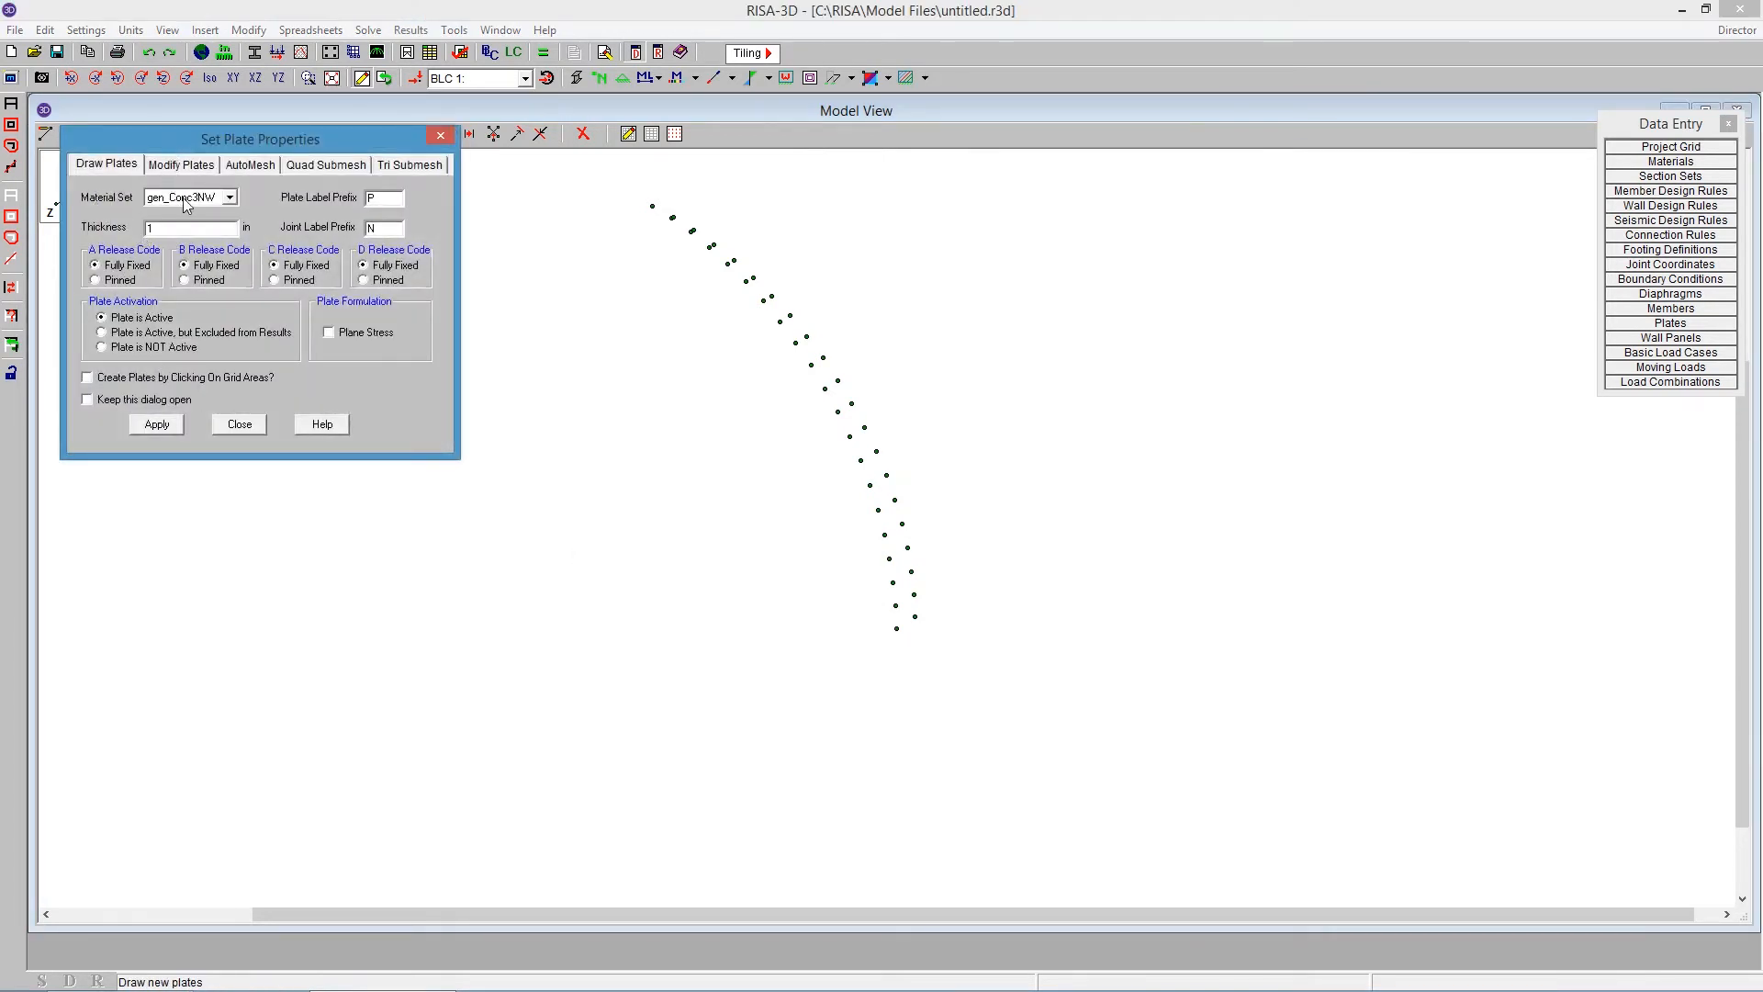
click(228, 197)
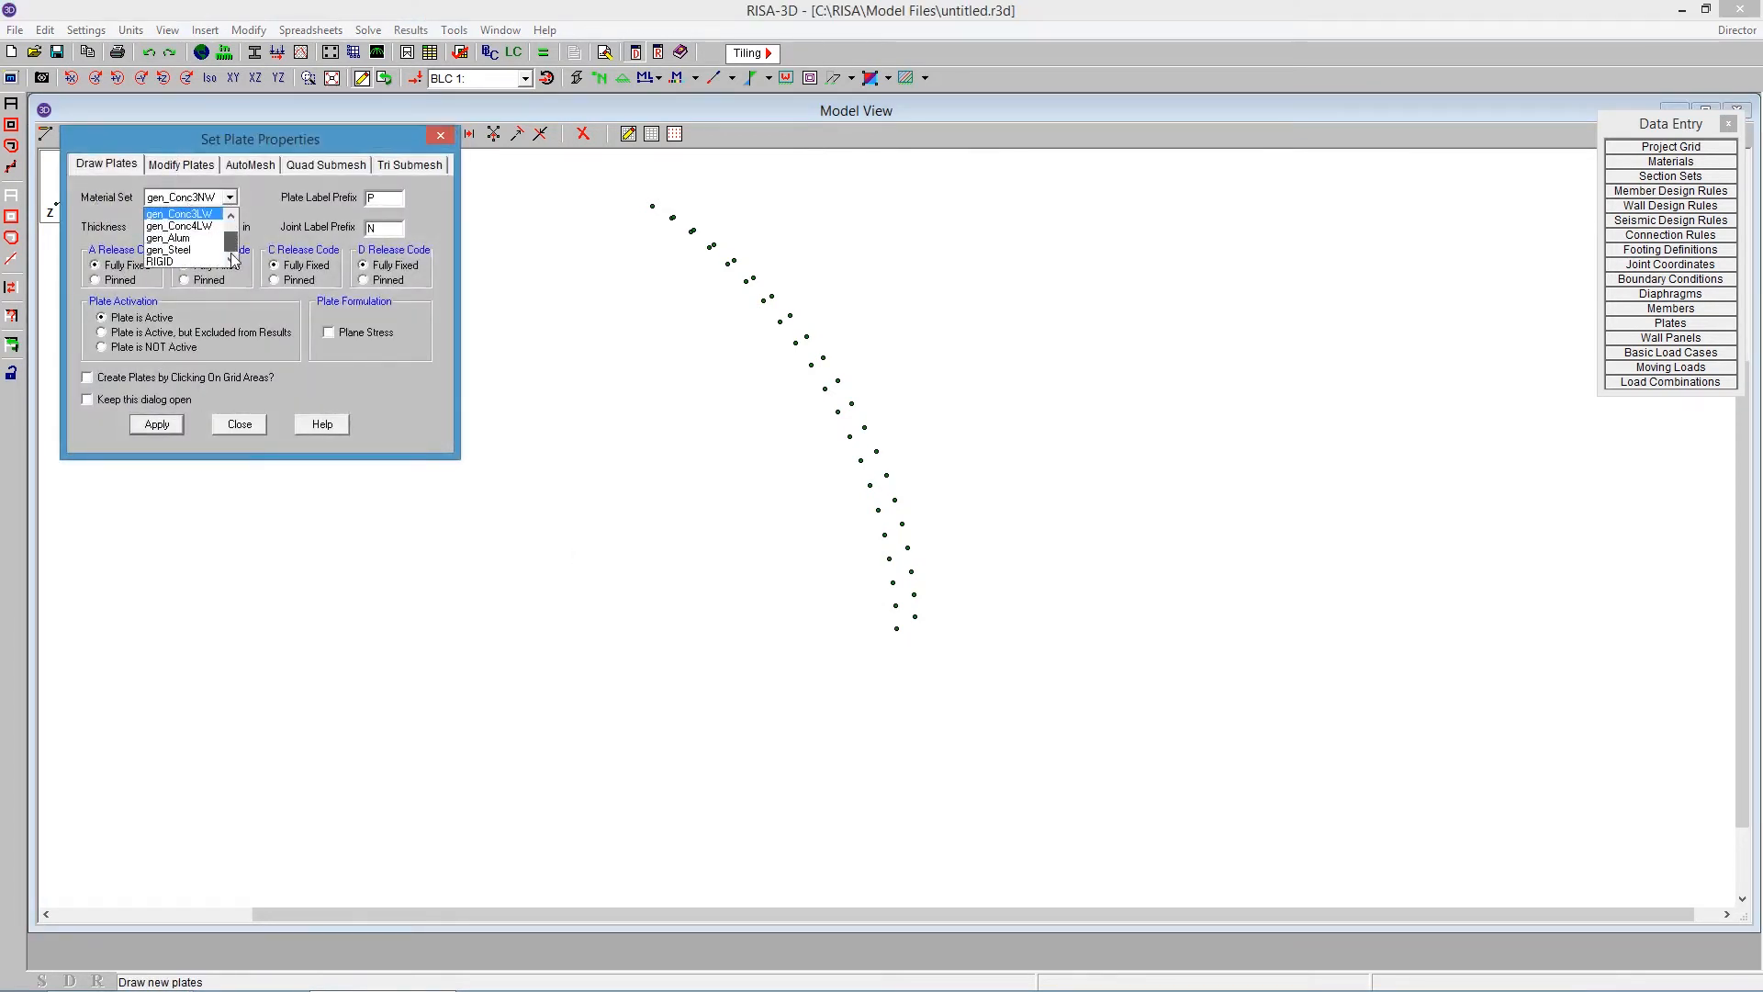
click(167, 249)
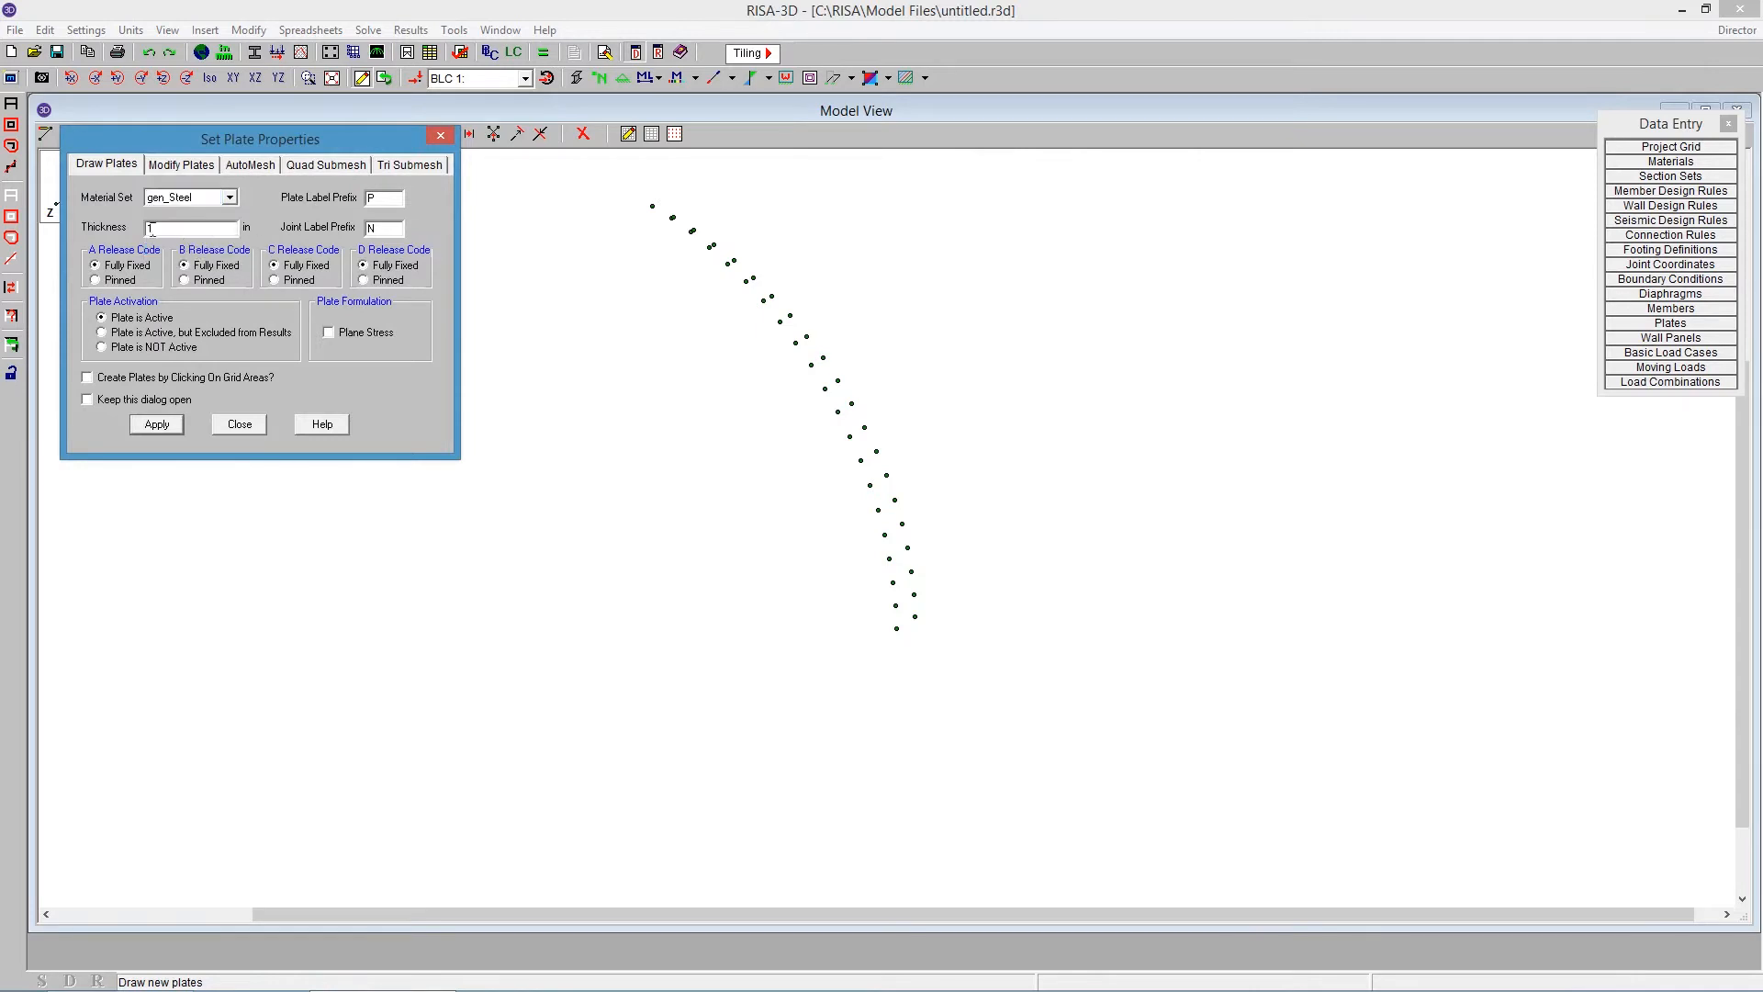
text(.5)
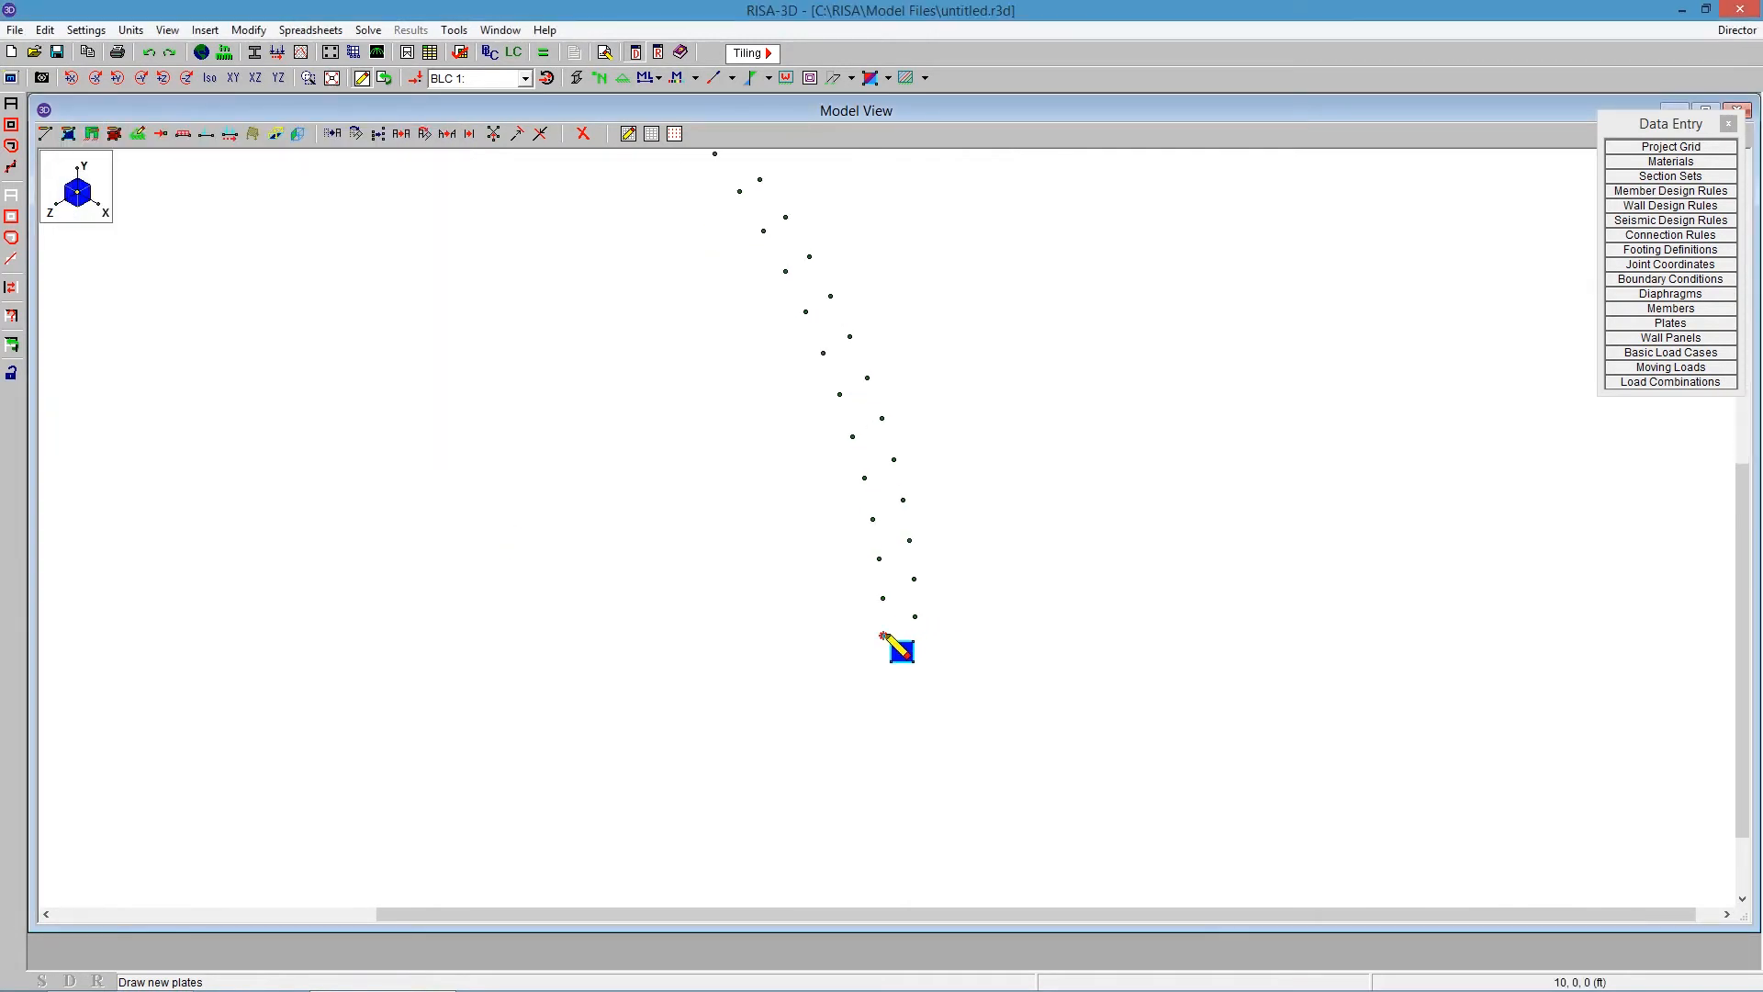
Draw 20 steel plates between the two joint arcs, dismissing the Joint N41 dialog.
click(882, 642)
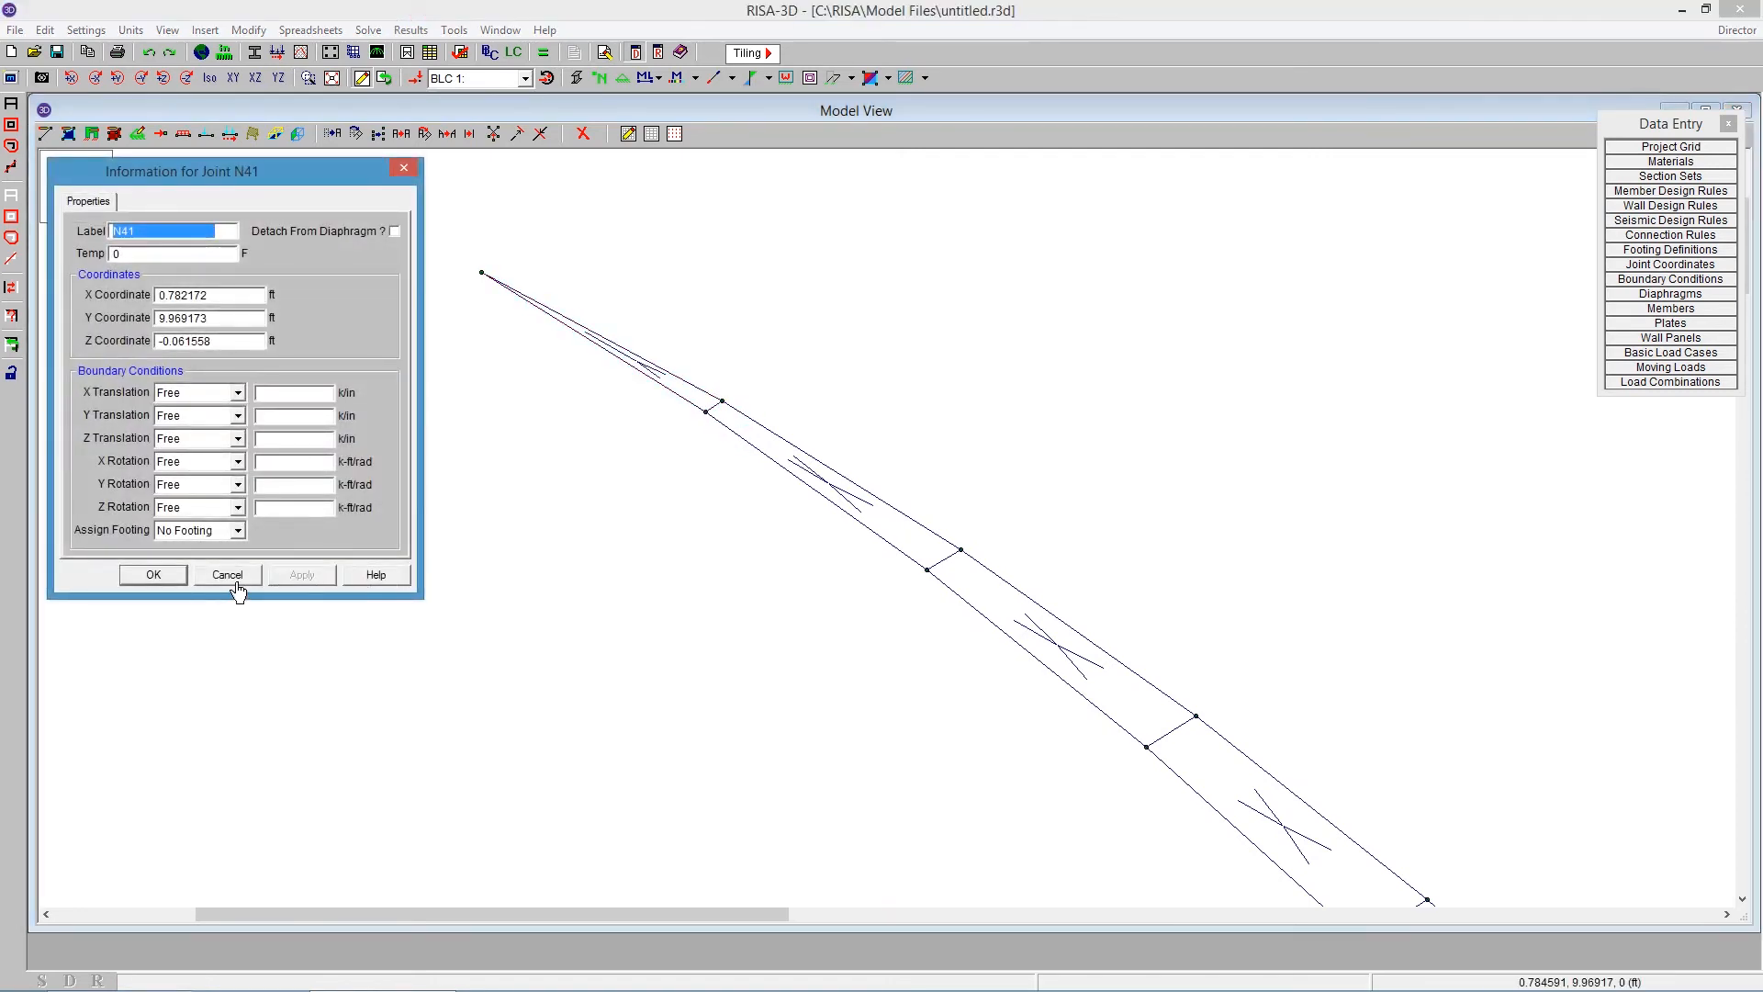
click(226, 573)
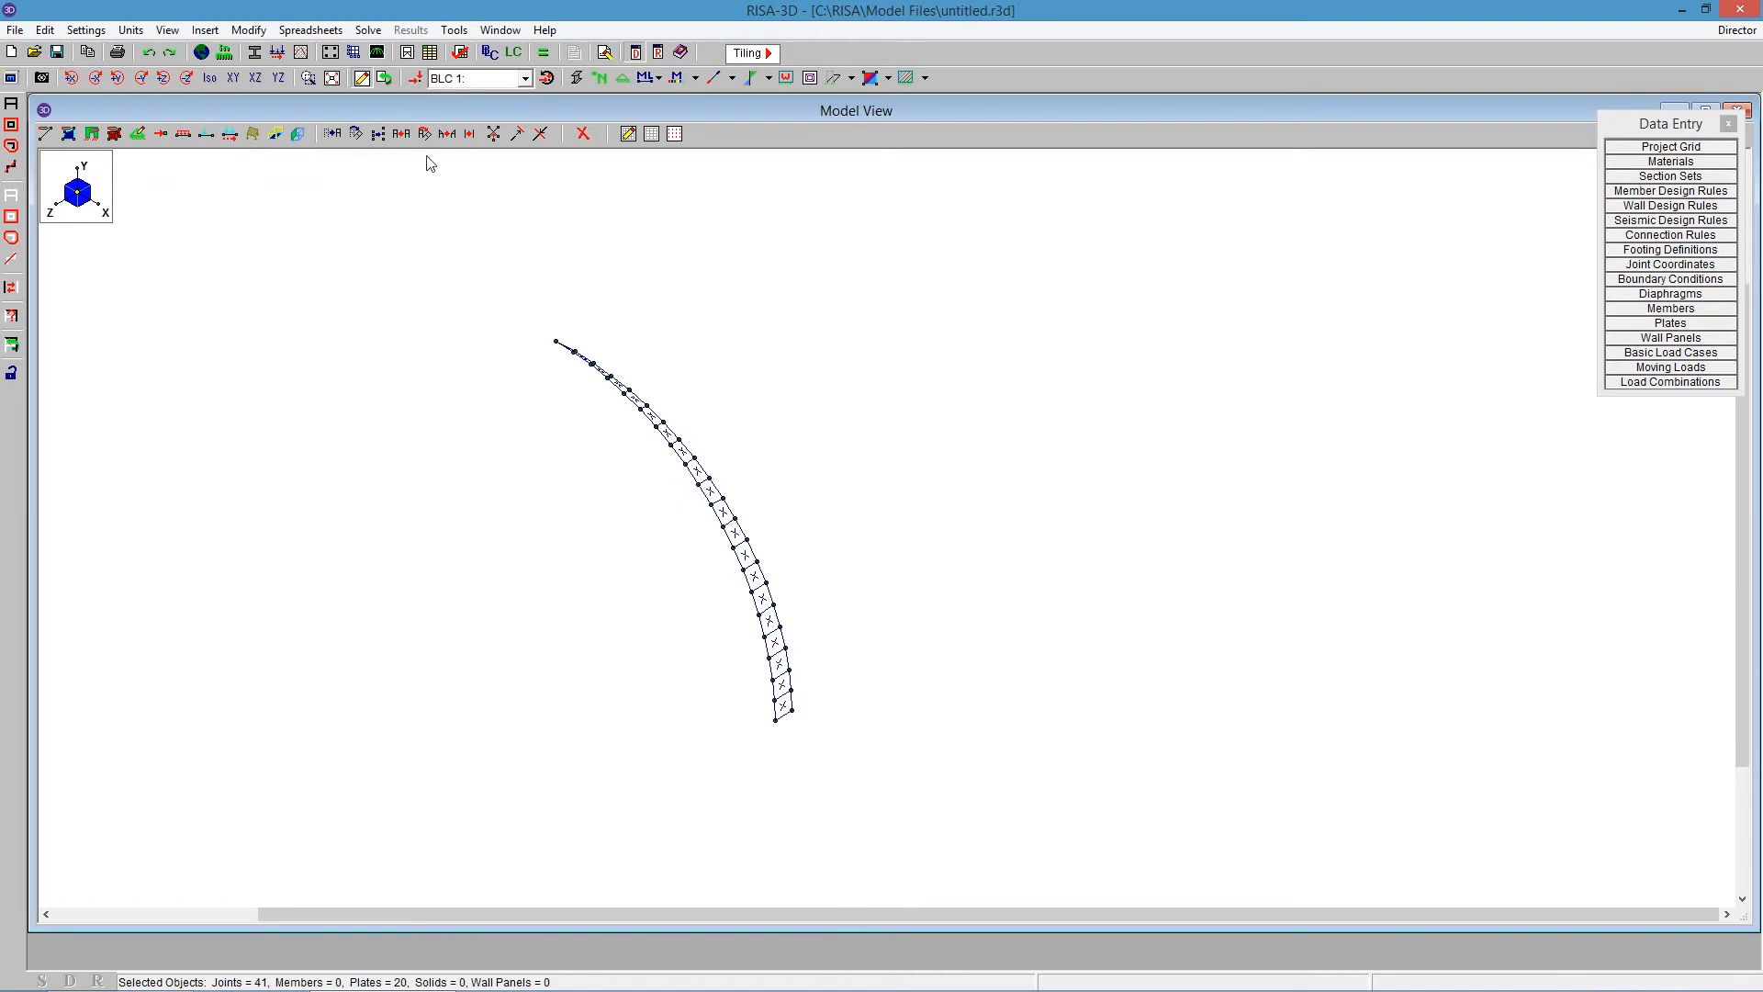
mouse_move(425, 133)
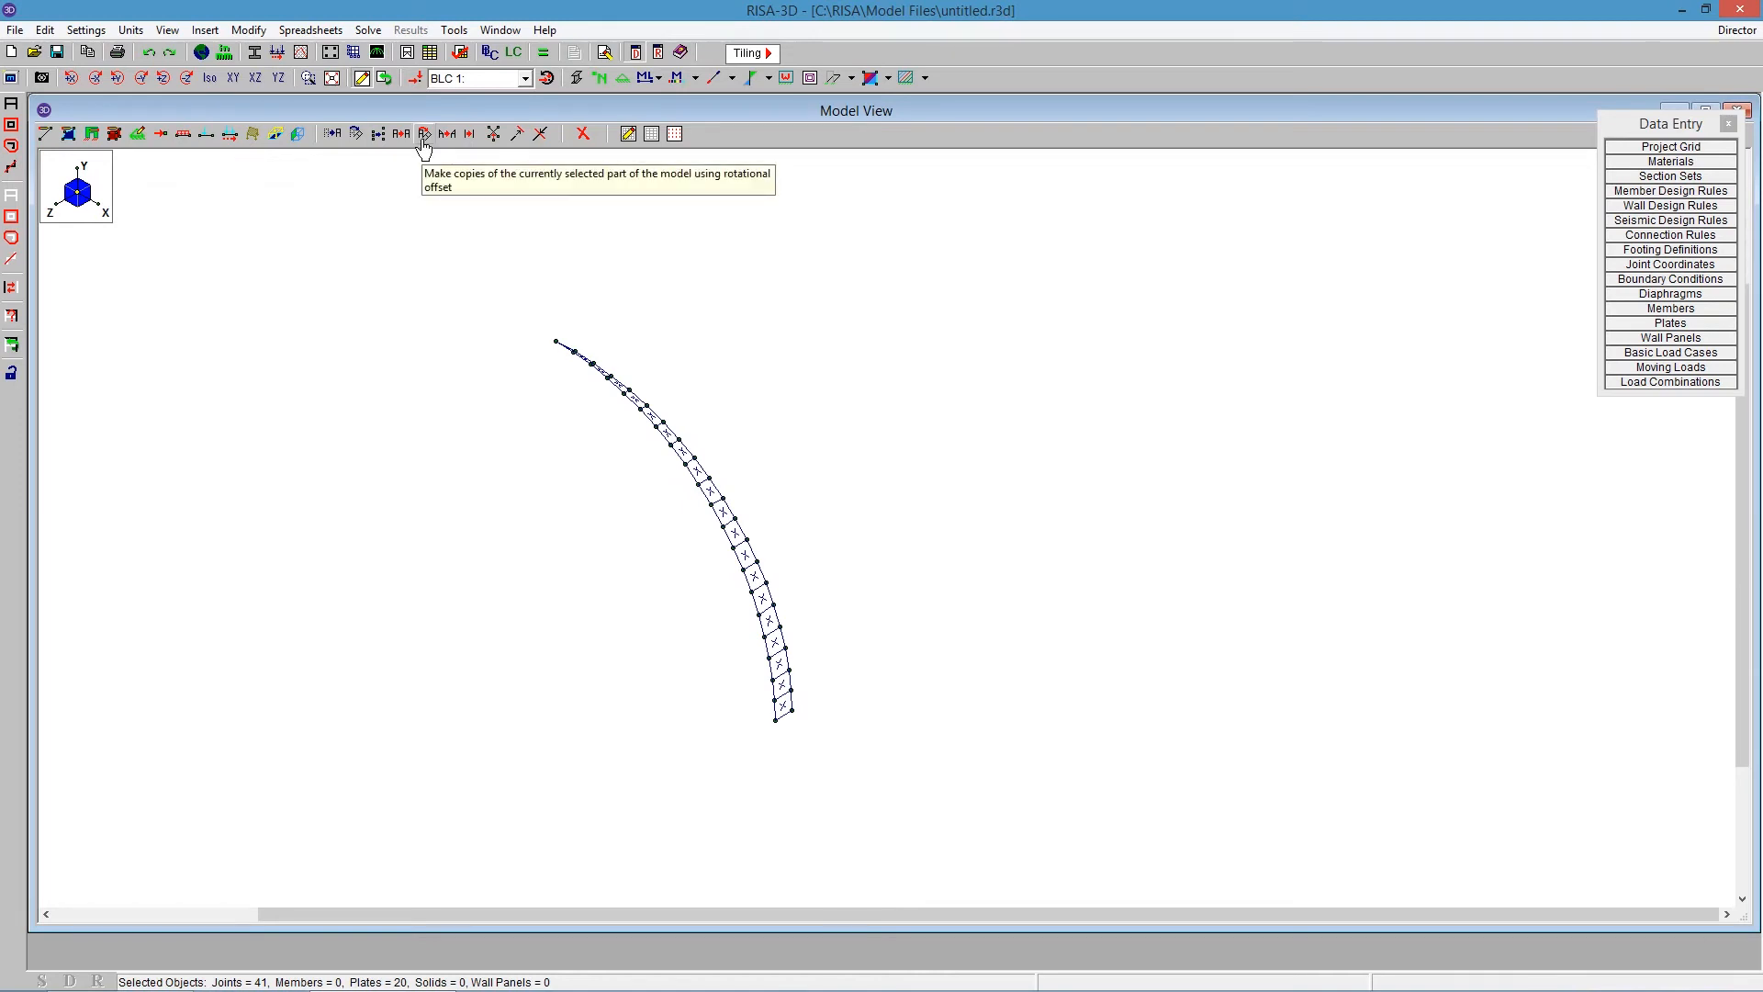
Open Copy Rotate for the selected plate strip.
click(424, 132)
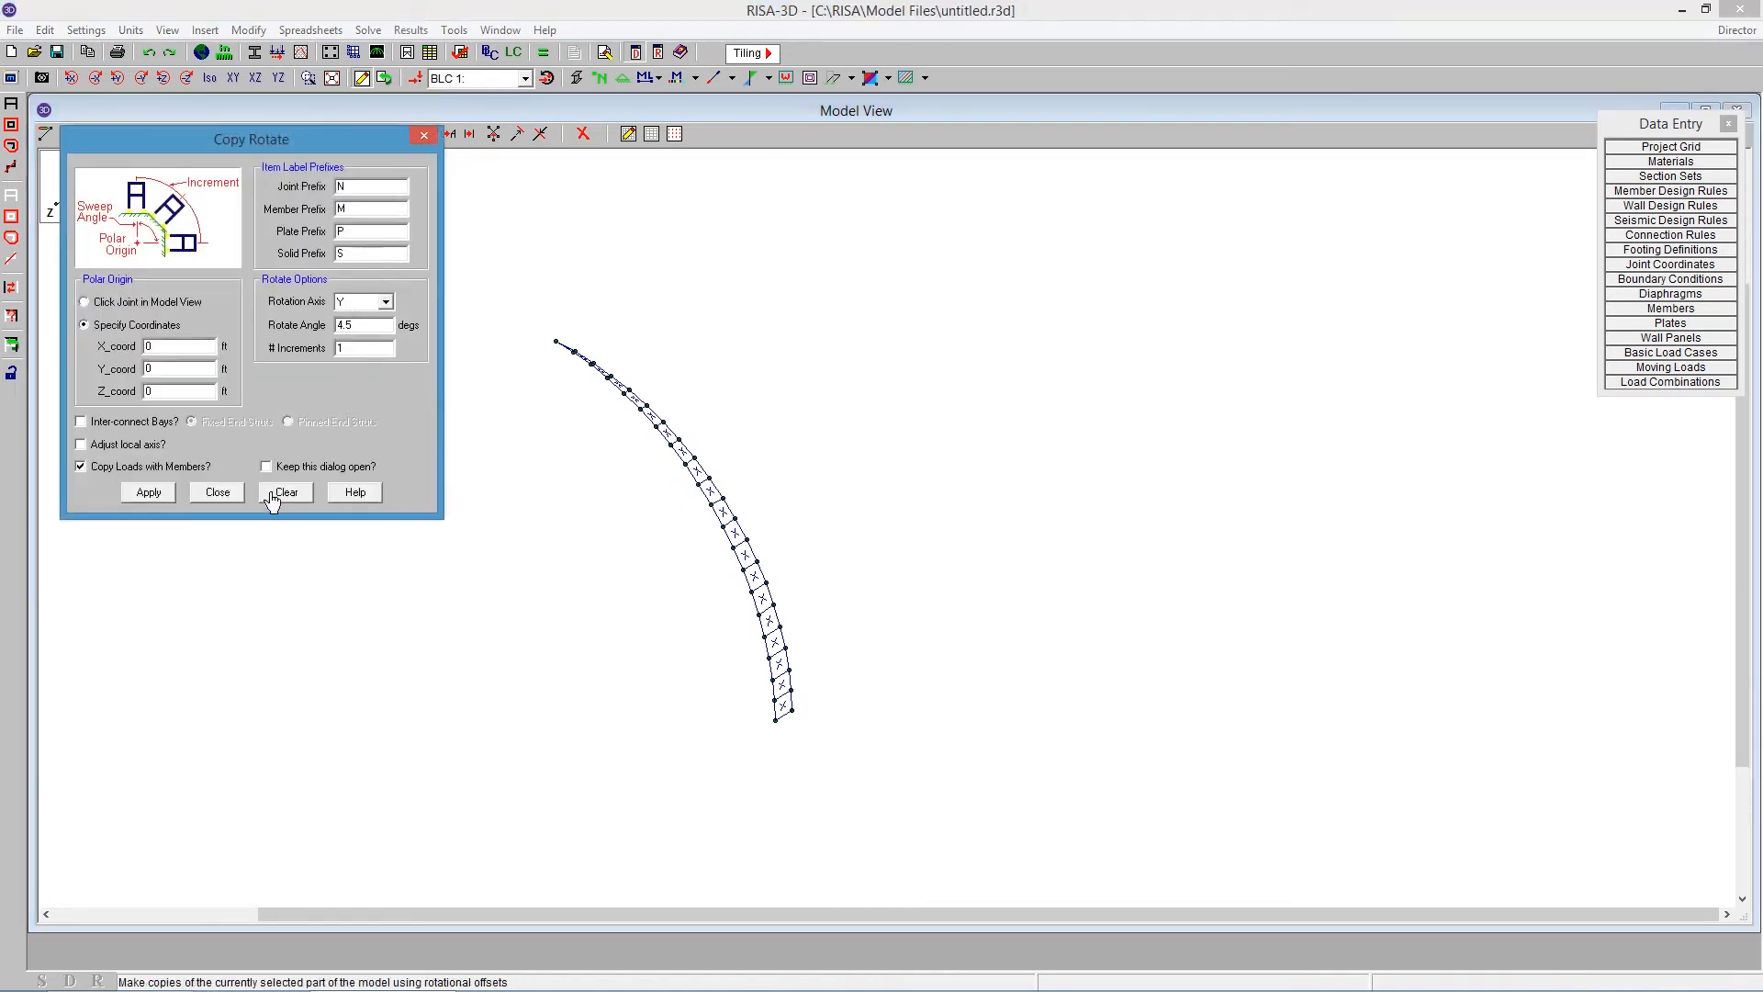
Clear settings, then apply a 355.5° Y-axis rotation with 79 increments to the strip.
click(285, 492)
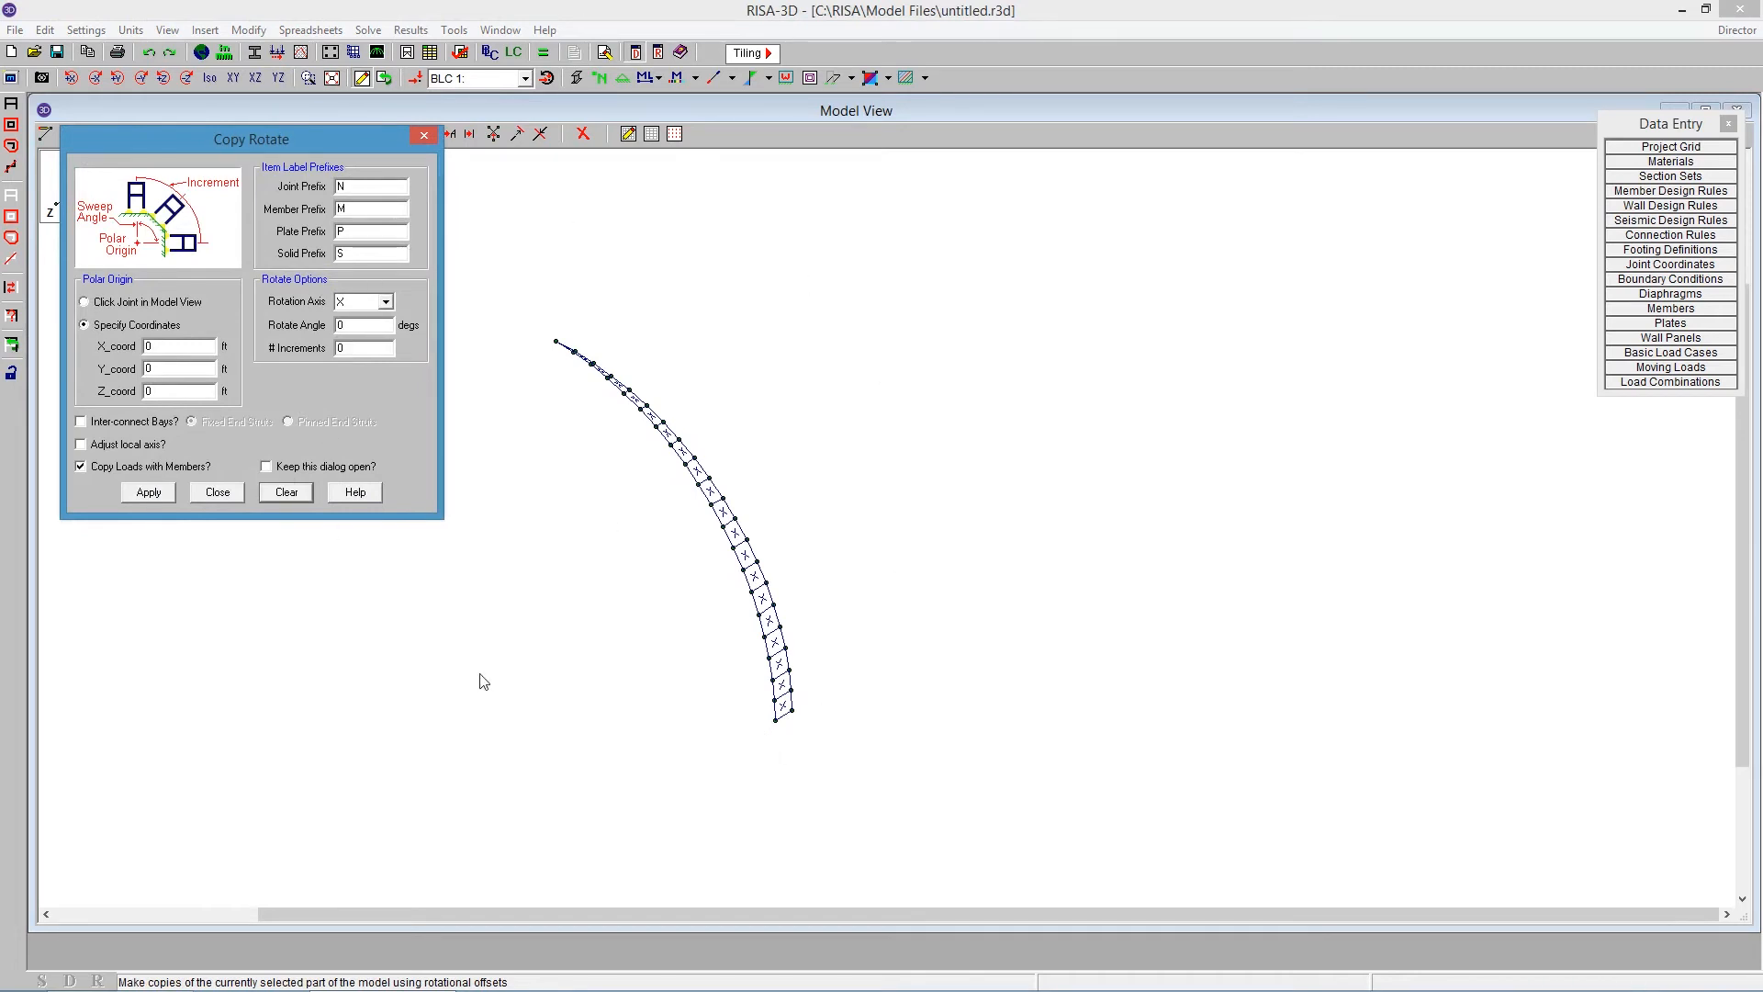
click(388, 302)
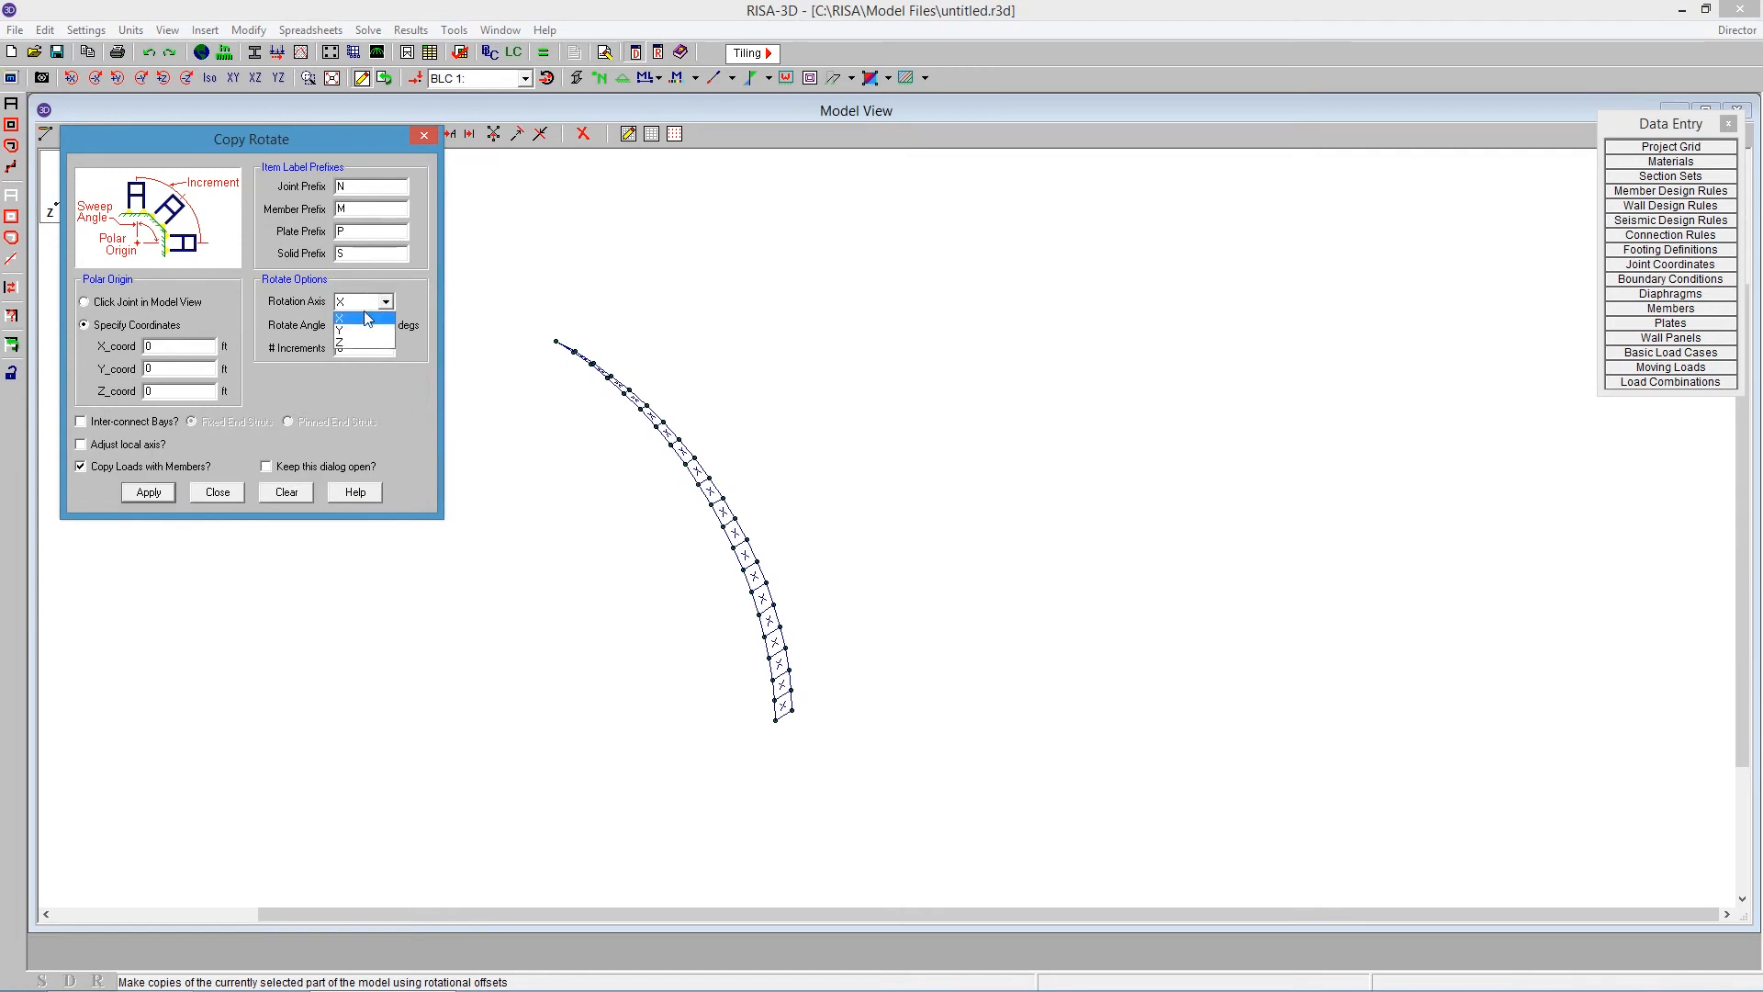
click(338, 331)
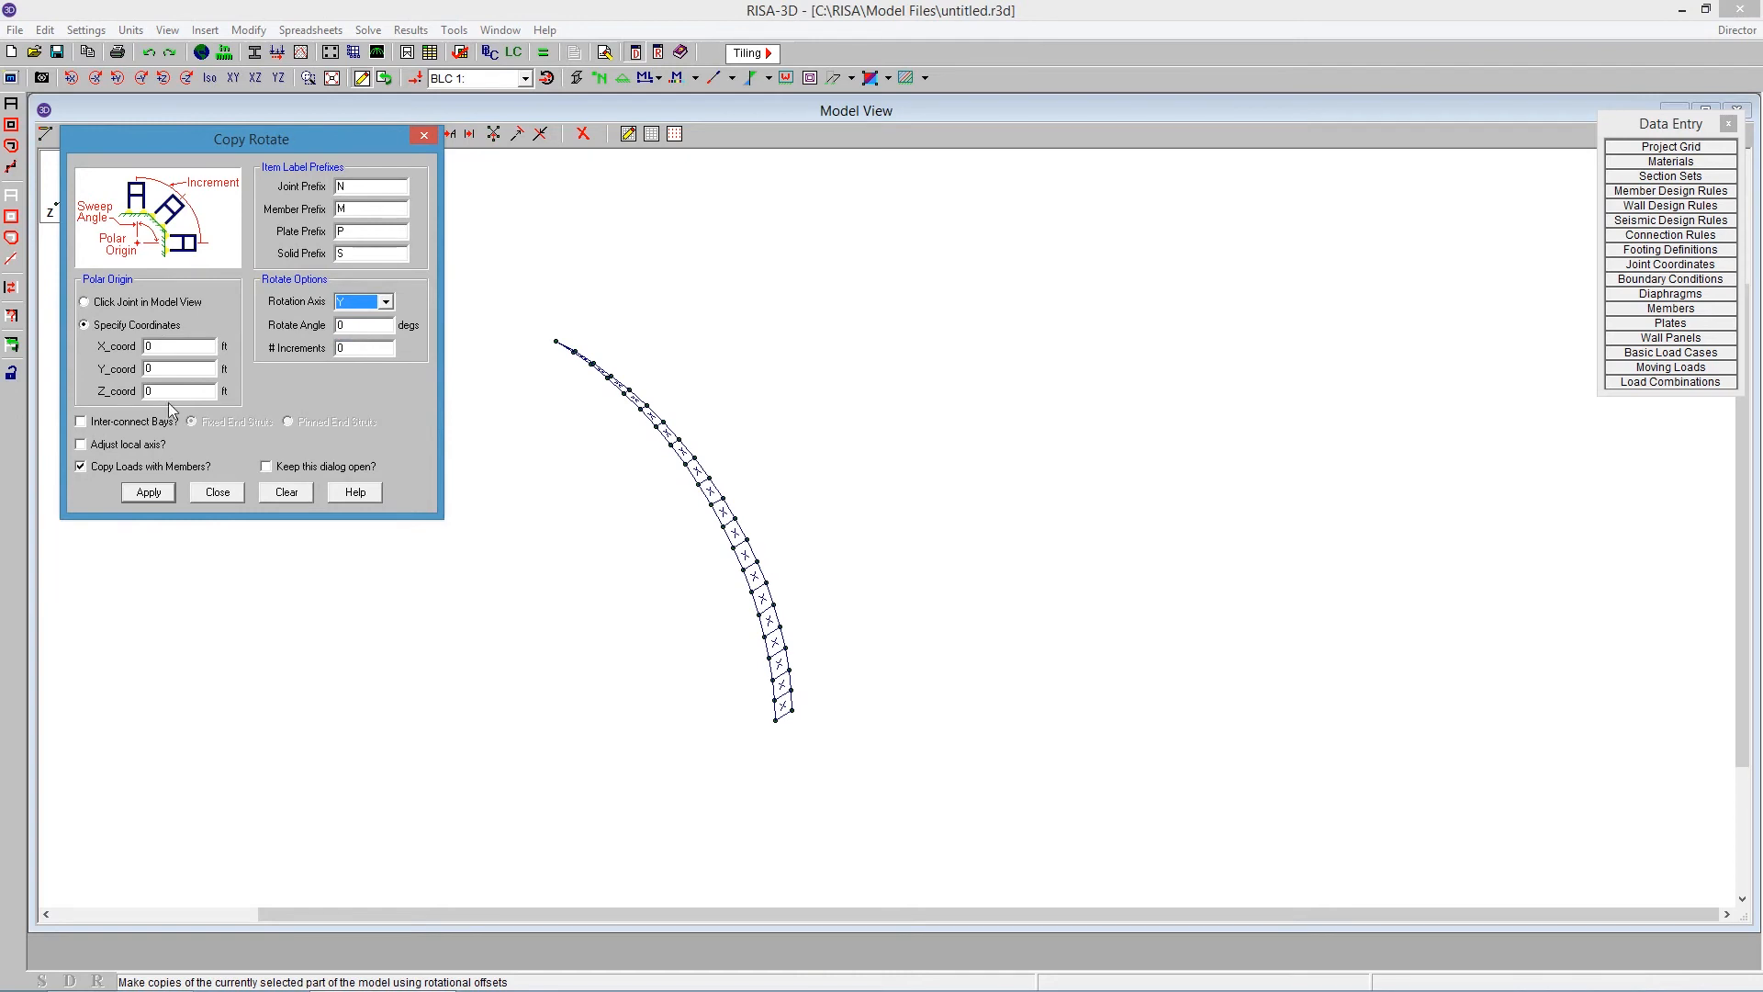
mouse_move(536, 581)
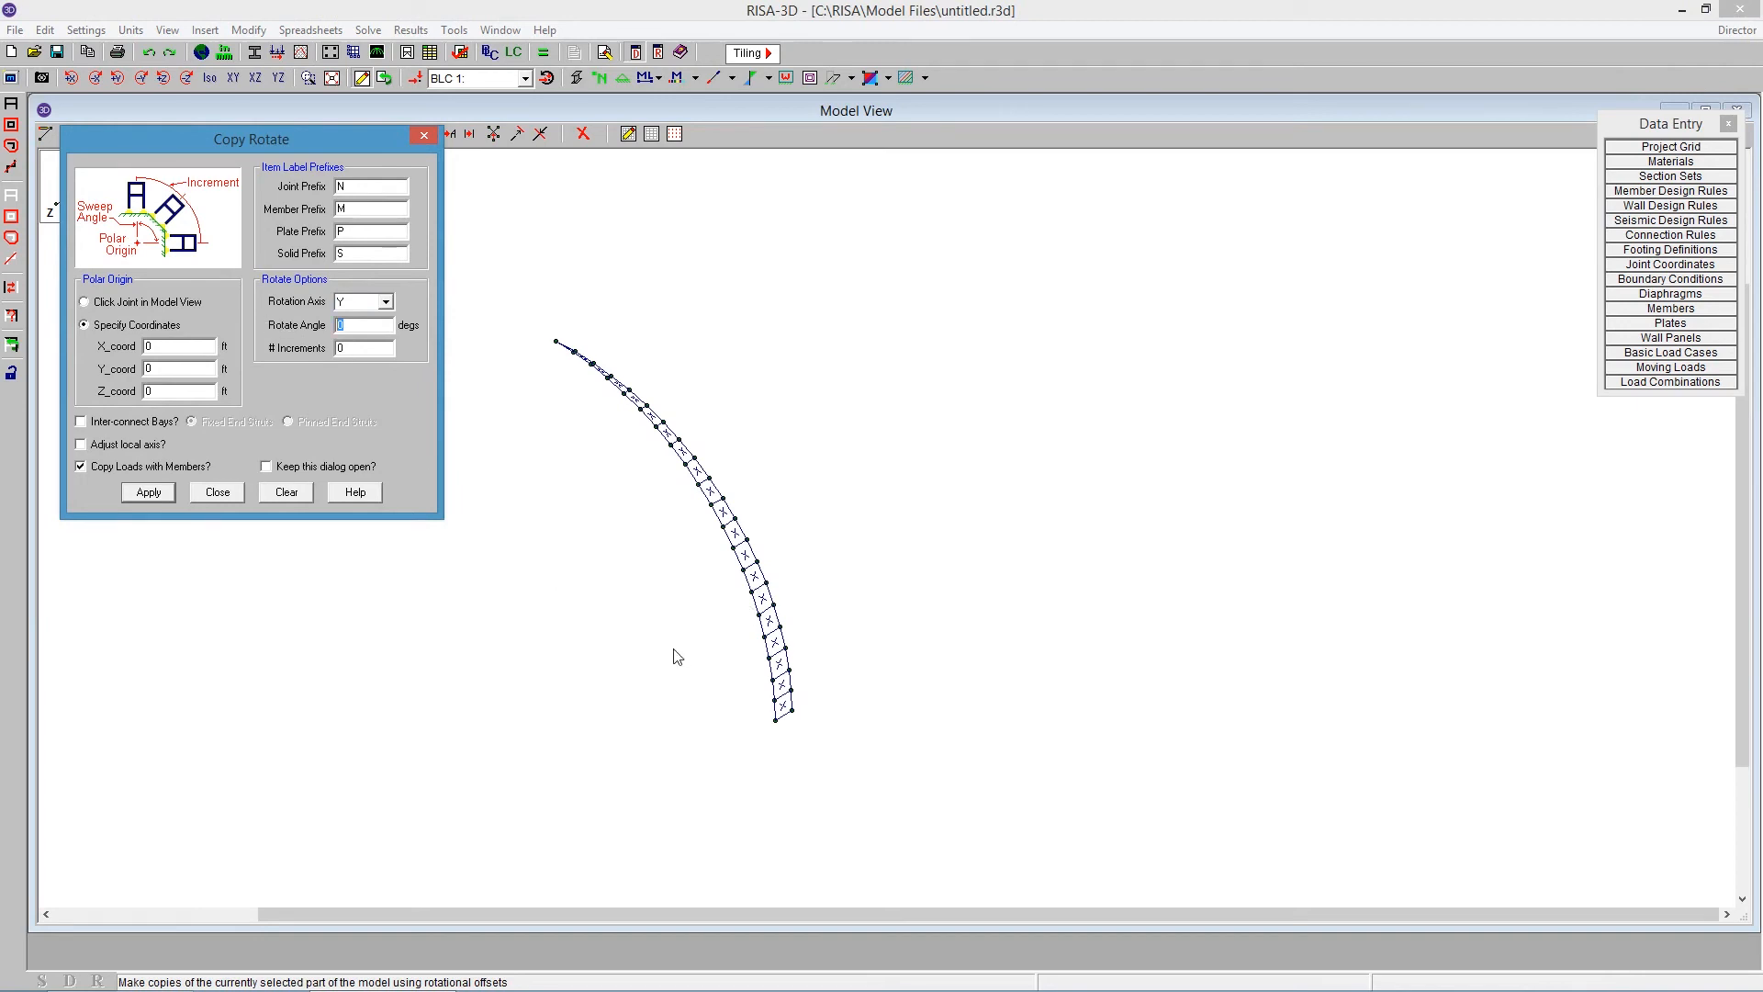
text(355.5)
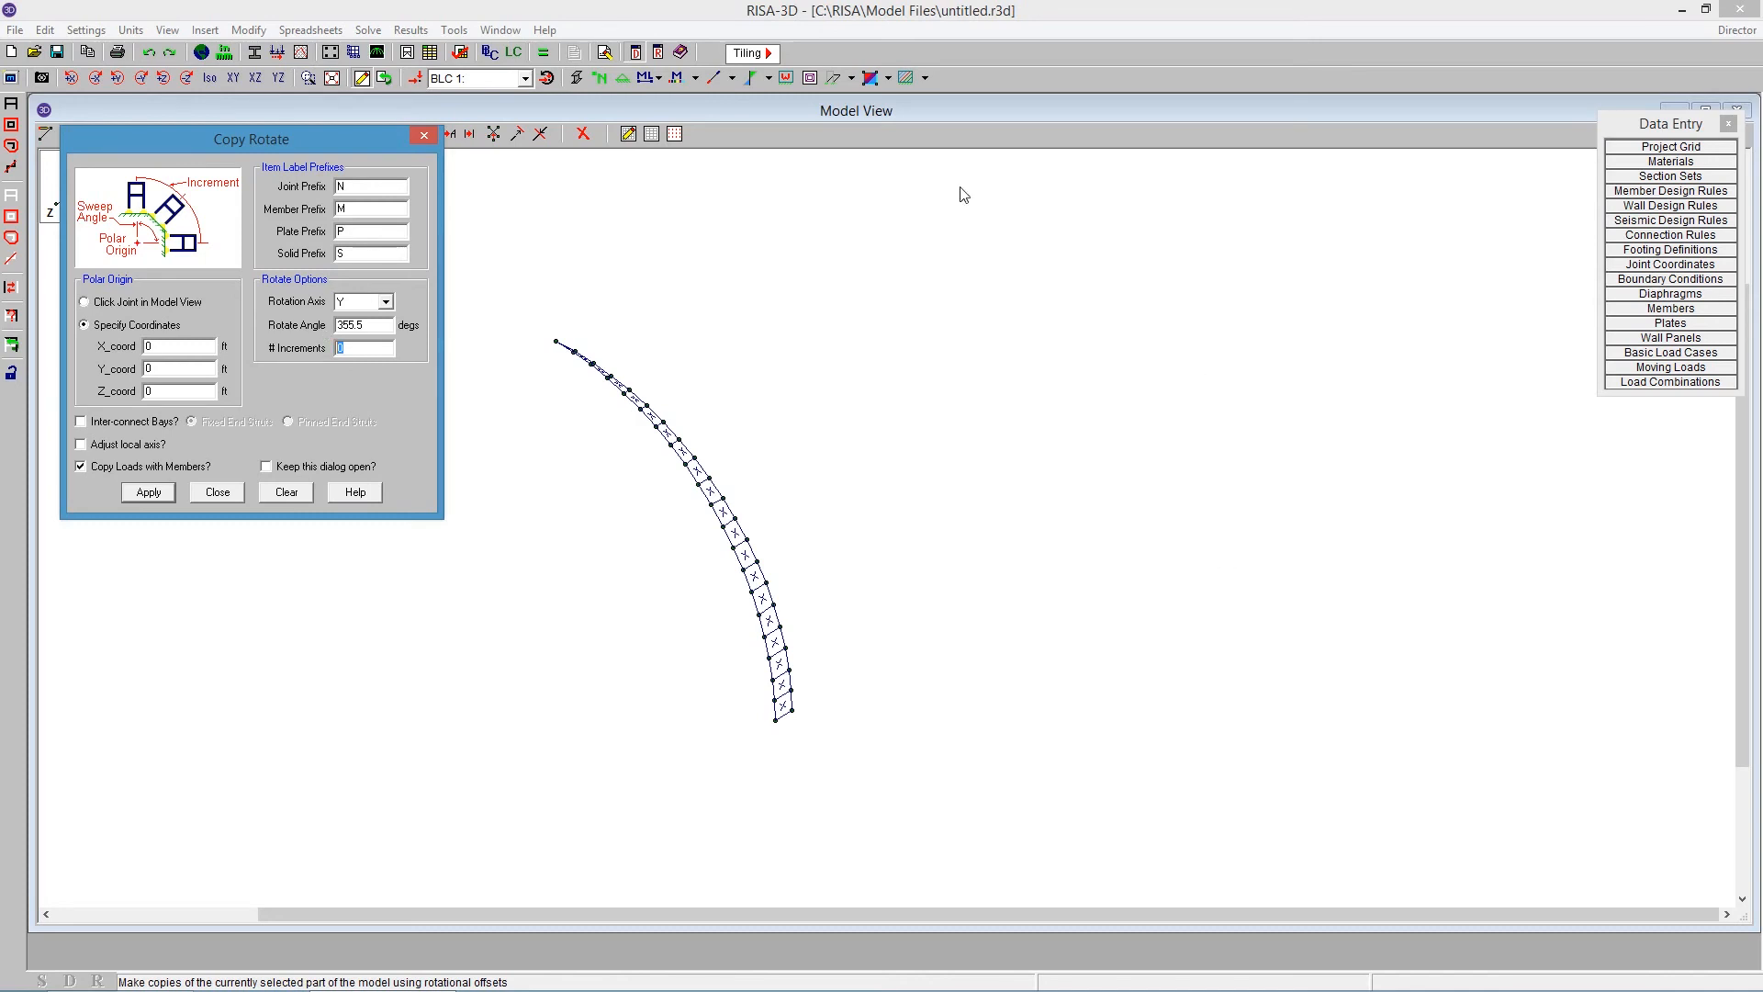
mouse_move(290, 361)
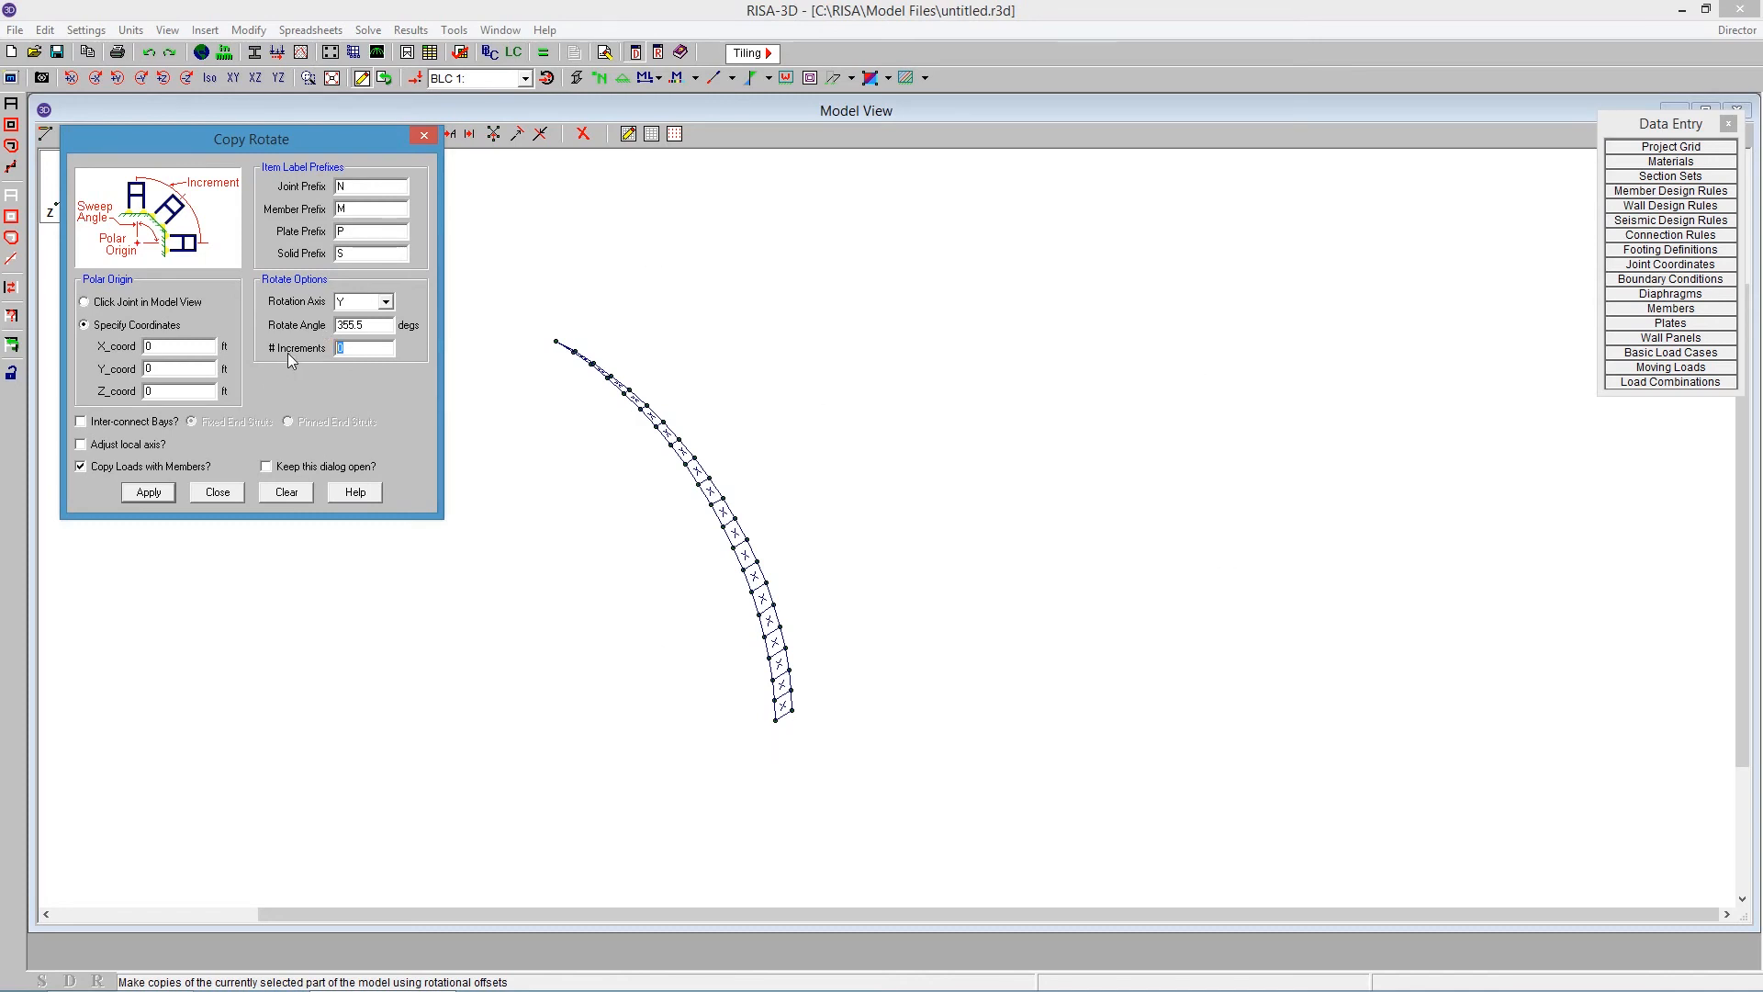
text(8)
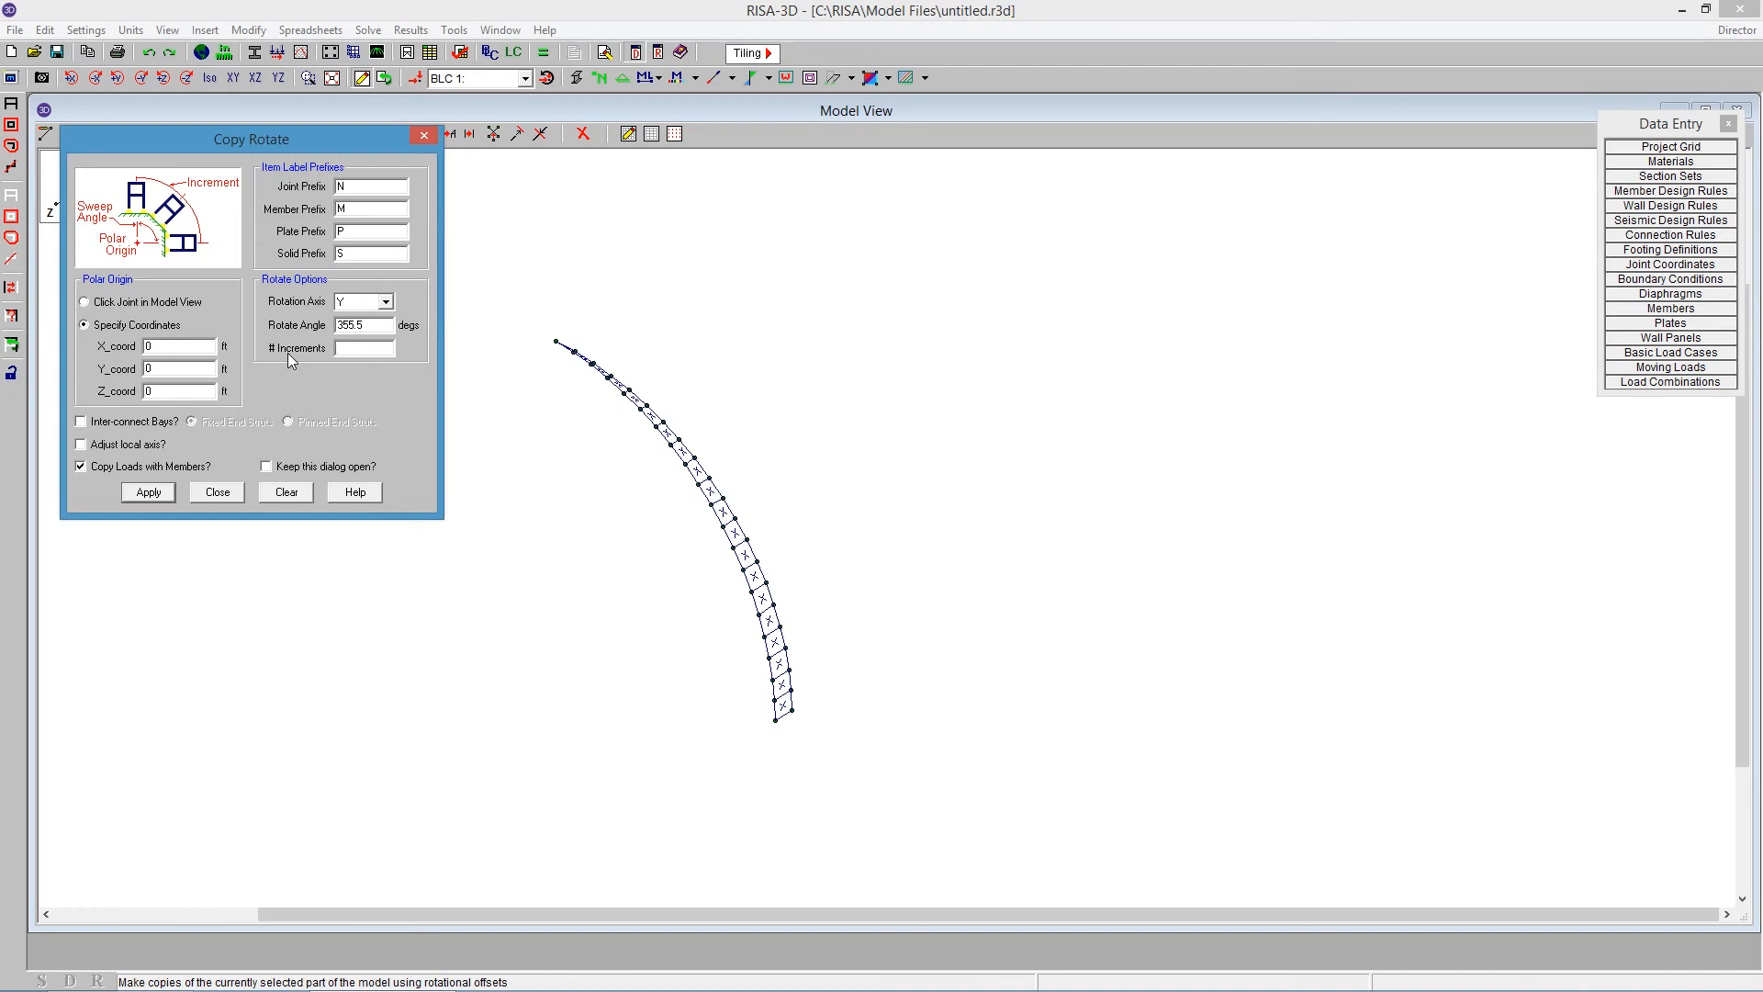
text(79)
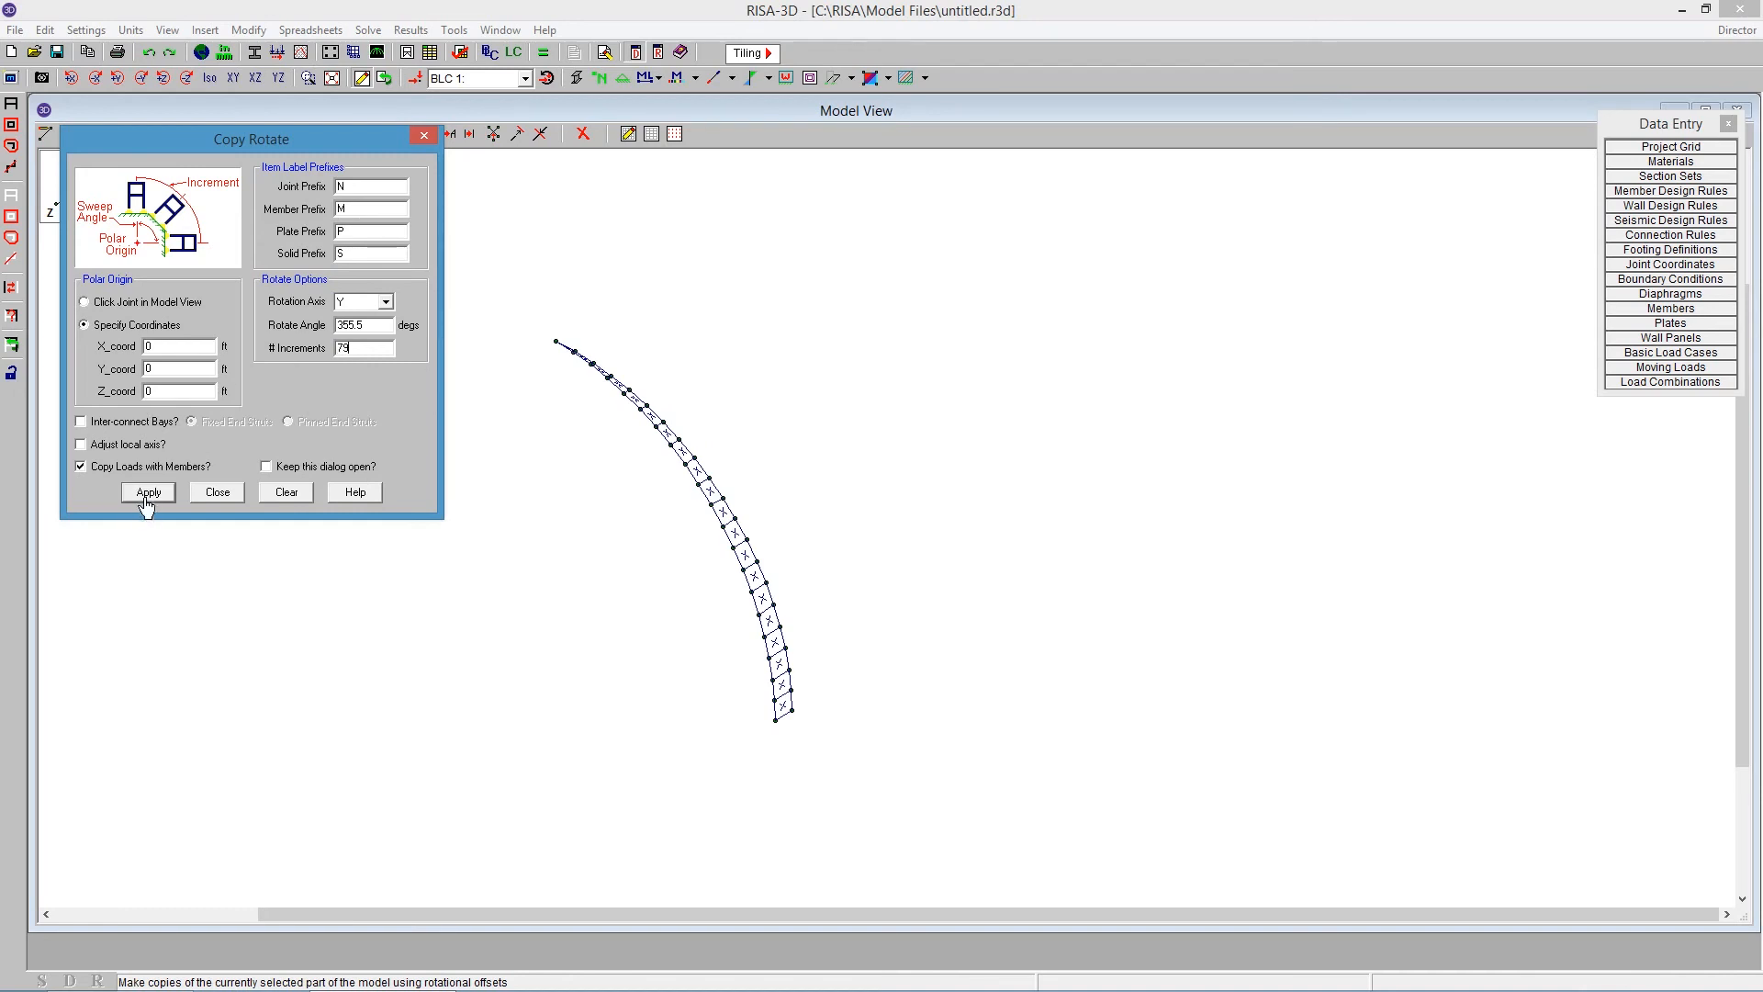
click(147, 492)
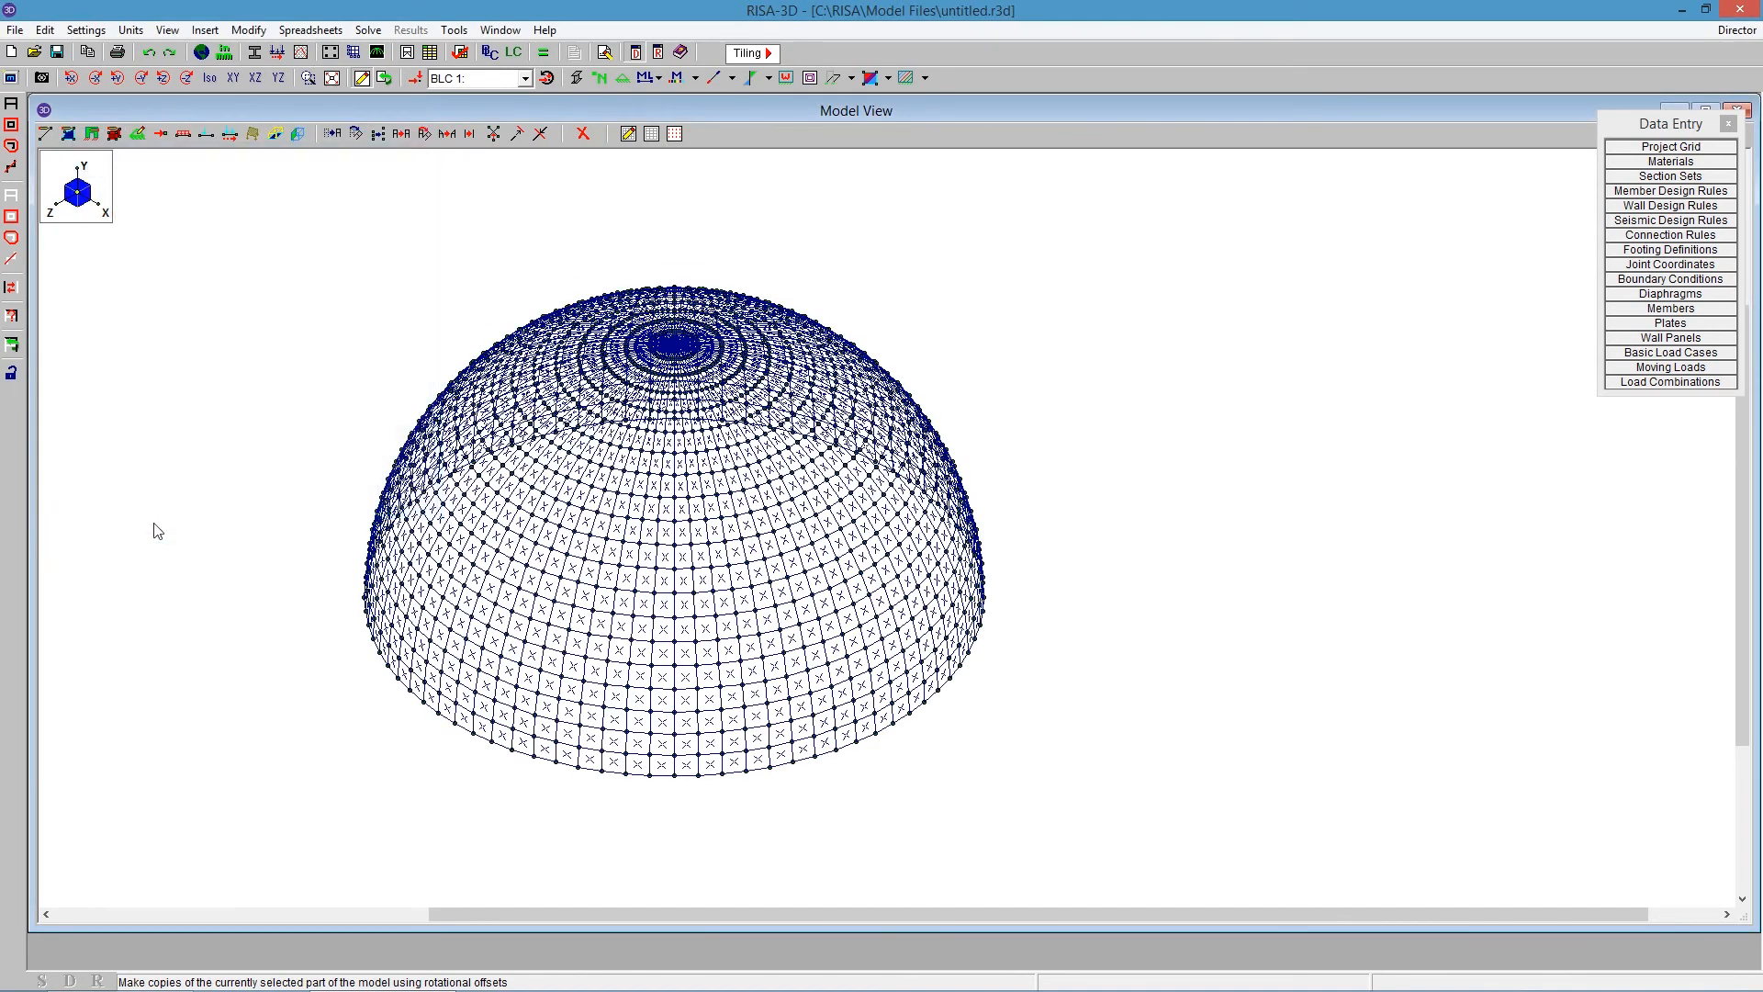
mouse_move(919, 812)
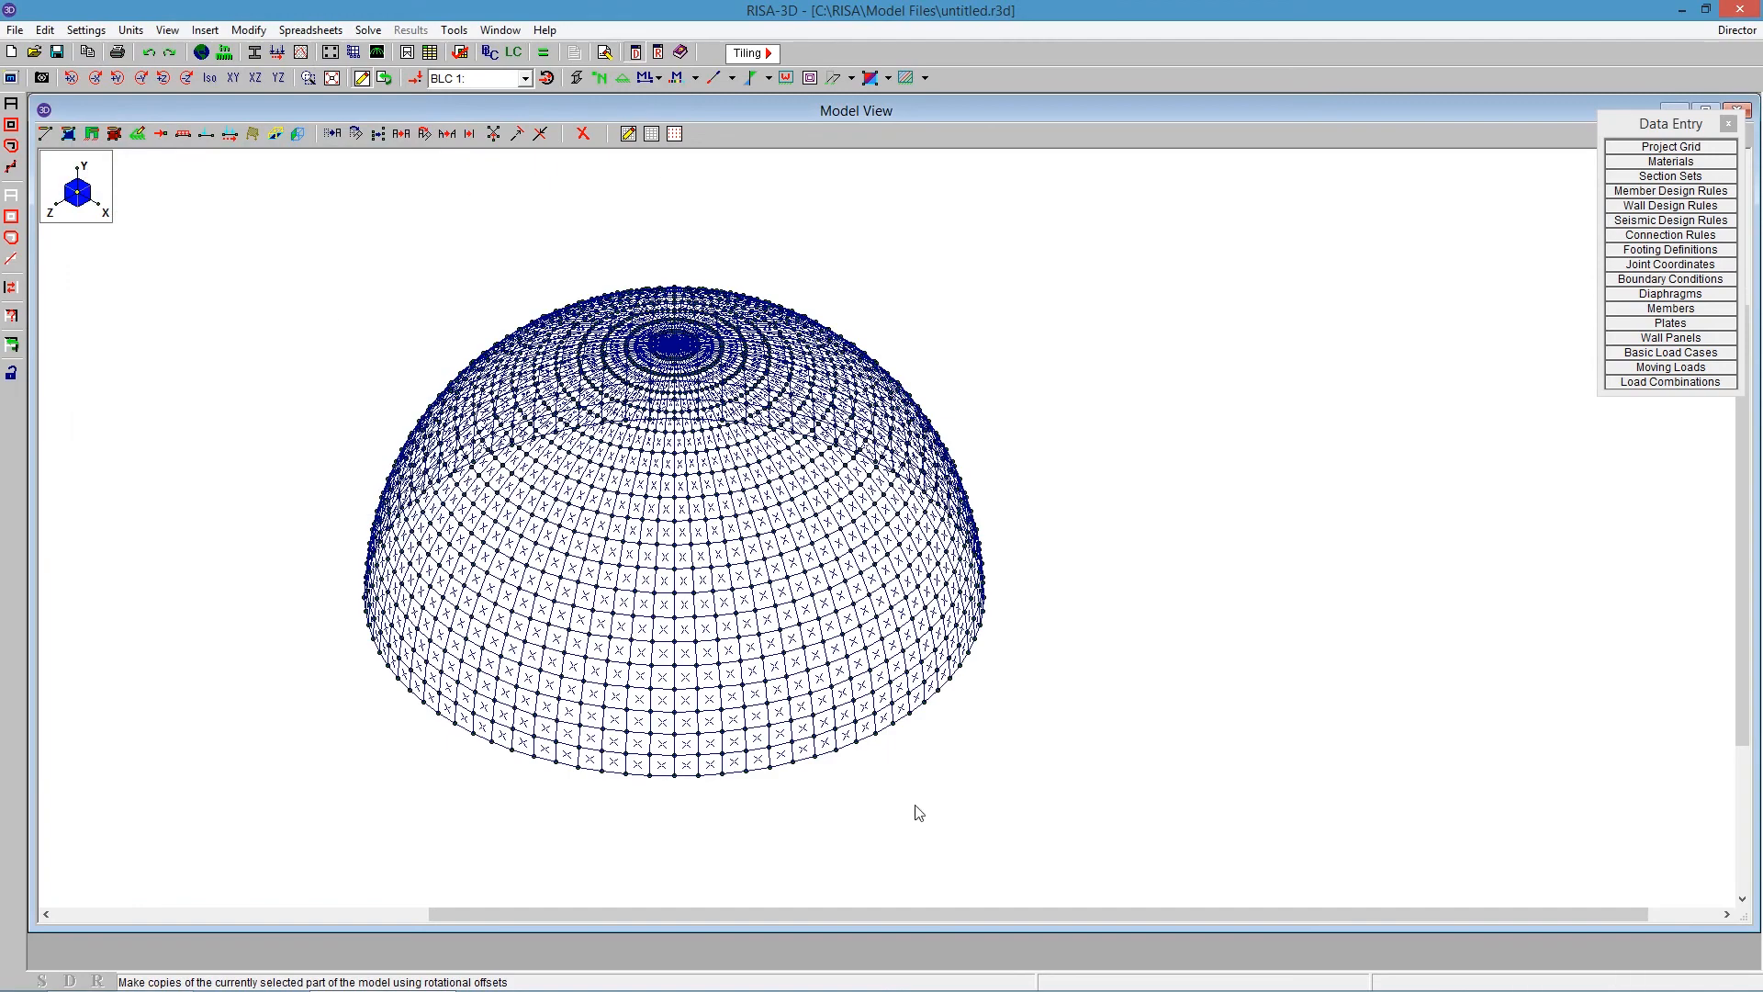
Switch to the isometric view of the finished dome.
click(600, 77)
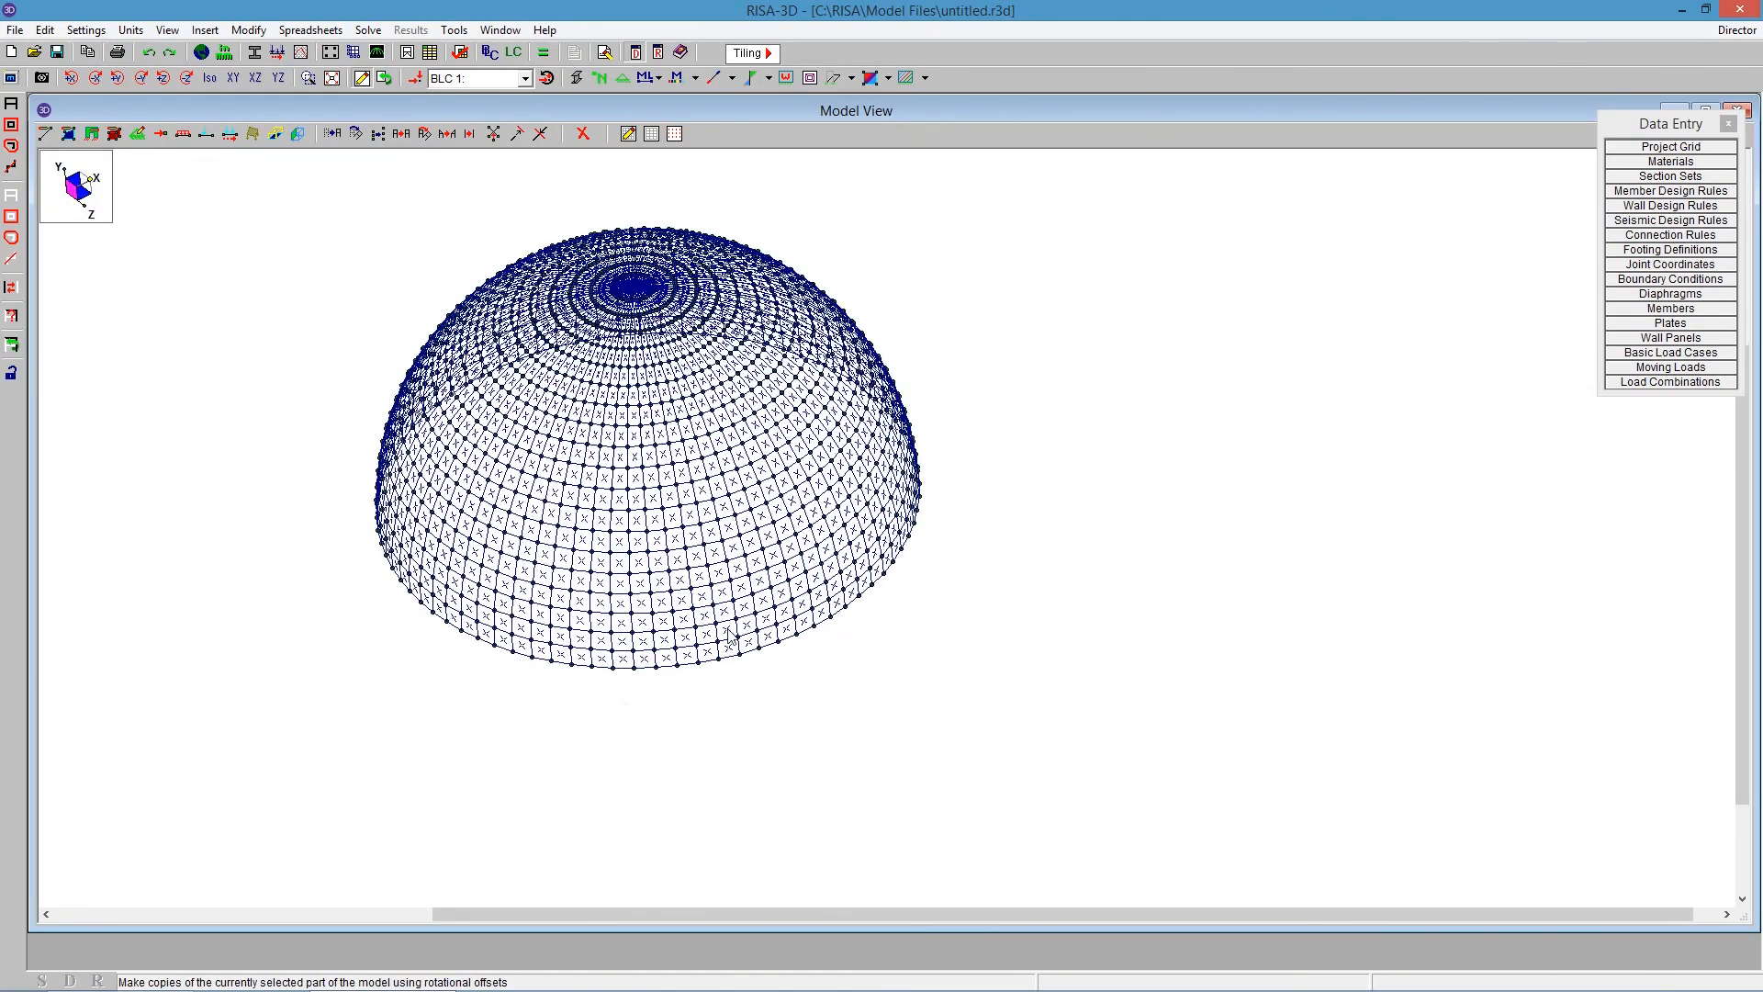
mouse_move(435, 312)
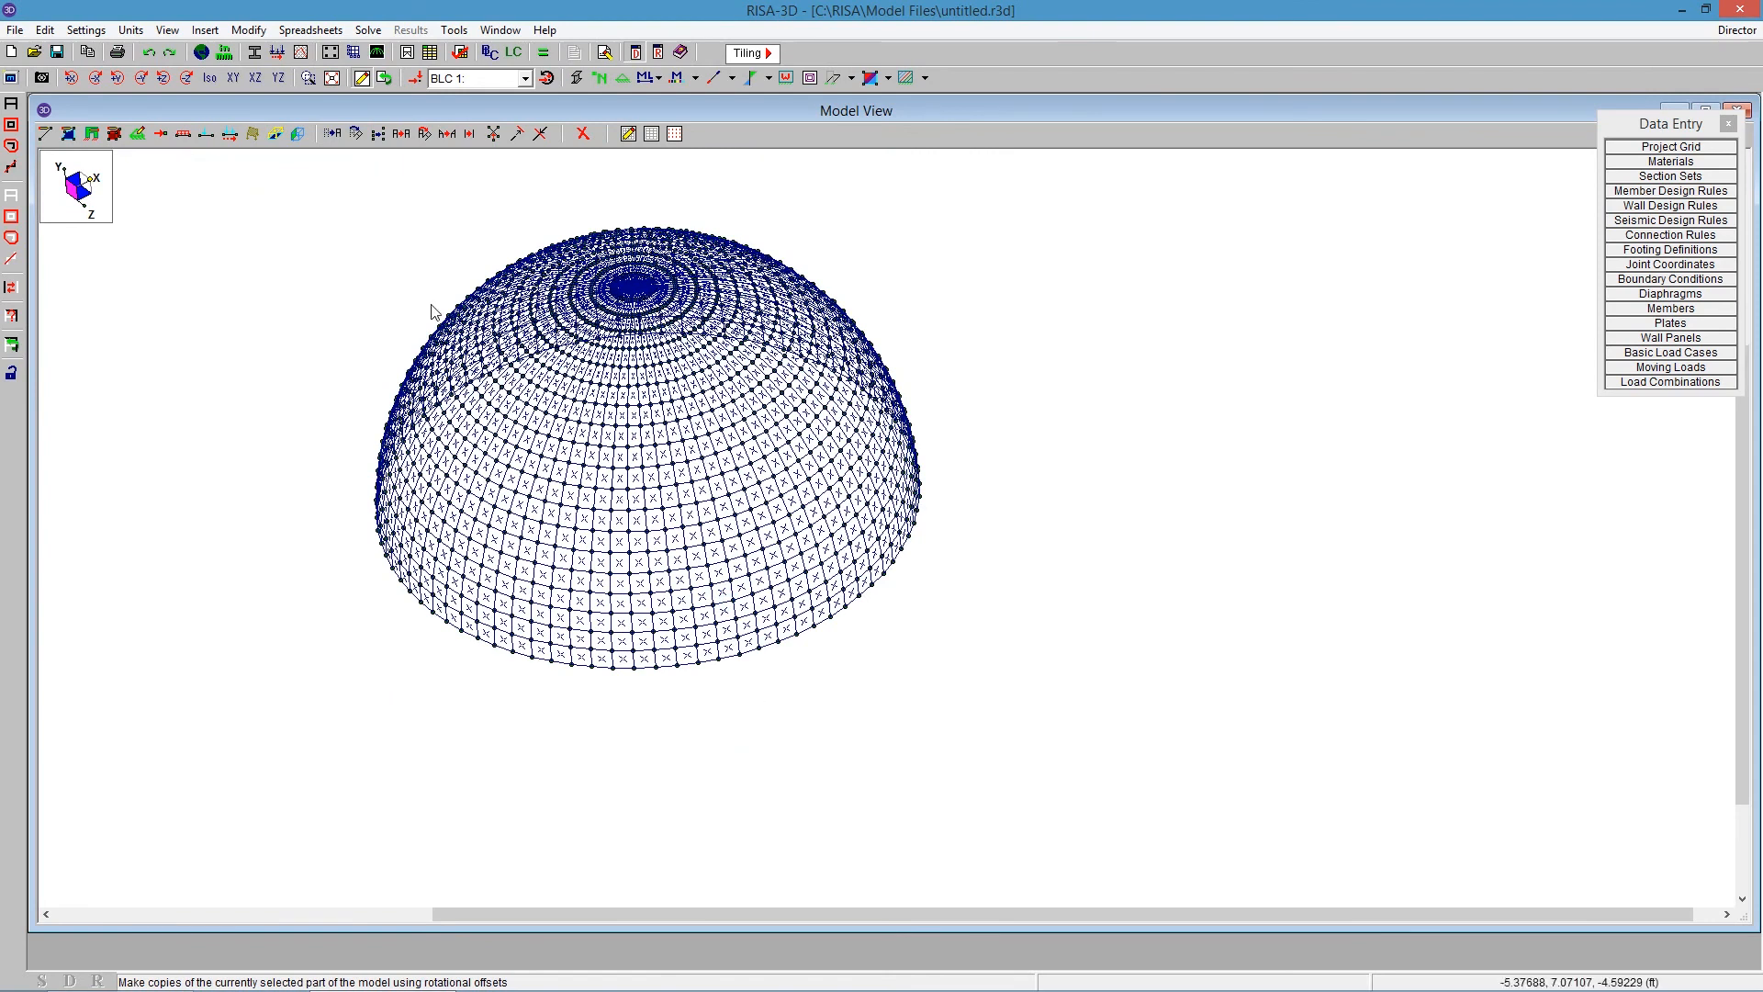
mouse_move(677, 783)
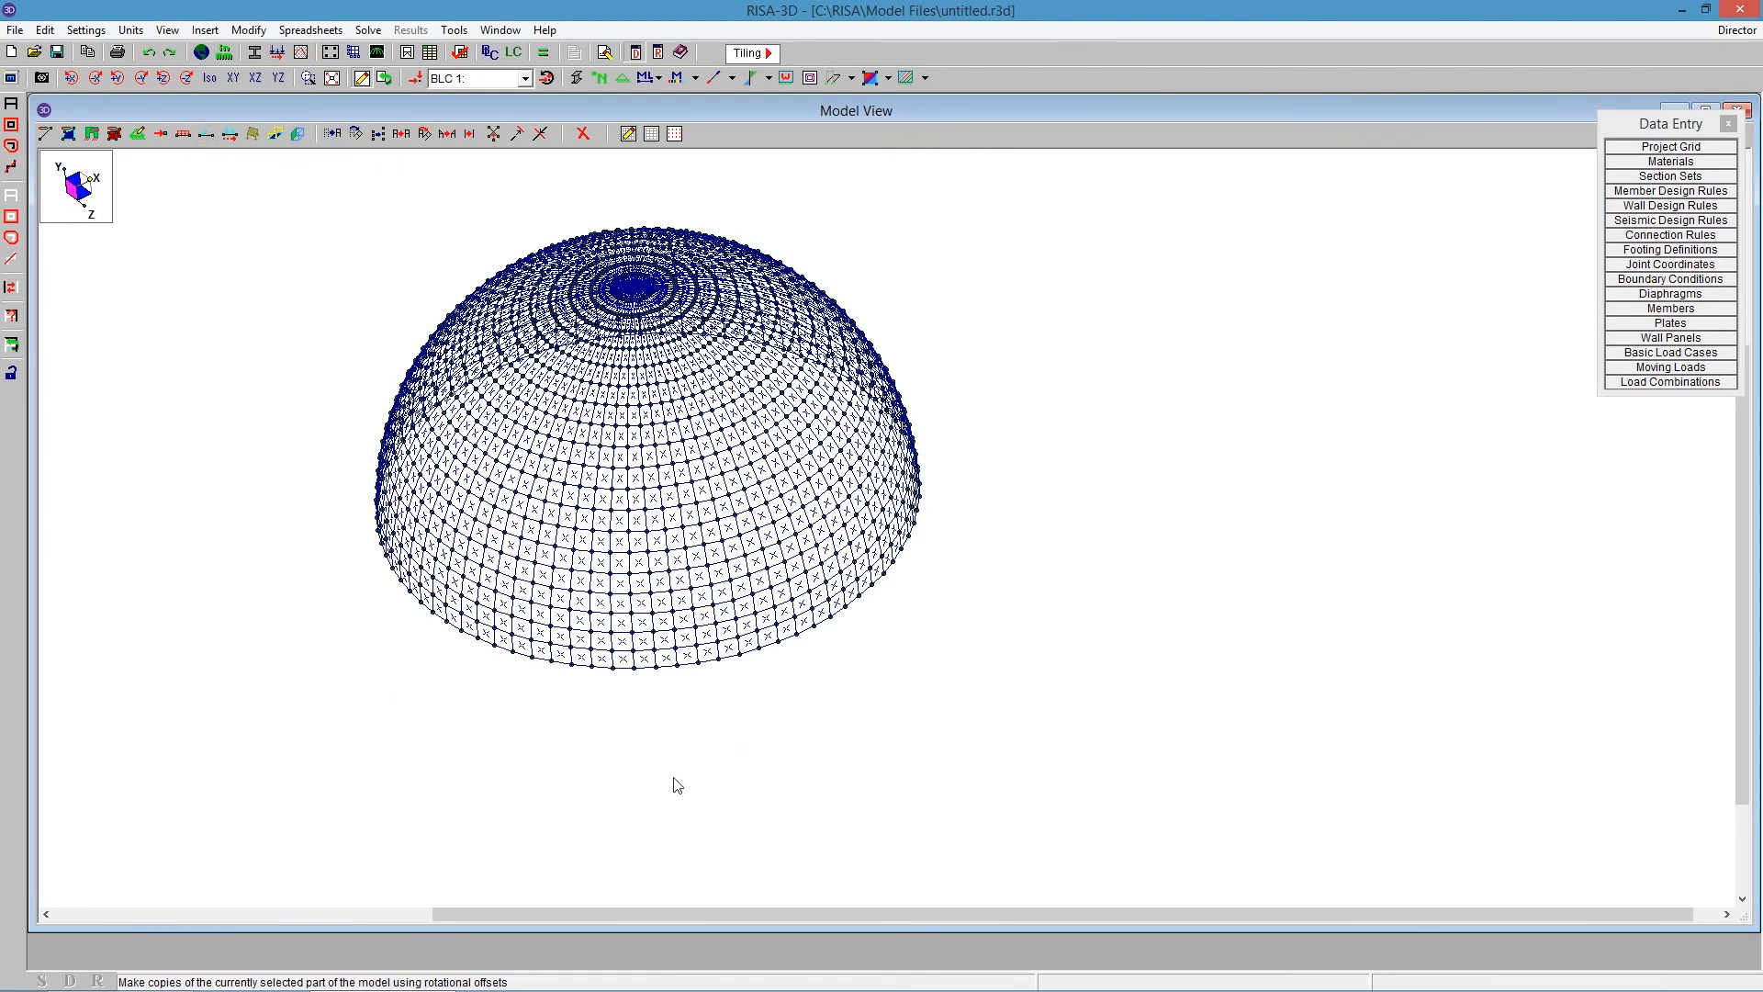
mouse_move(1008, 450)
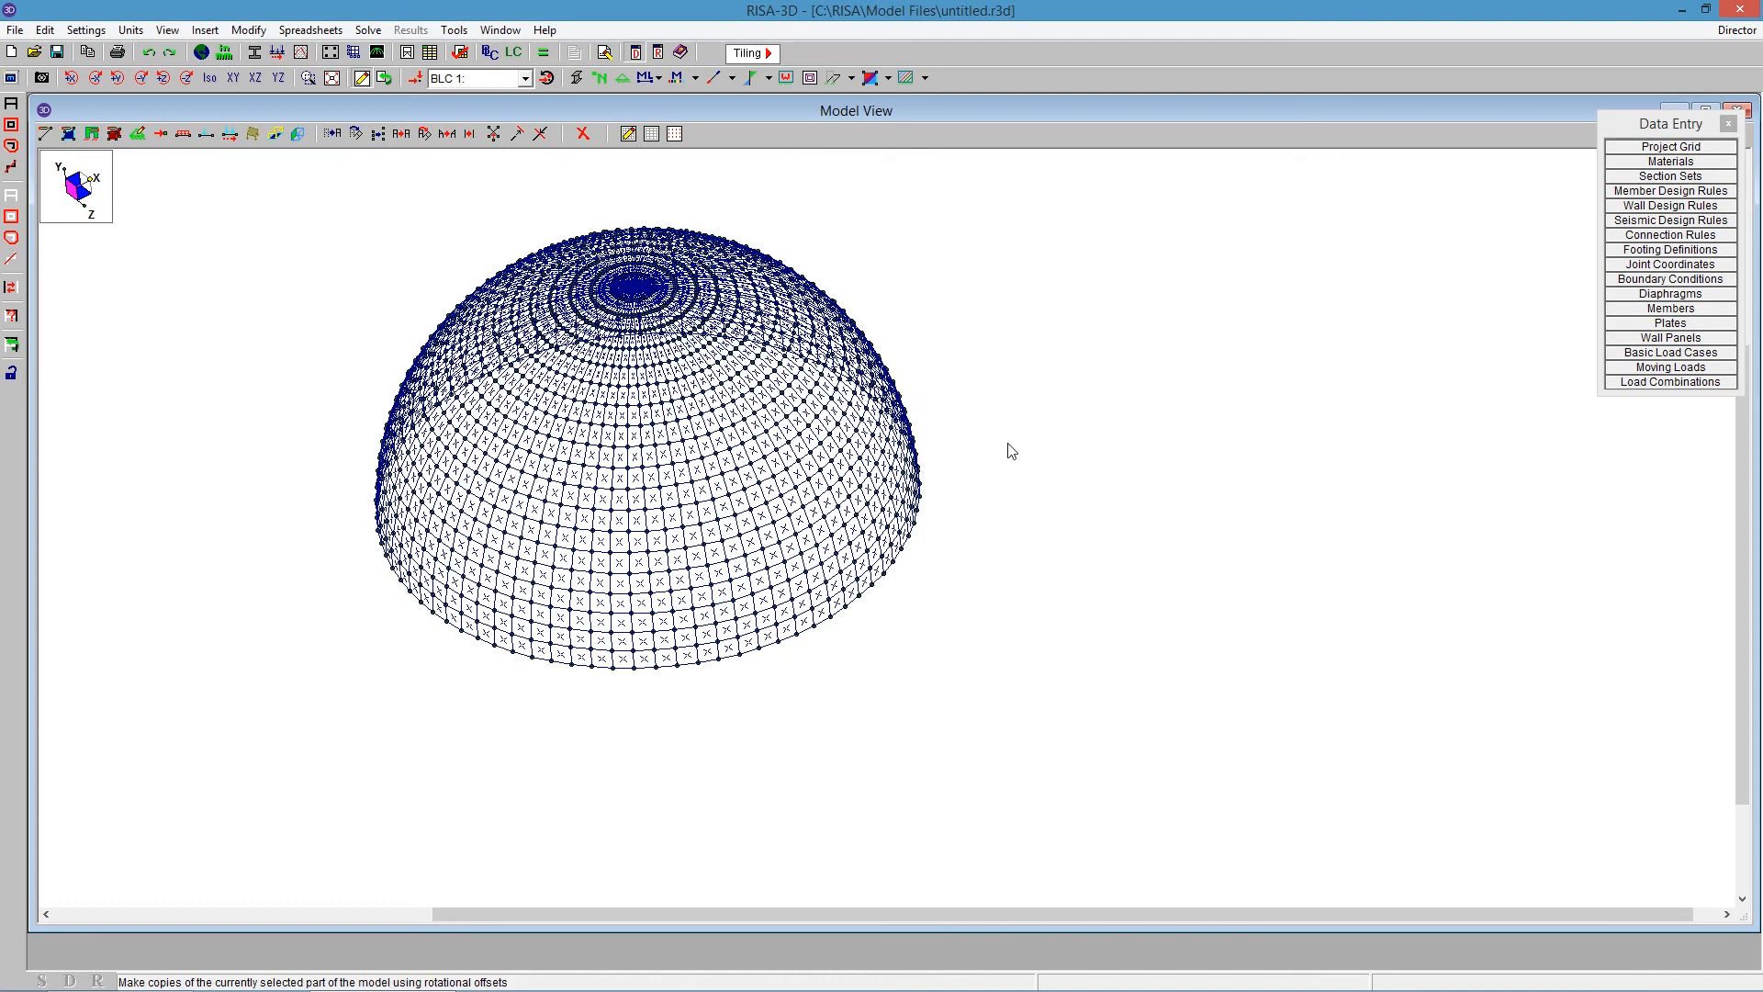
mouse_move(1342, 672)
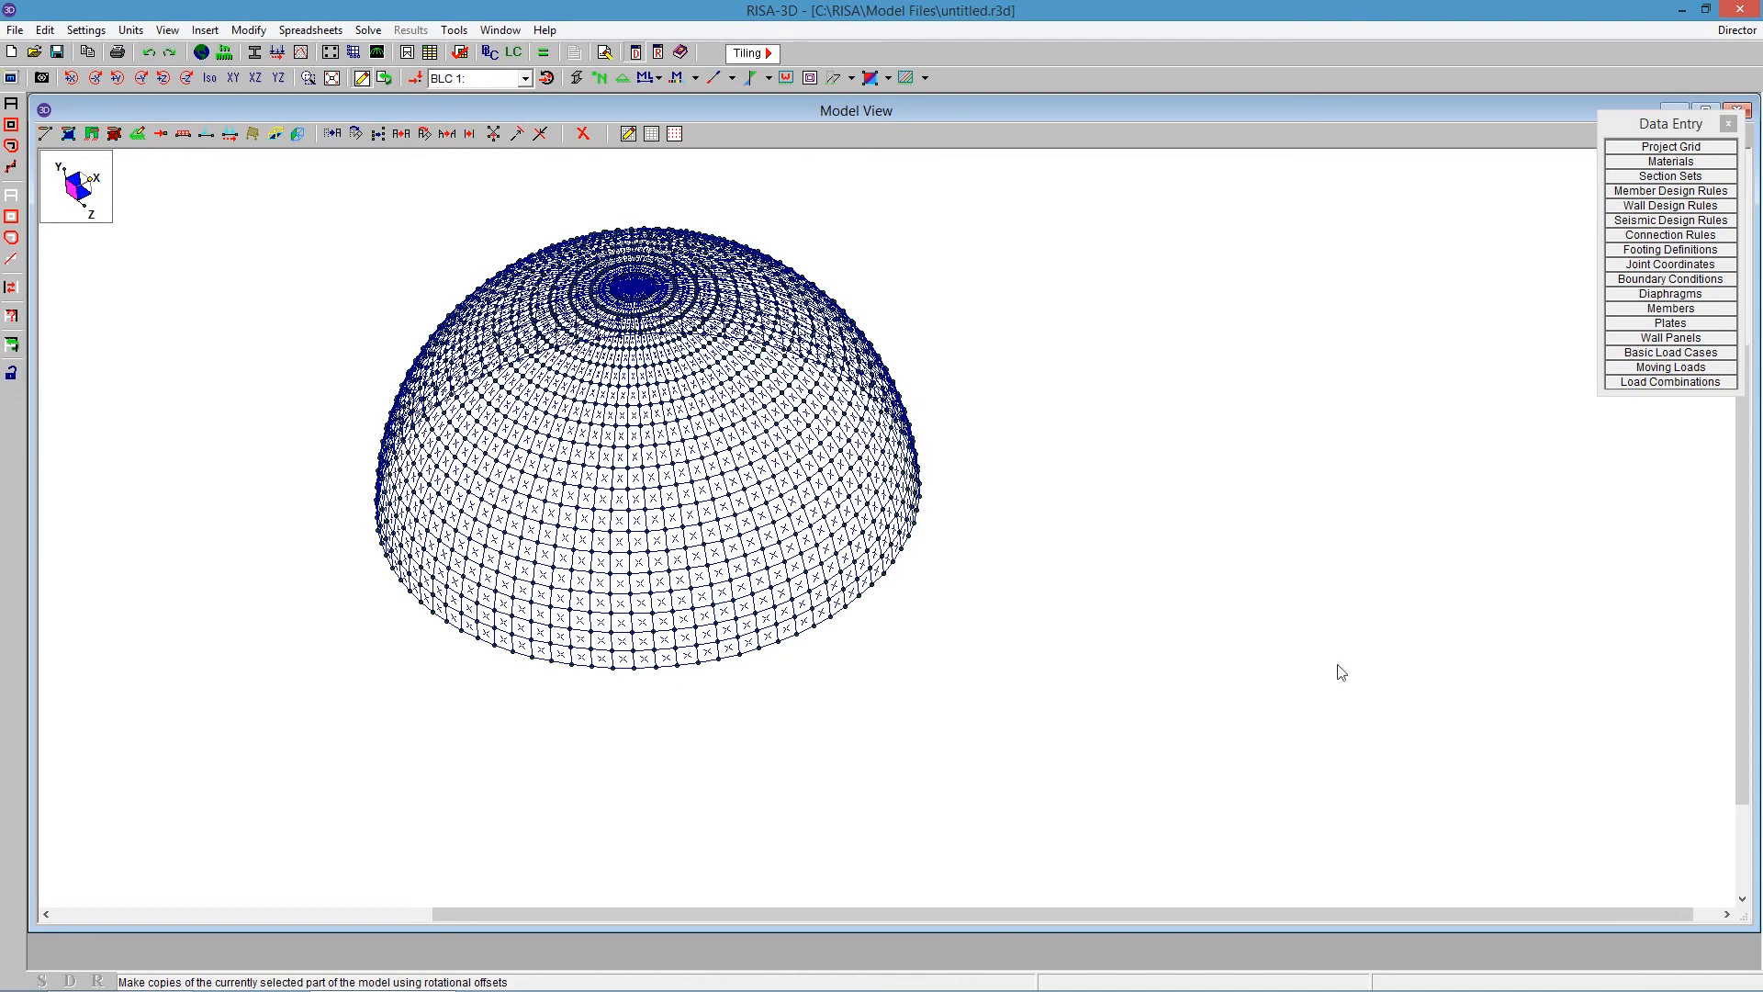